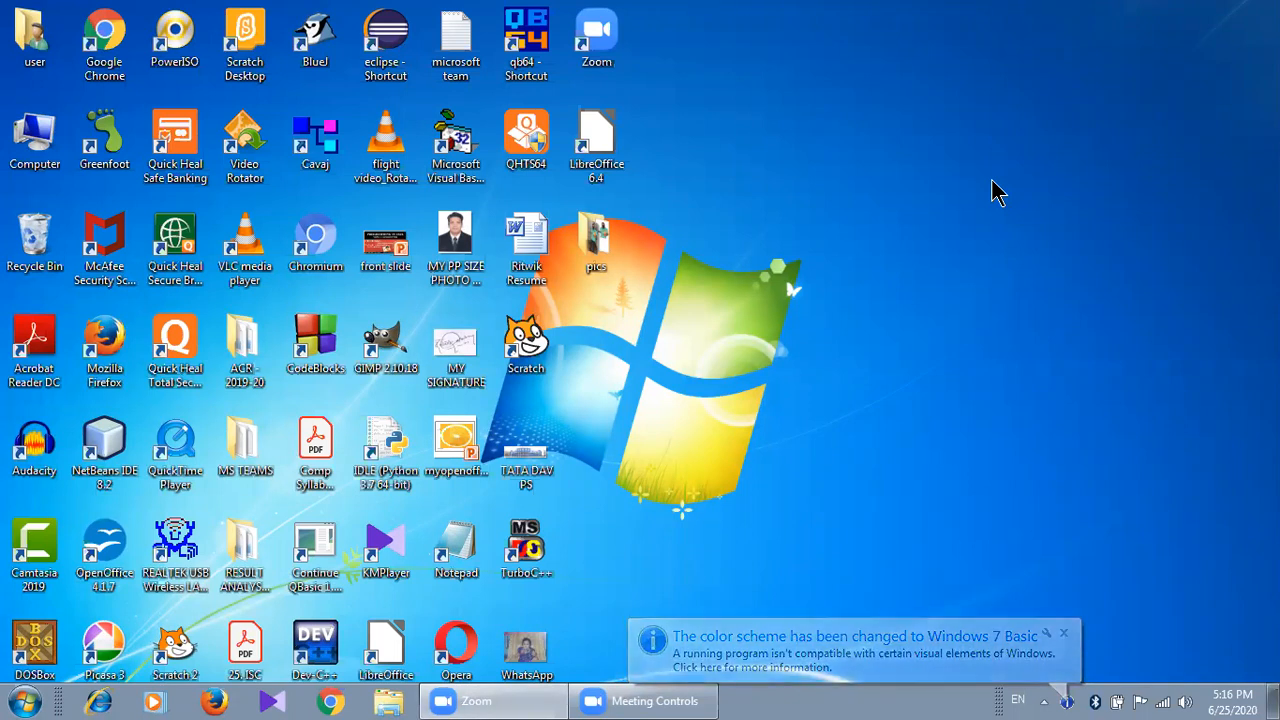
- Dismiss the Windows 7 Basic colour scheme notification so the desktop is clear
left_click(1064, 632)
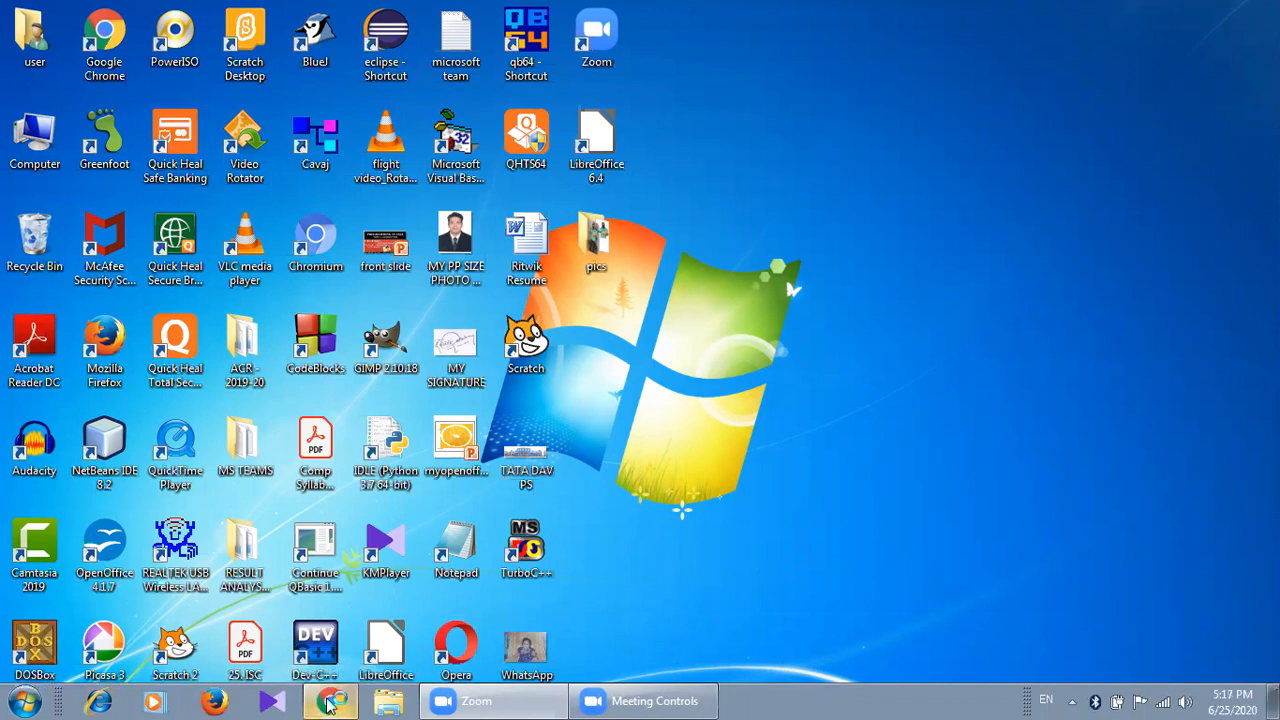
- Launch Google Chrome and reach the Google home page with the search box ready
left_click(330, 700)
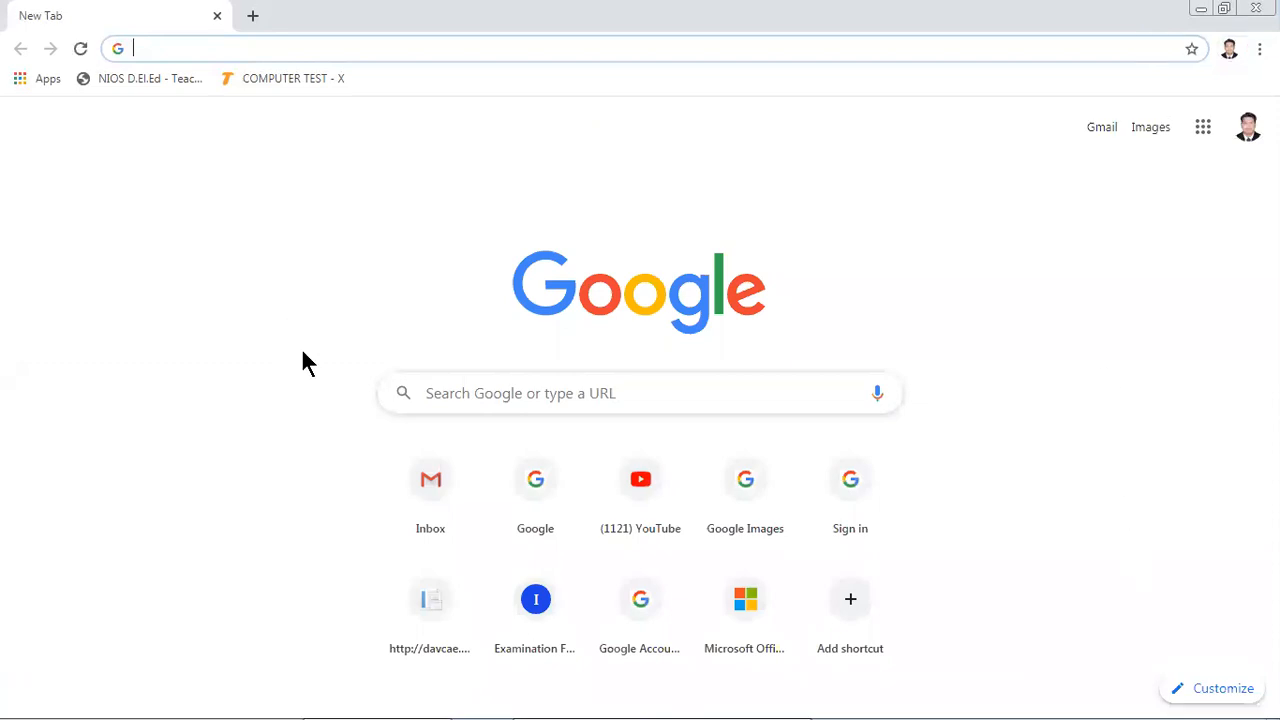
mouse_move(612, 368)
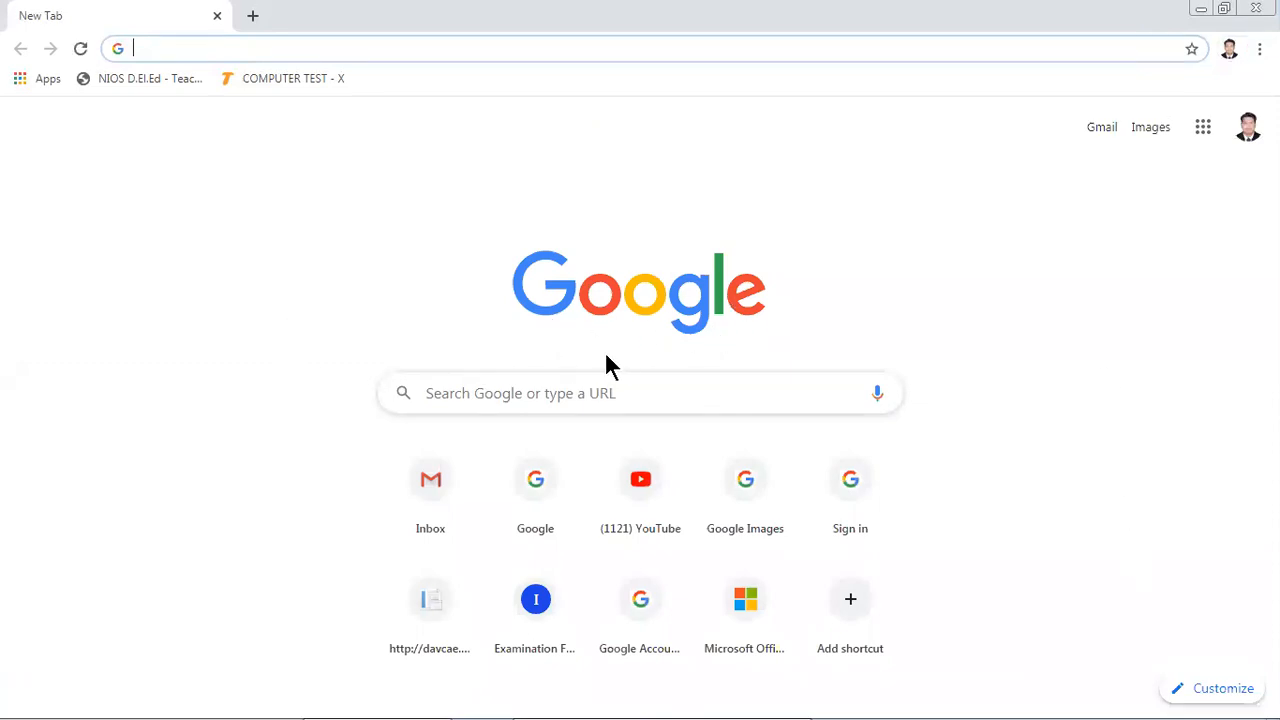
mouse_move(416, 228)
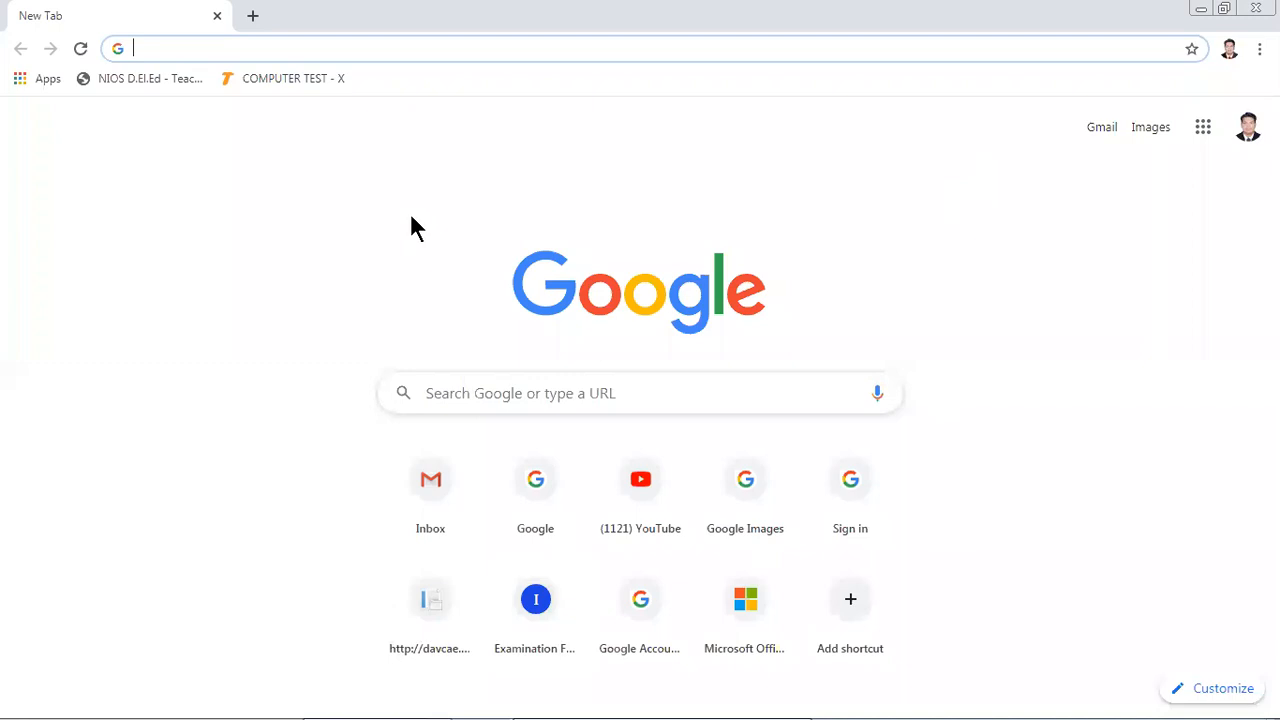
mouse_move(784, 218)
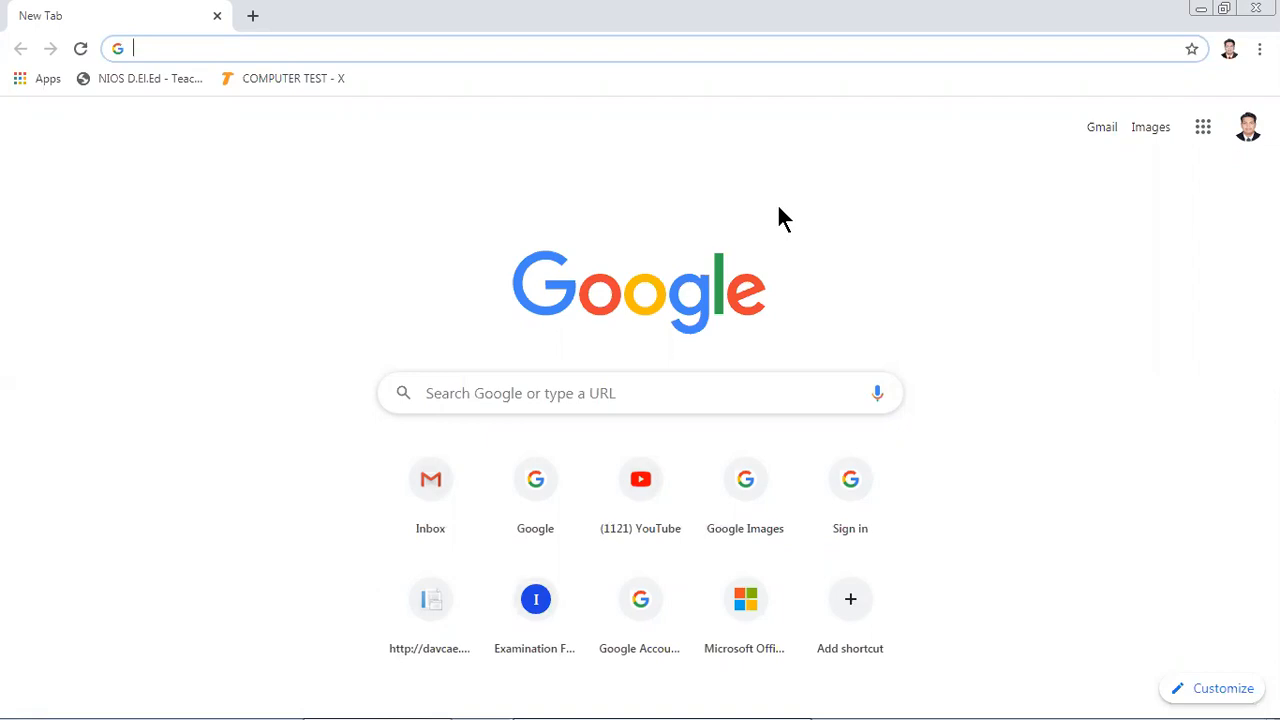
type("www.youtube.com")
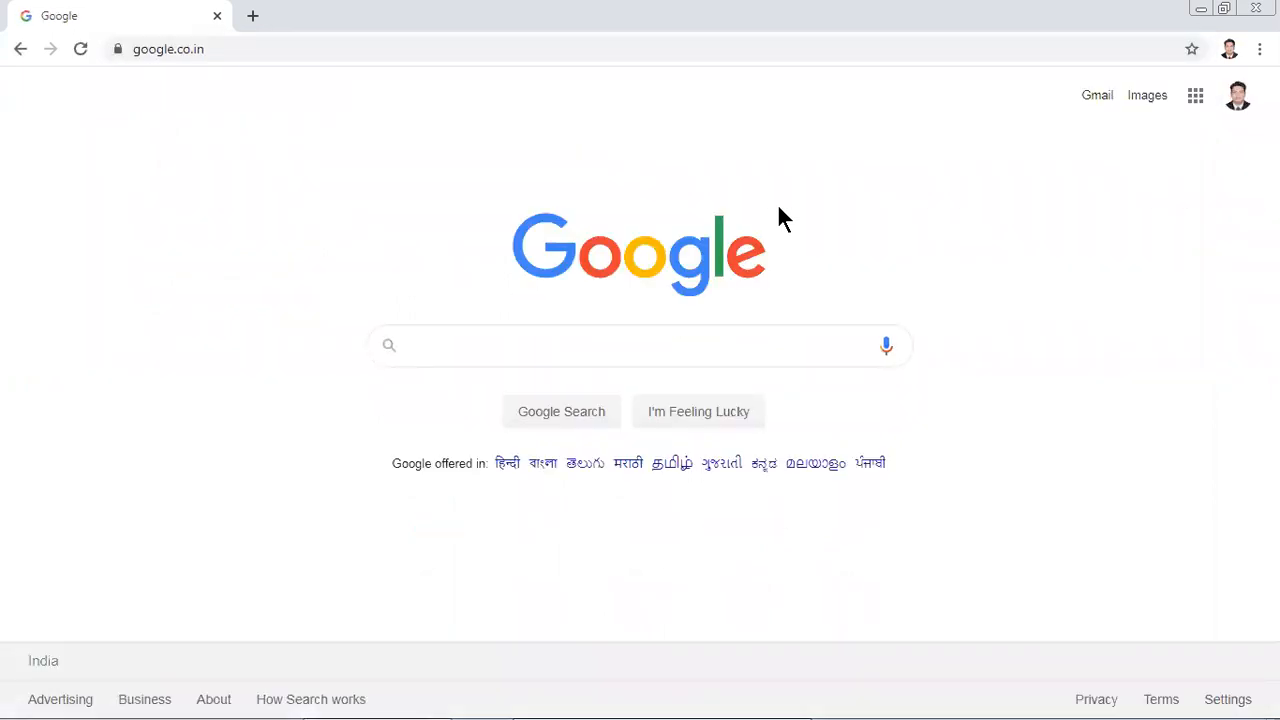
left_click(640, 344)
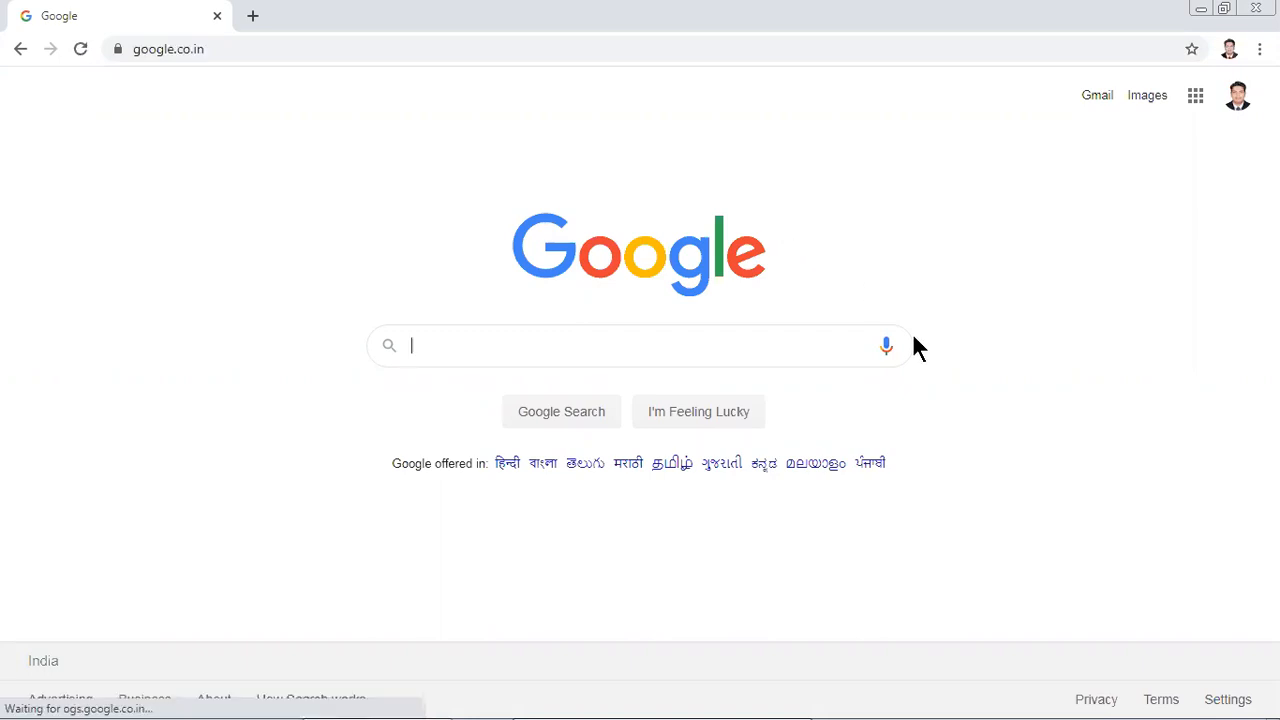
mouse_move(1096, 96)
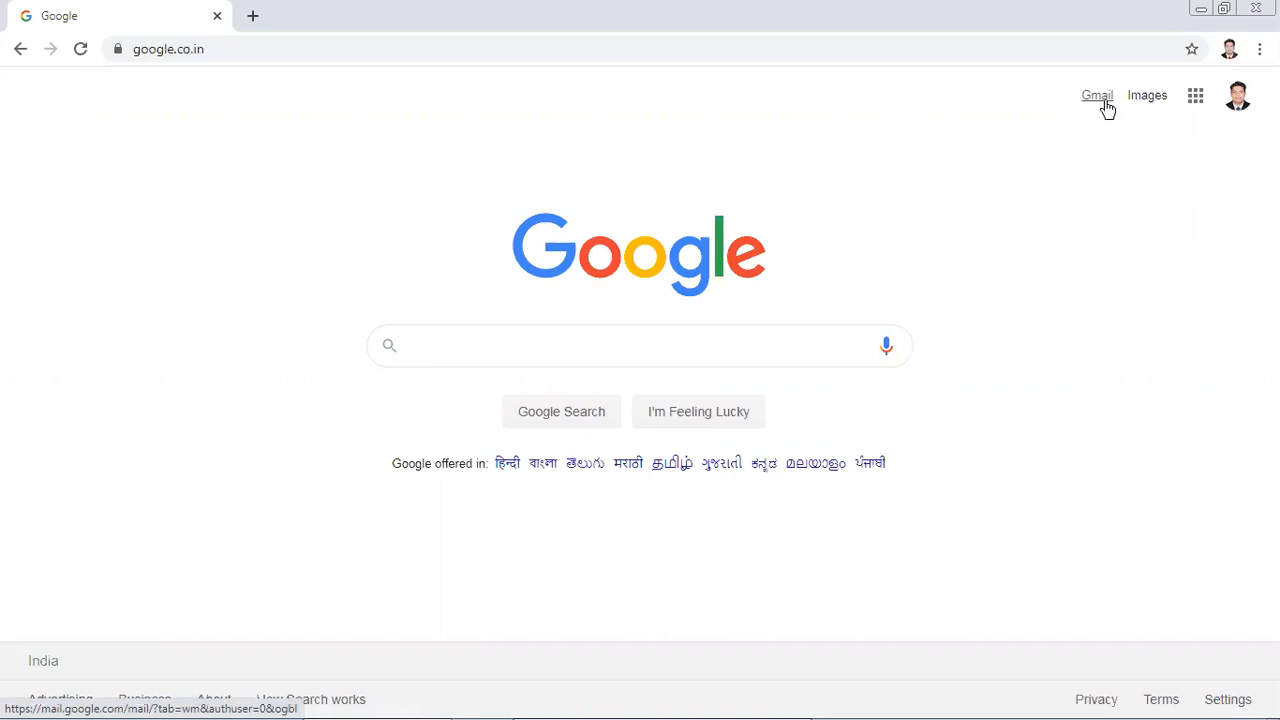
- Go to Gmail and sign out of every signed-in account
left_click(1096, 96)
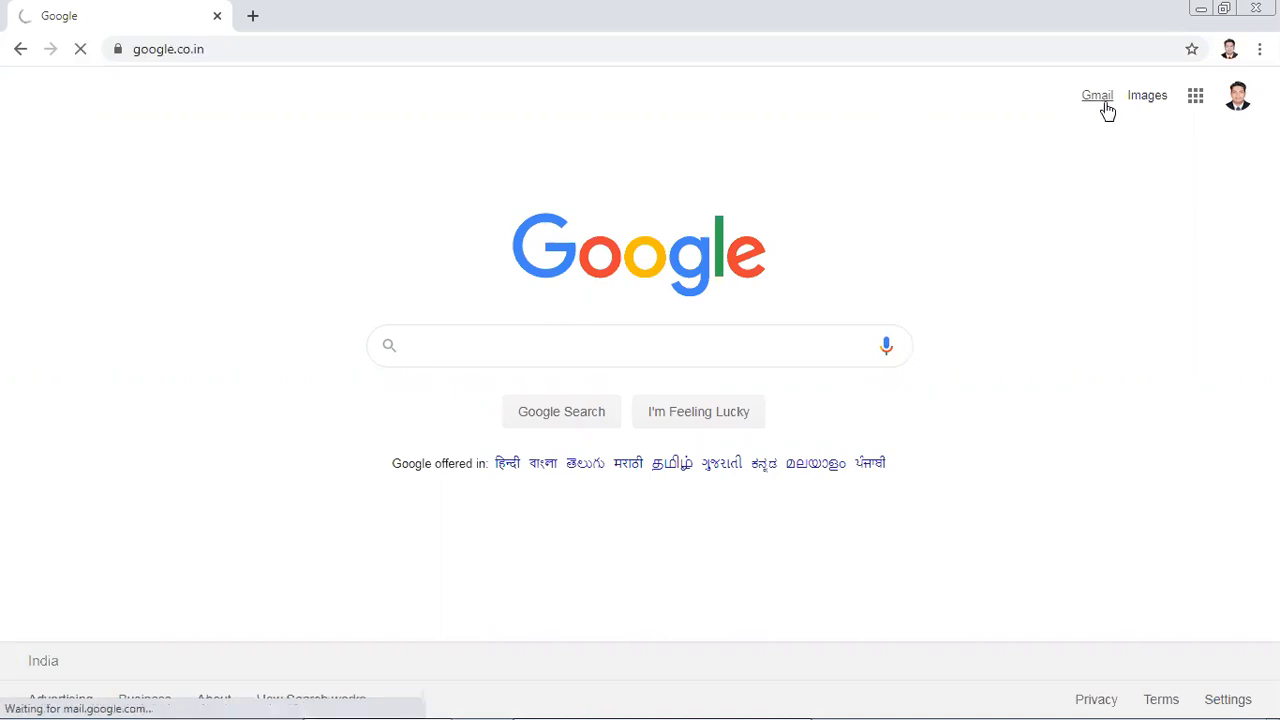
left_click(1096, 96)
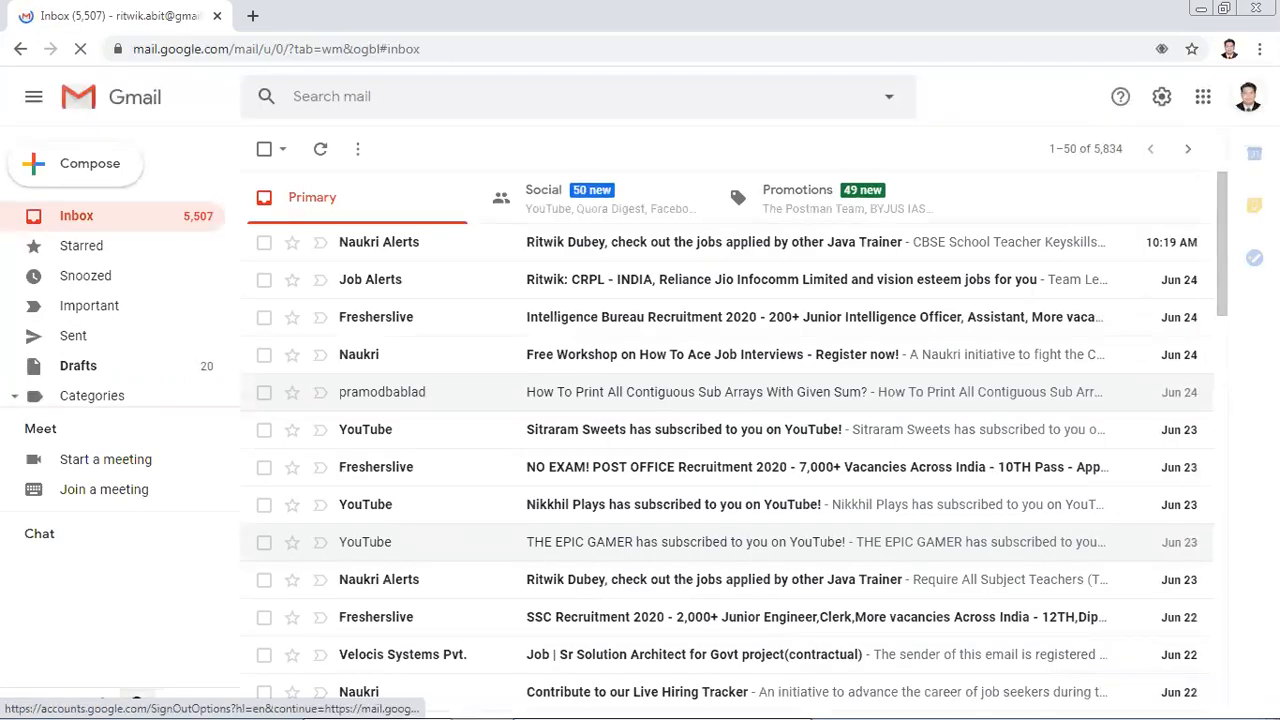
left_click(1248, 96)
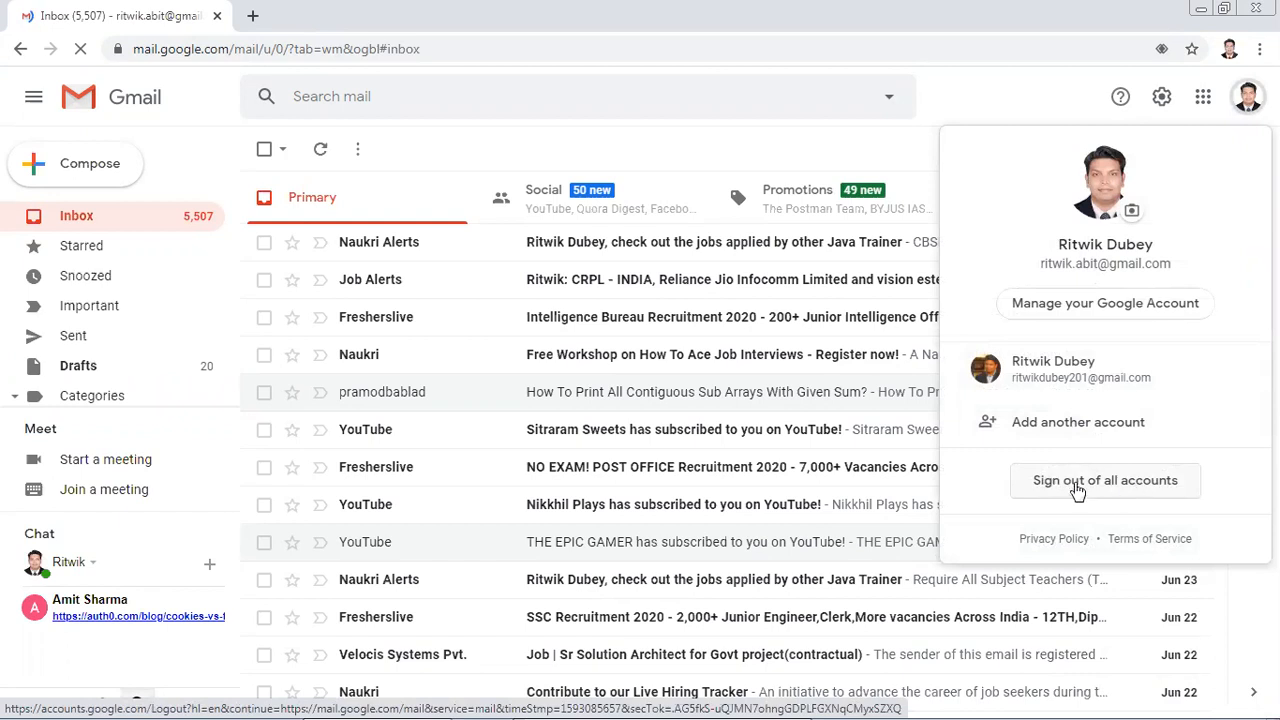
left_click(1104, 480)
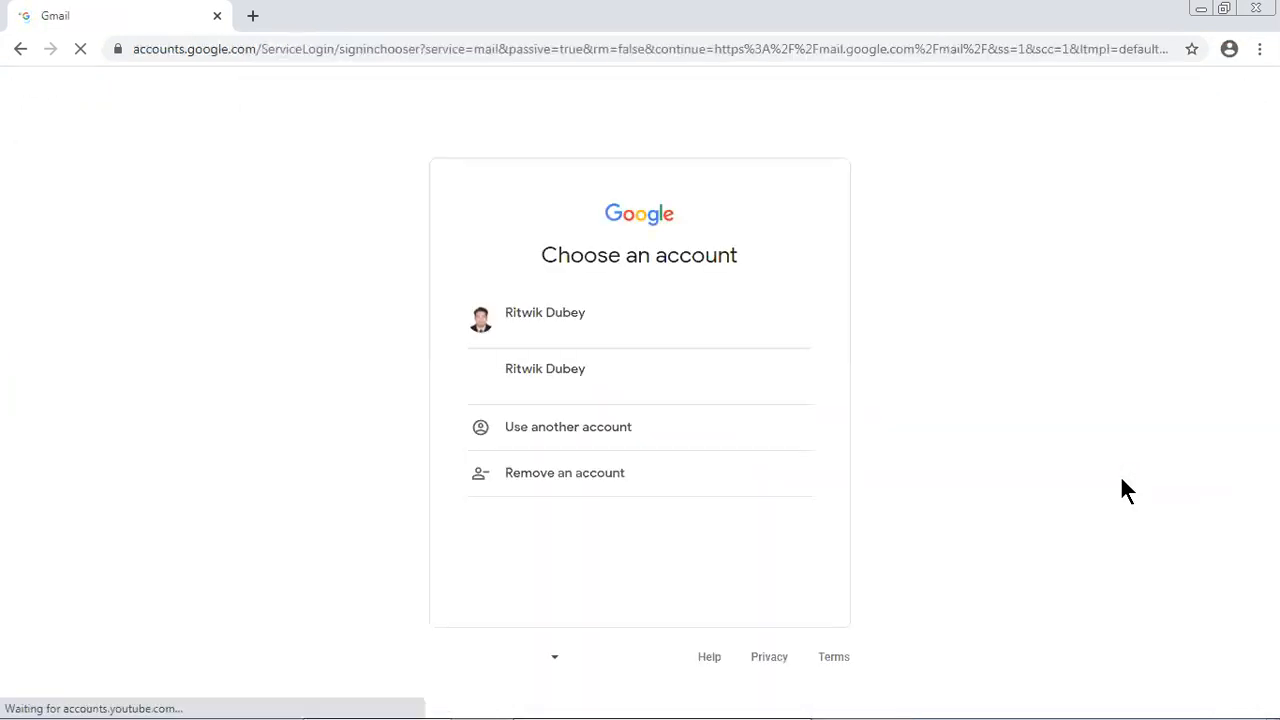
- Remove both saved accounts from the browser, confirming removal, leaving the sign-in page
left_click(564, 472)
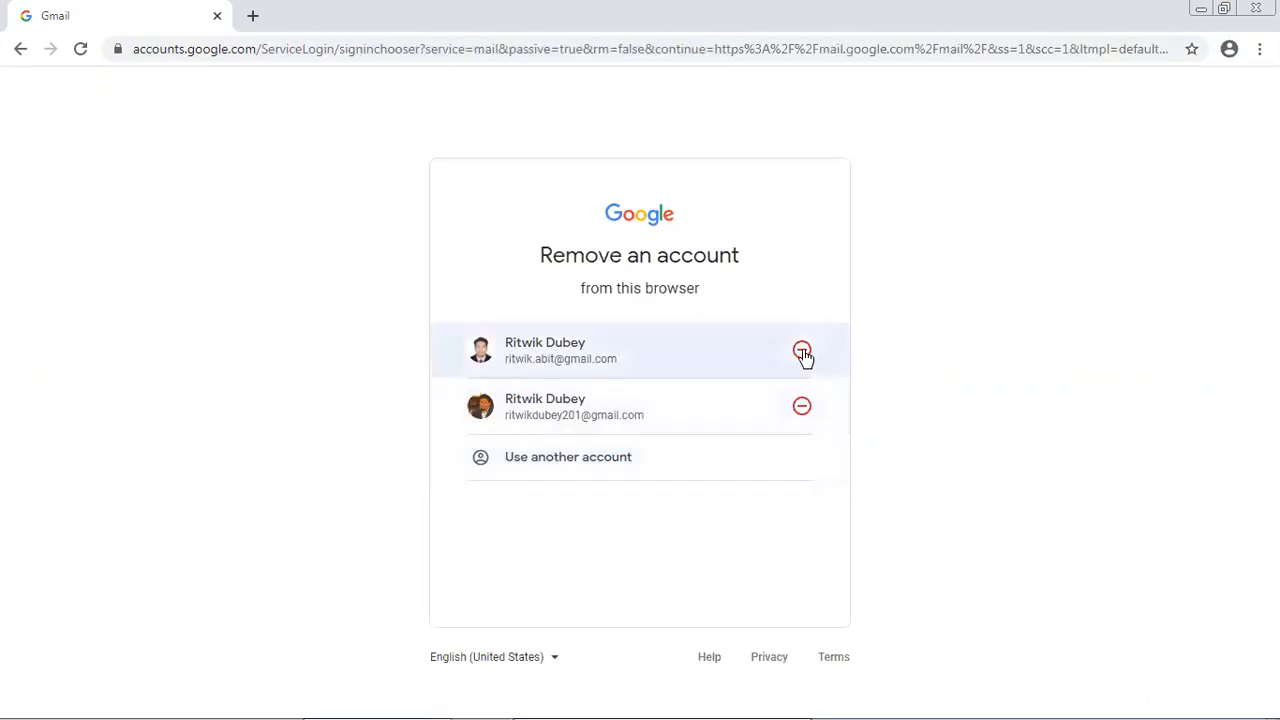
left_click(802, 352)
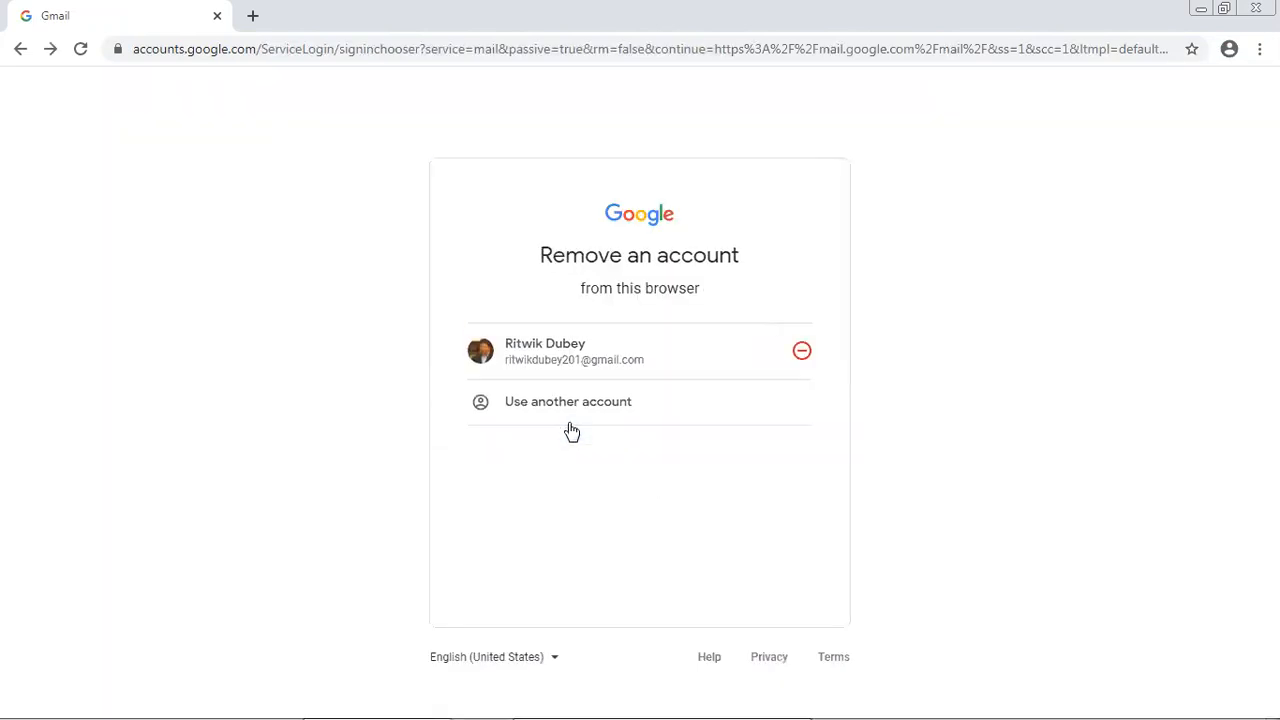
left_click(802, 350)
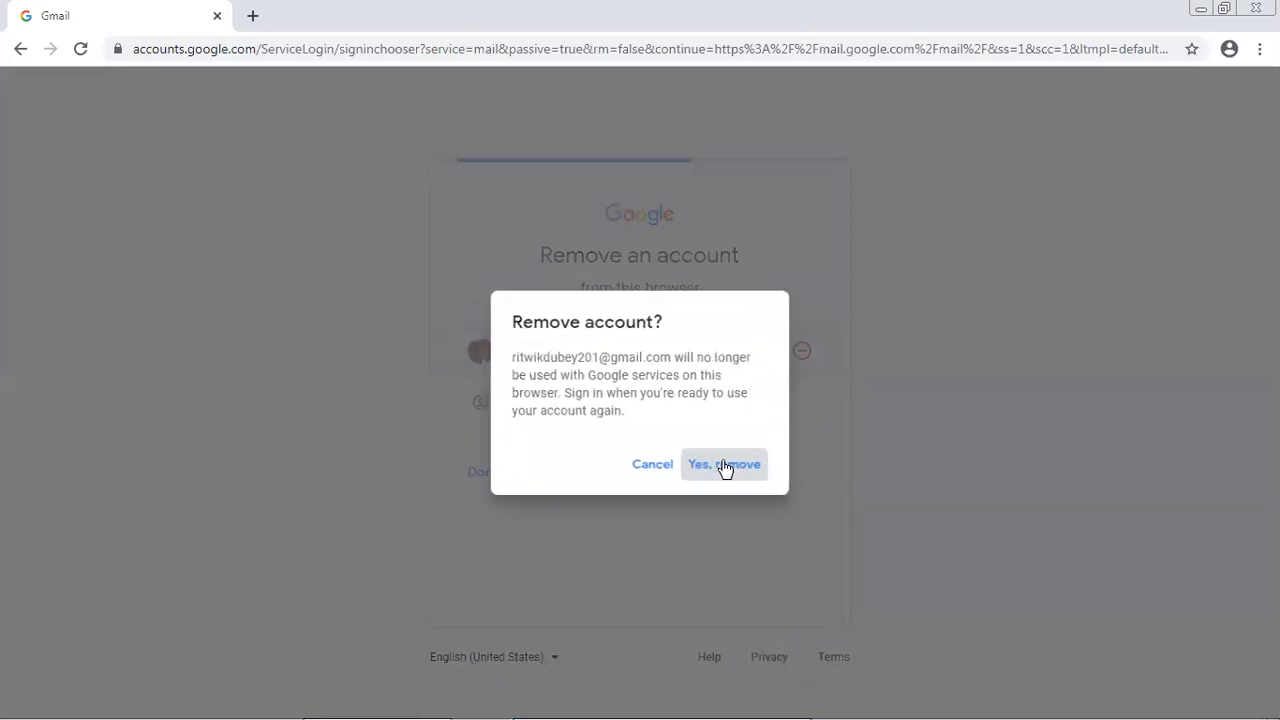
left_click(724, 464)
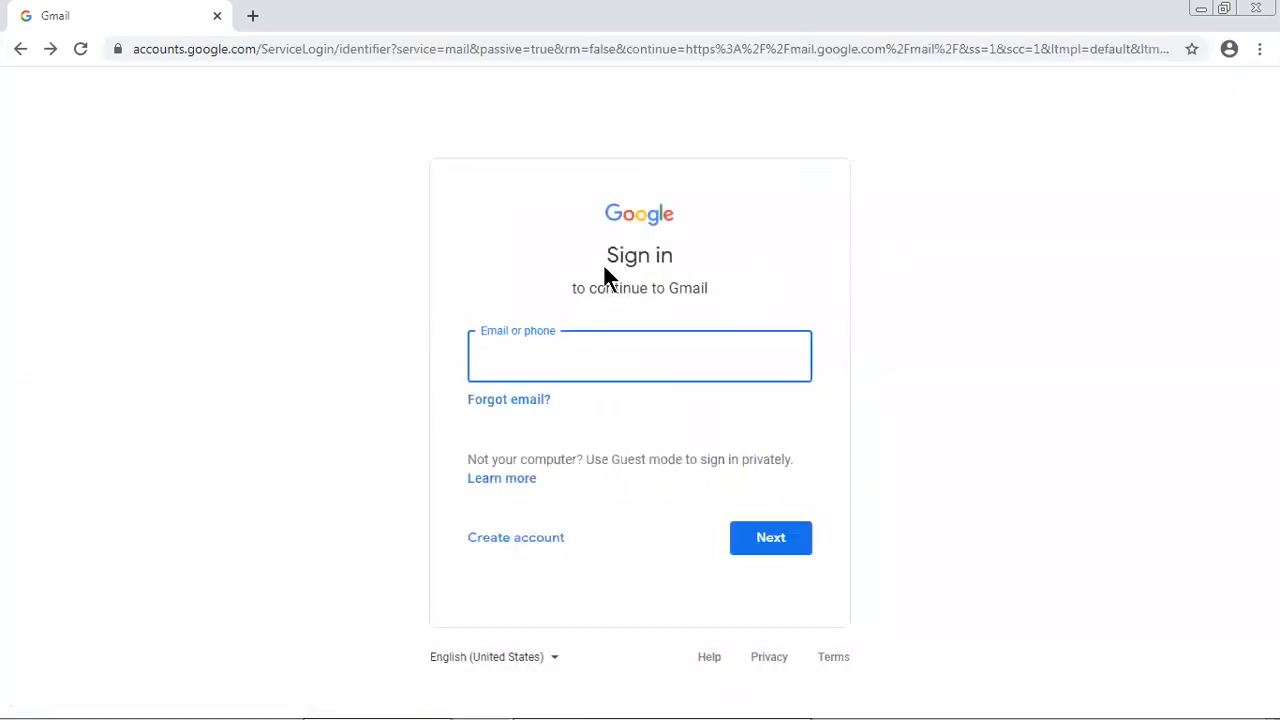
mouse_move(778, 338)
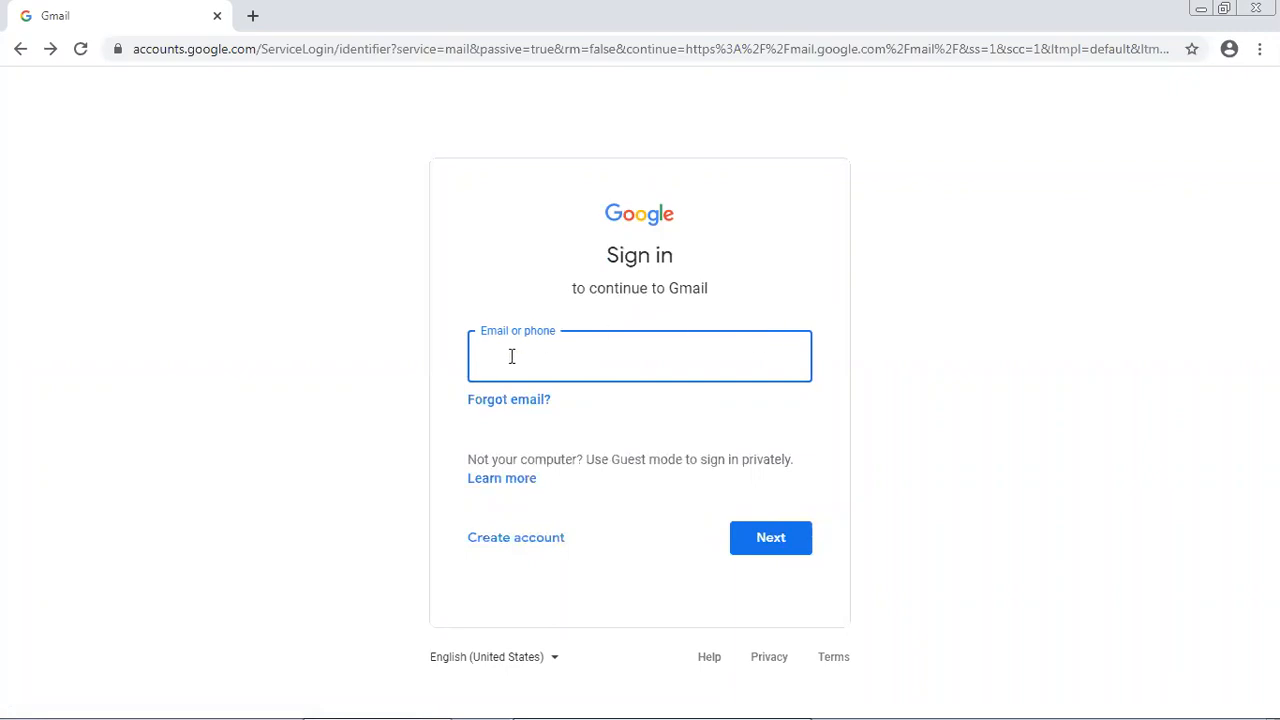
mouse_move(516, 360)
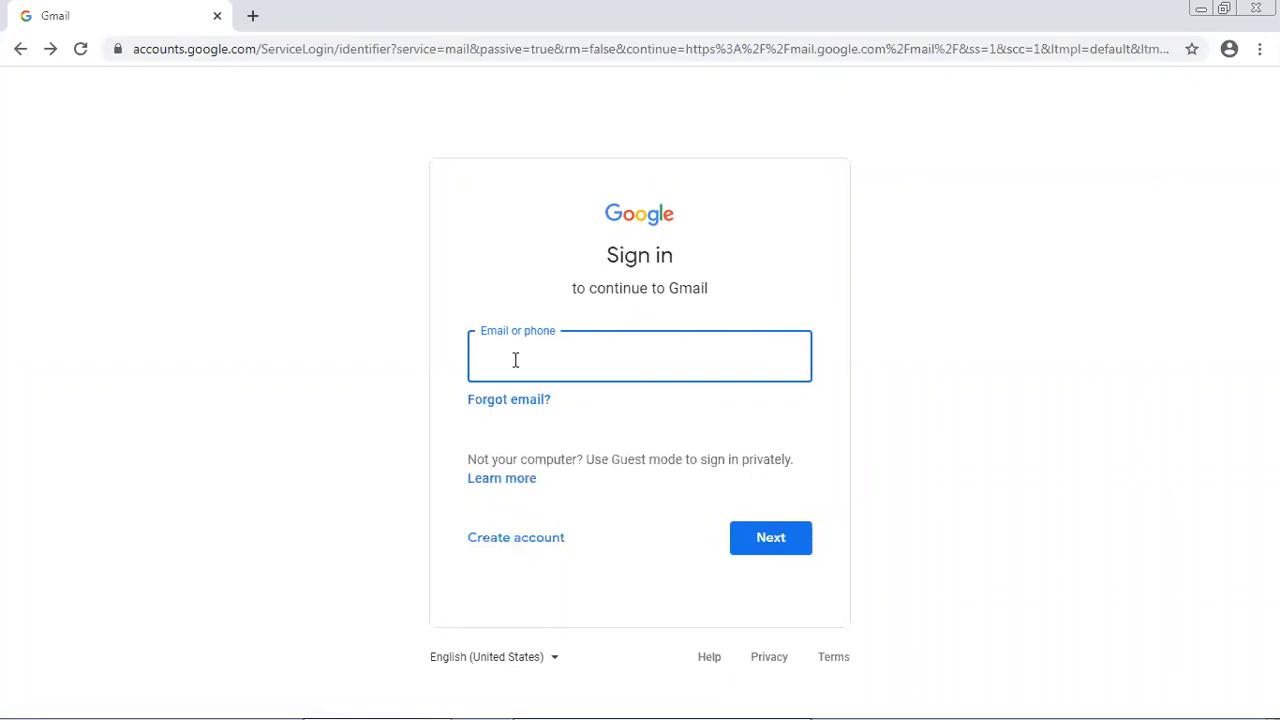
mouse_move(528, 348)
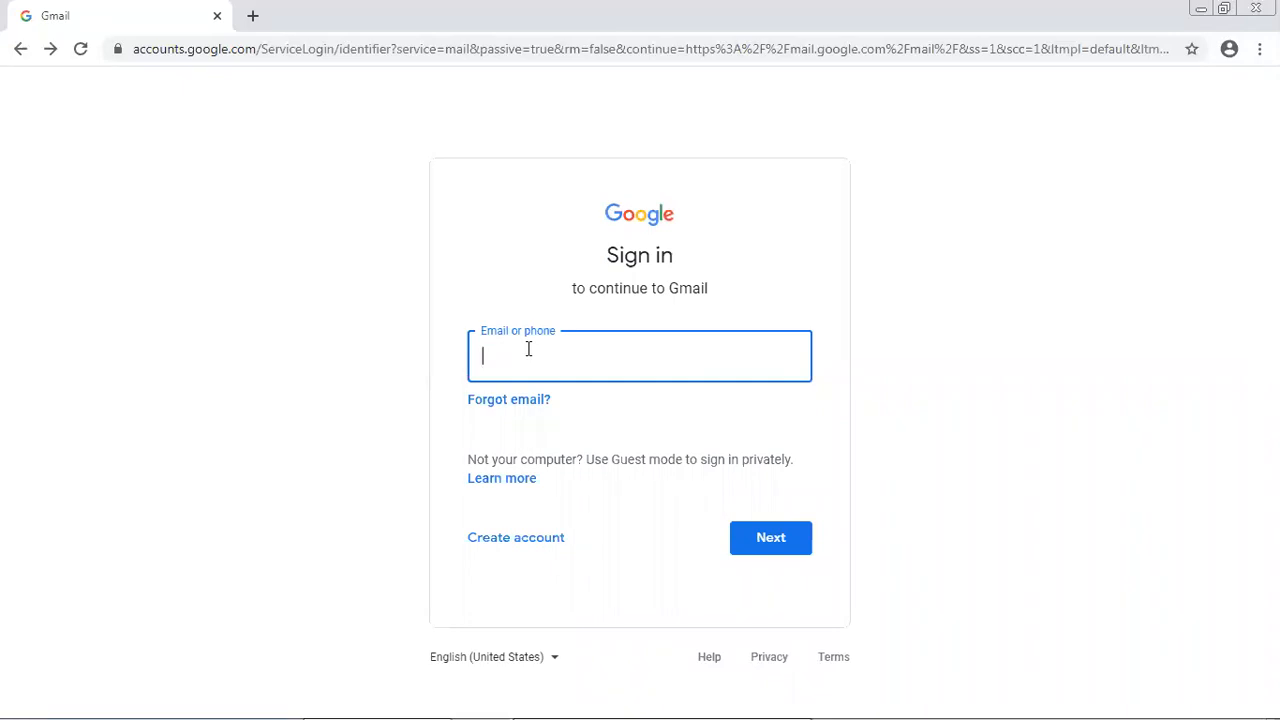
mouse_move(512, 558)
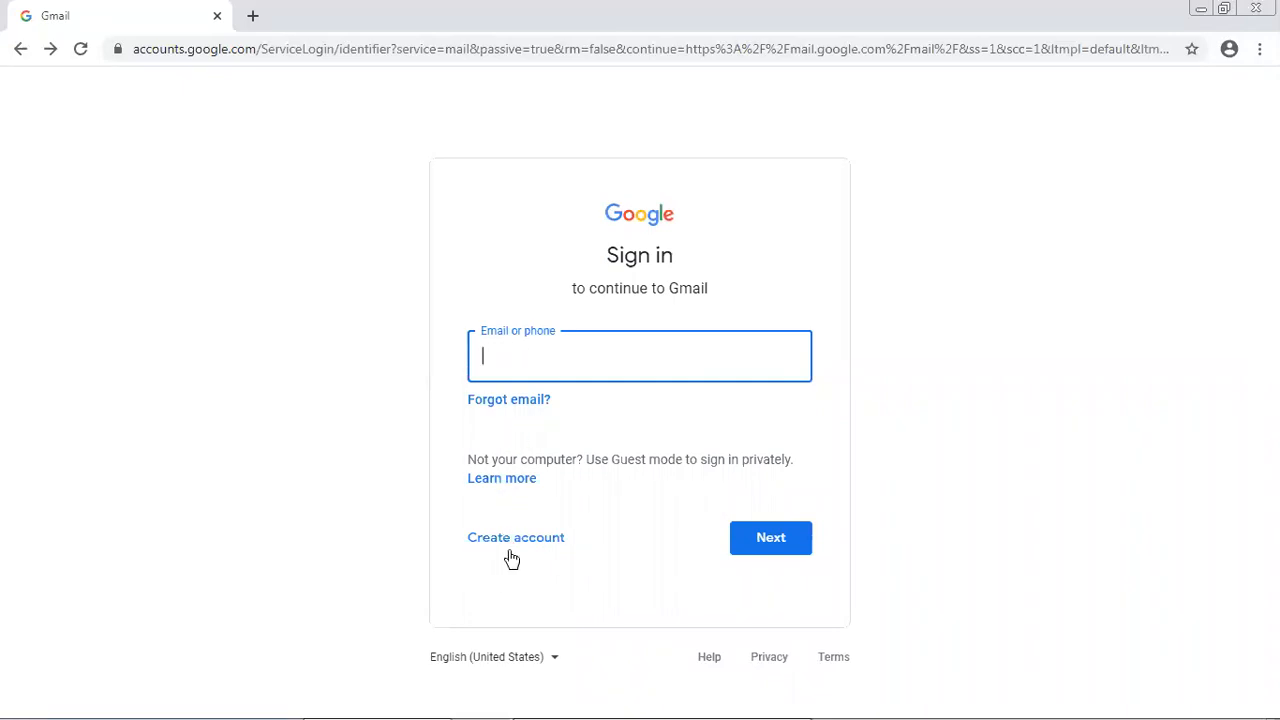
- Start creating a new Google account to show the For myself / business choice
left_click(516, 536)
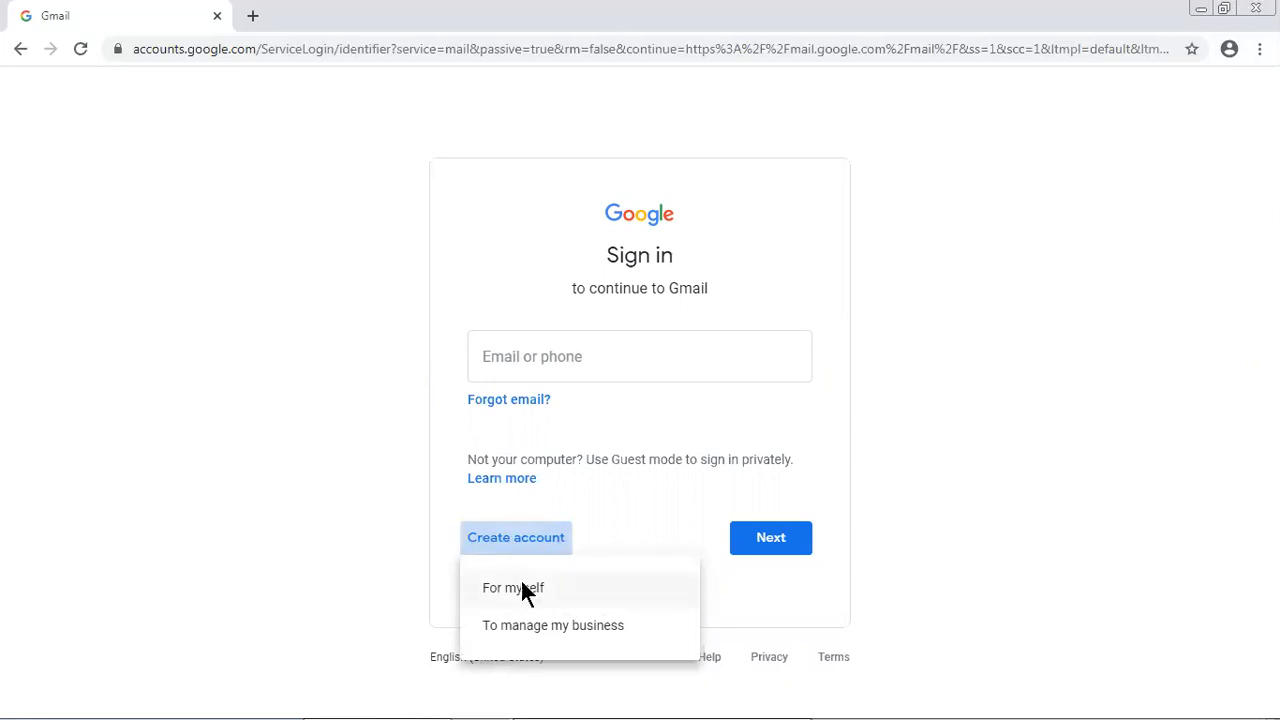
left_click(512, 588)
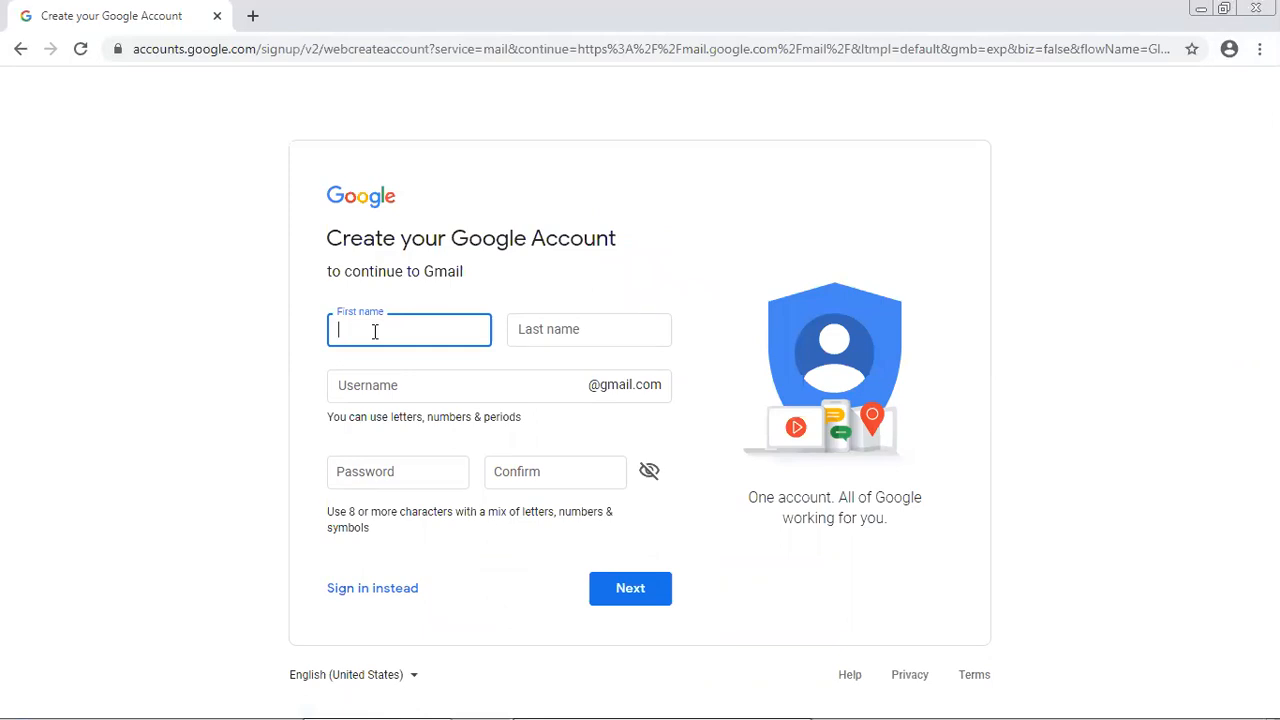
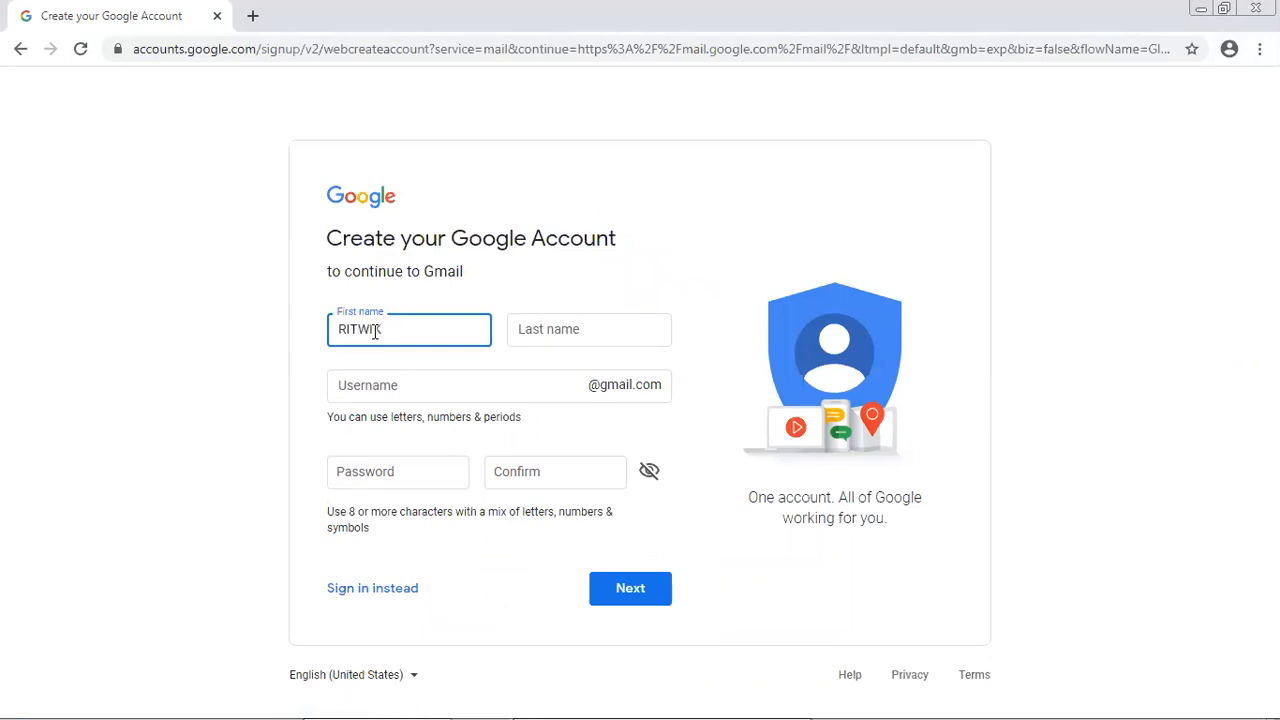
left_click(588, 328)
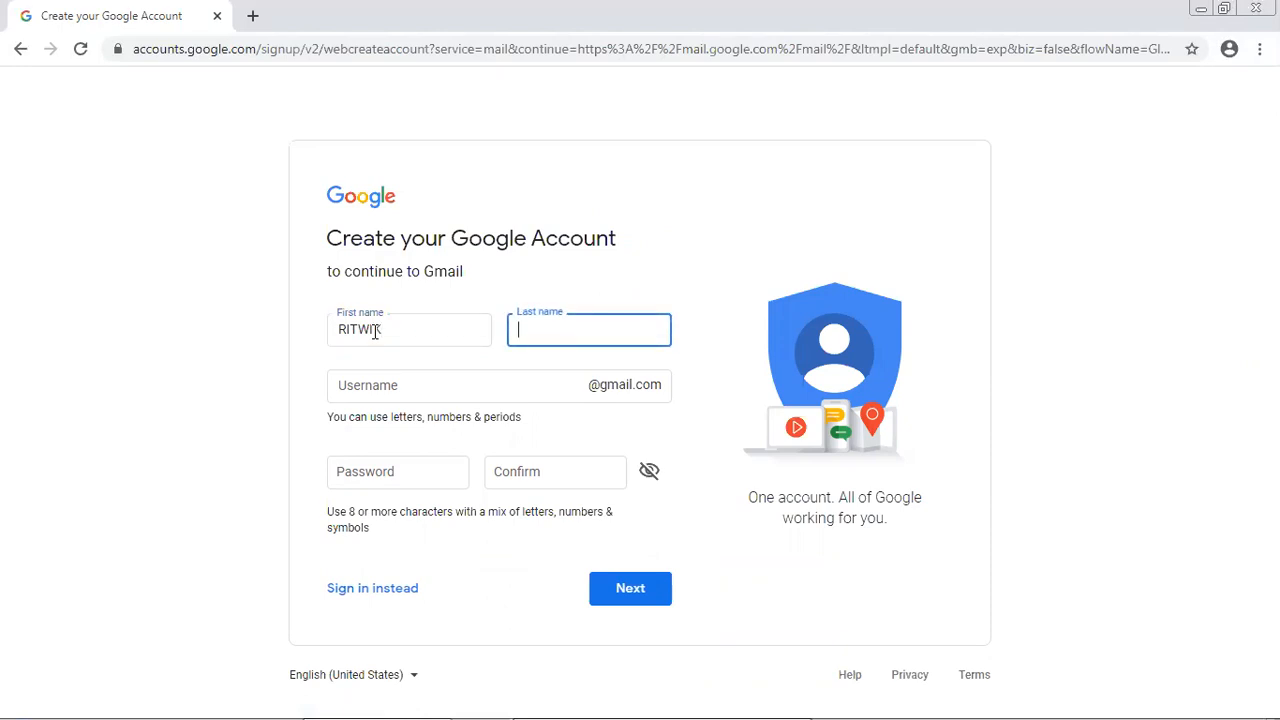
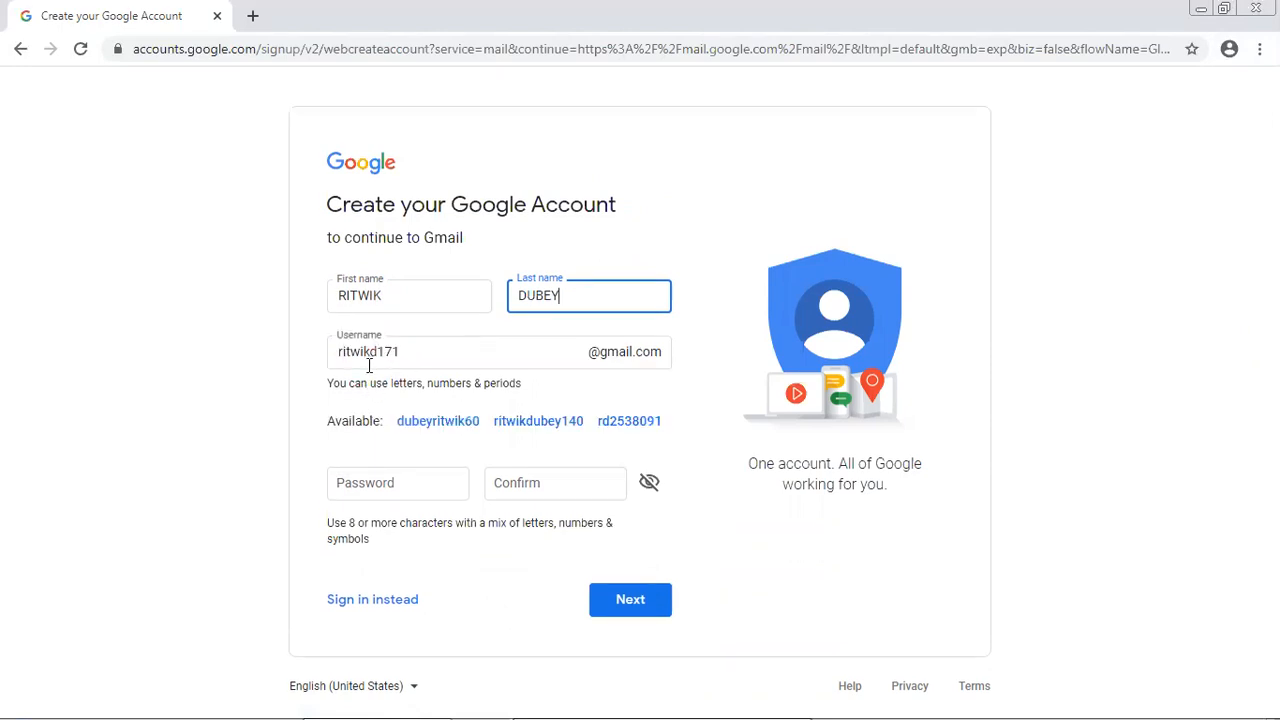
left_click(450, 352)
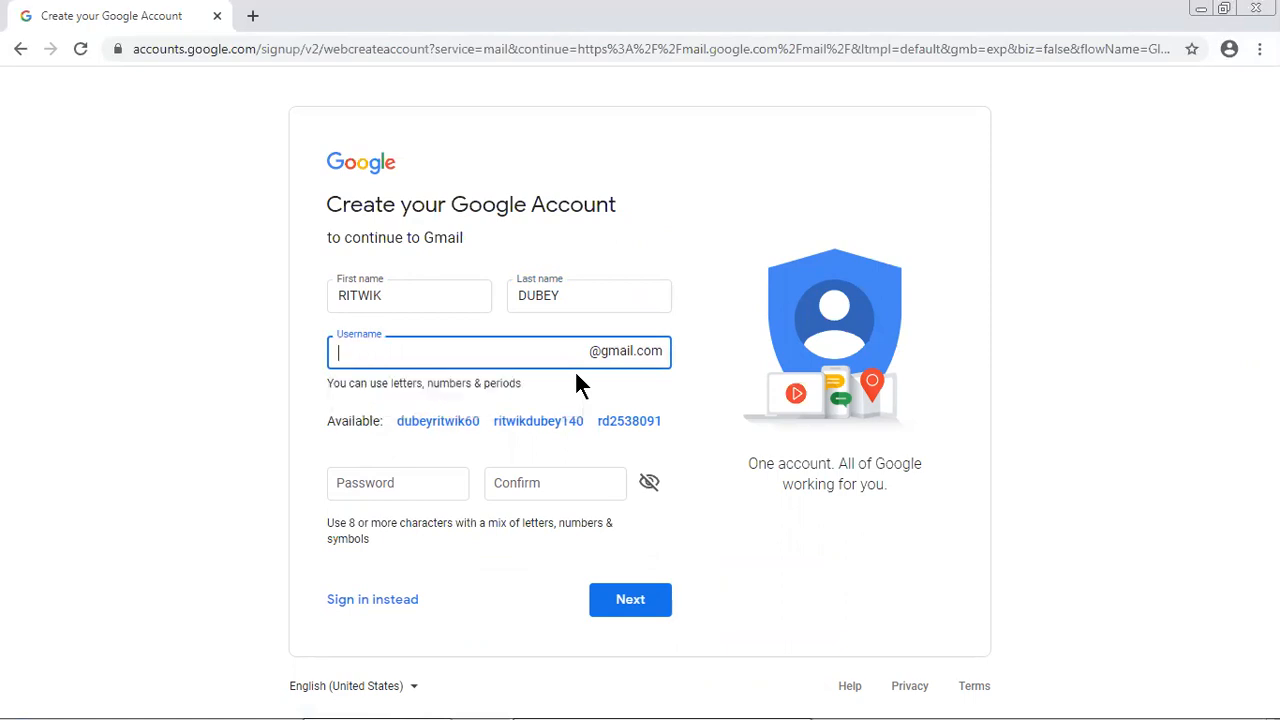
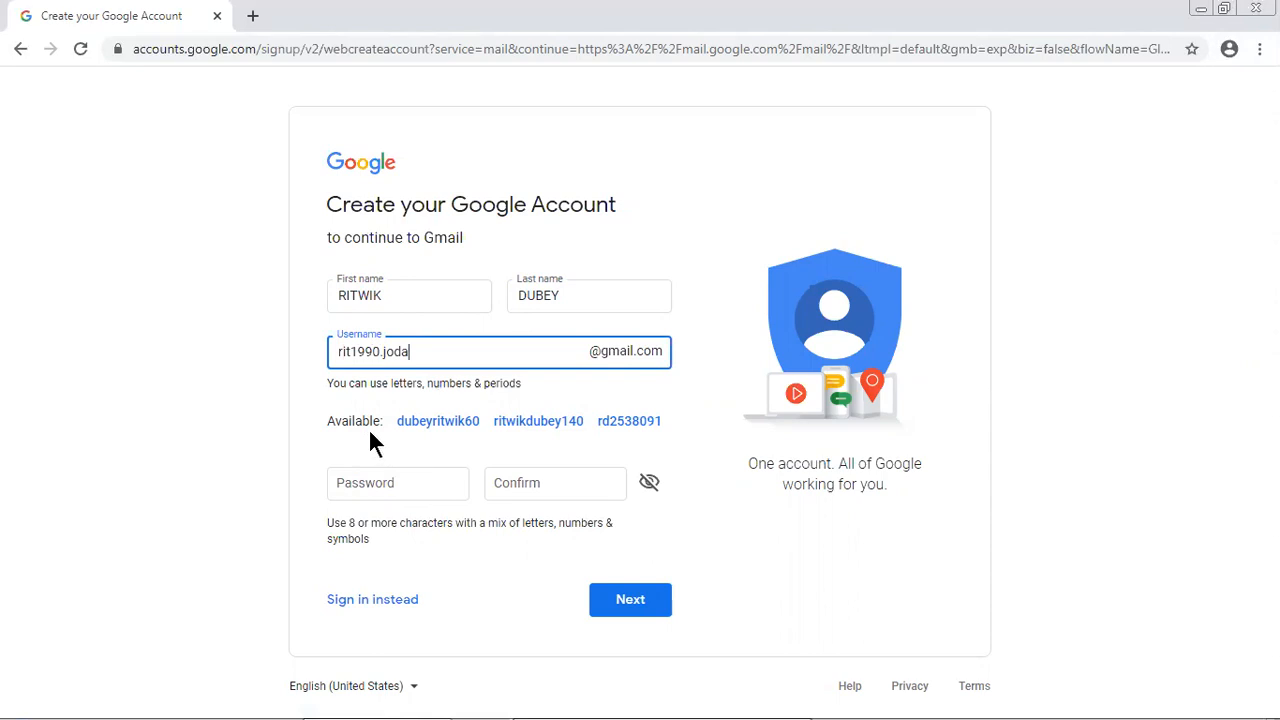
mouse_move(630, 448)
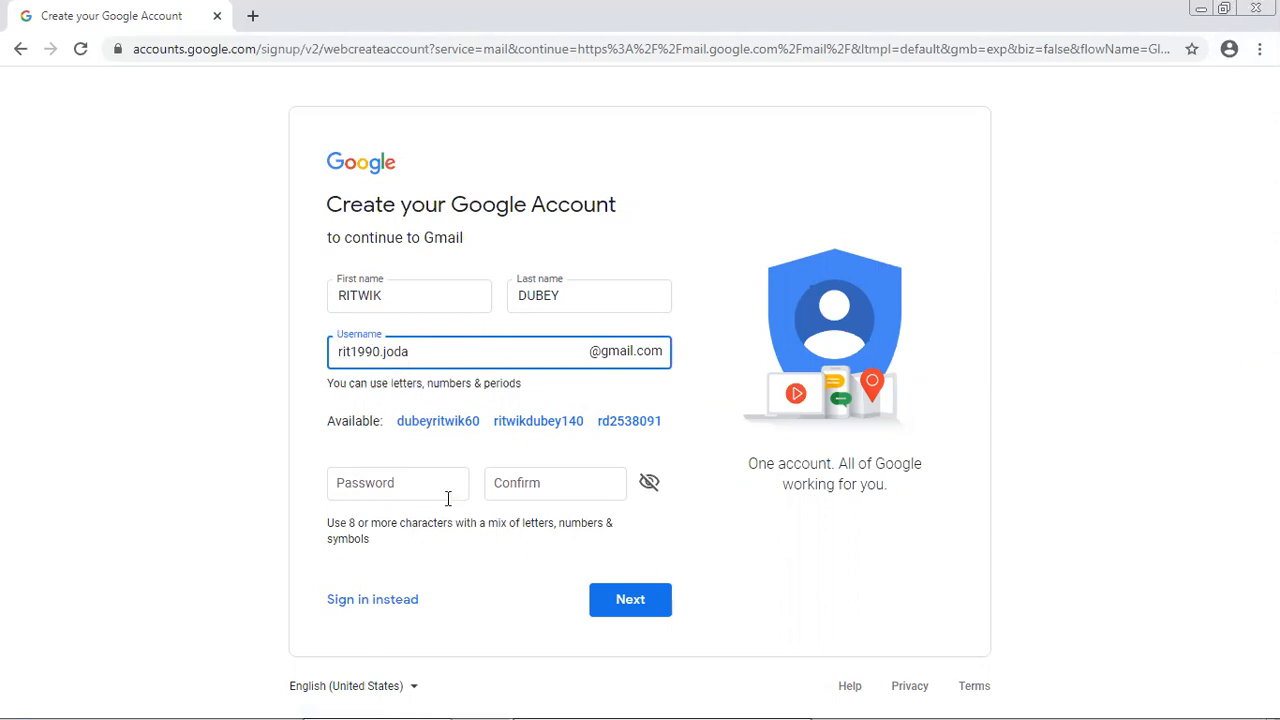
left_click(396, 482)
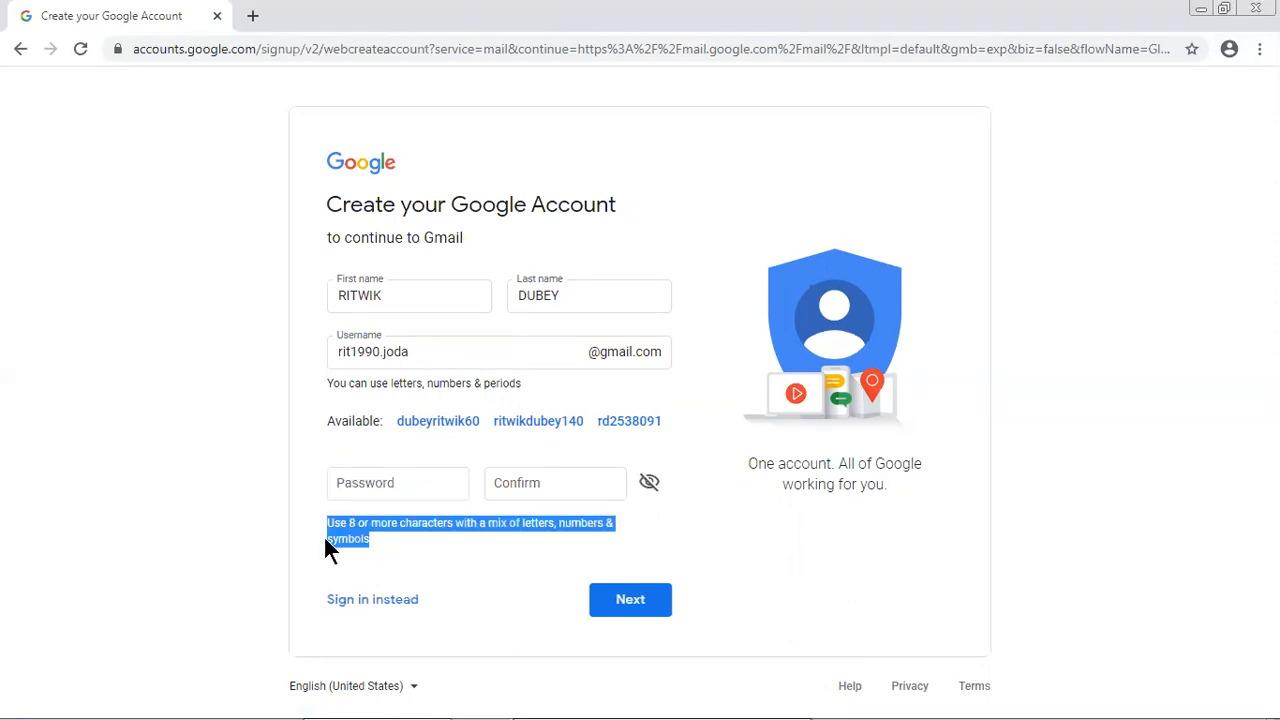
mouse_move(476, 544)
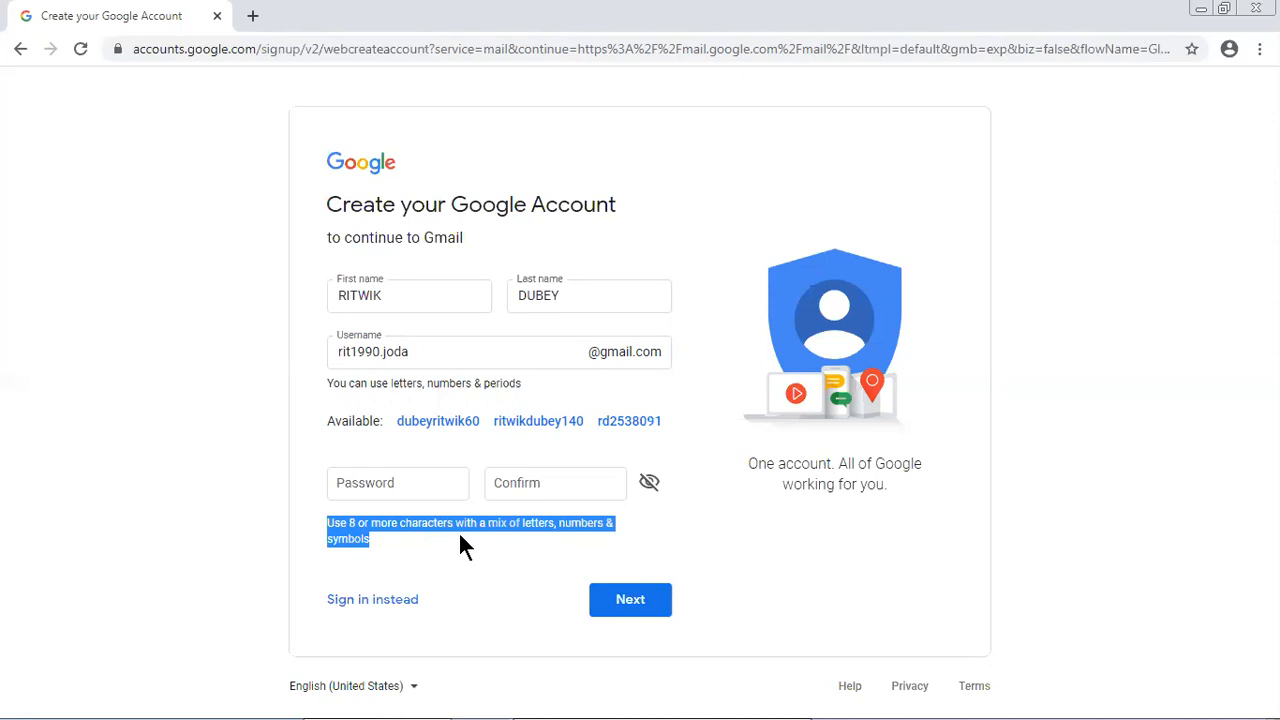
mouse_move(1188, 20)
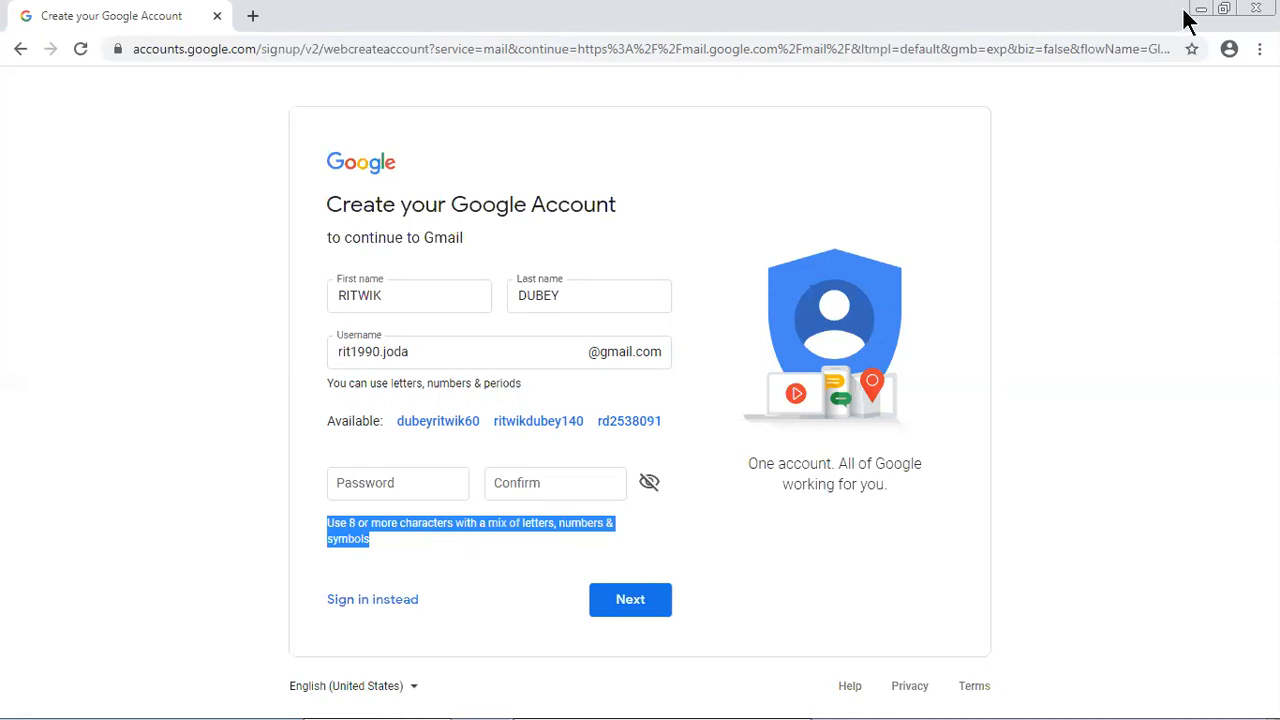
left_click(18, 700)
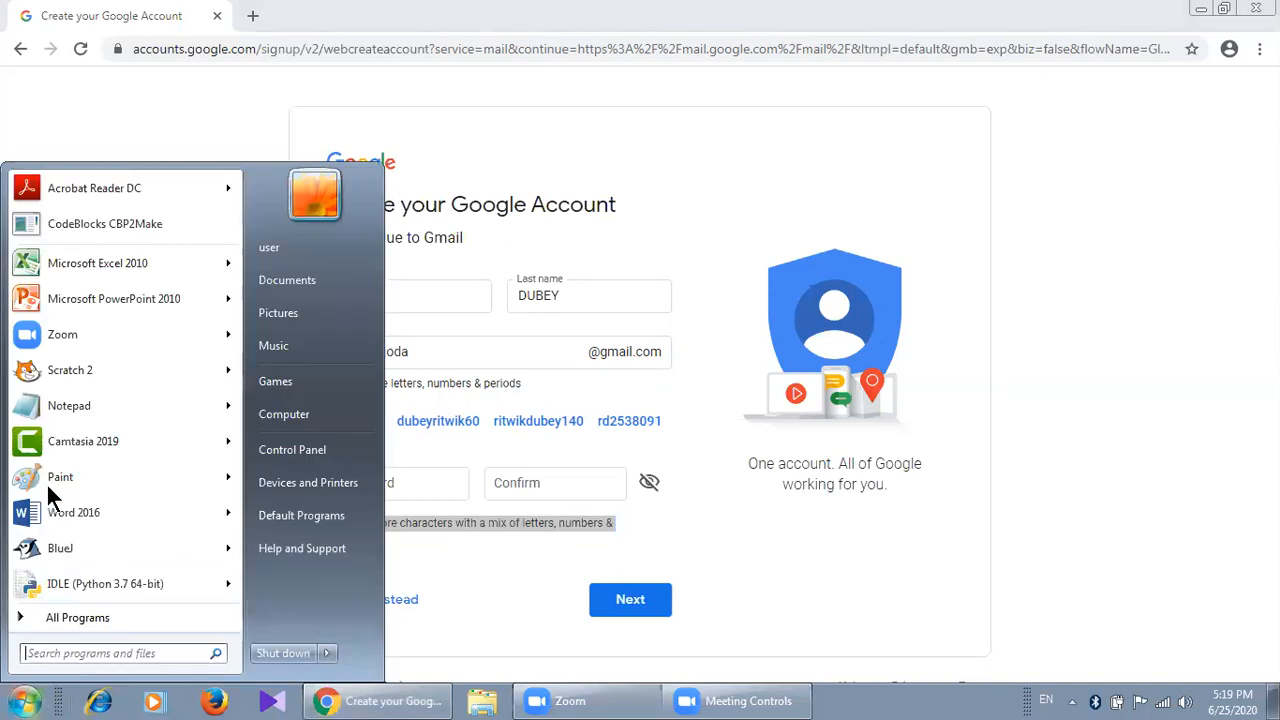
left_click(68, 404)
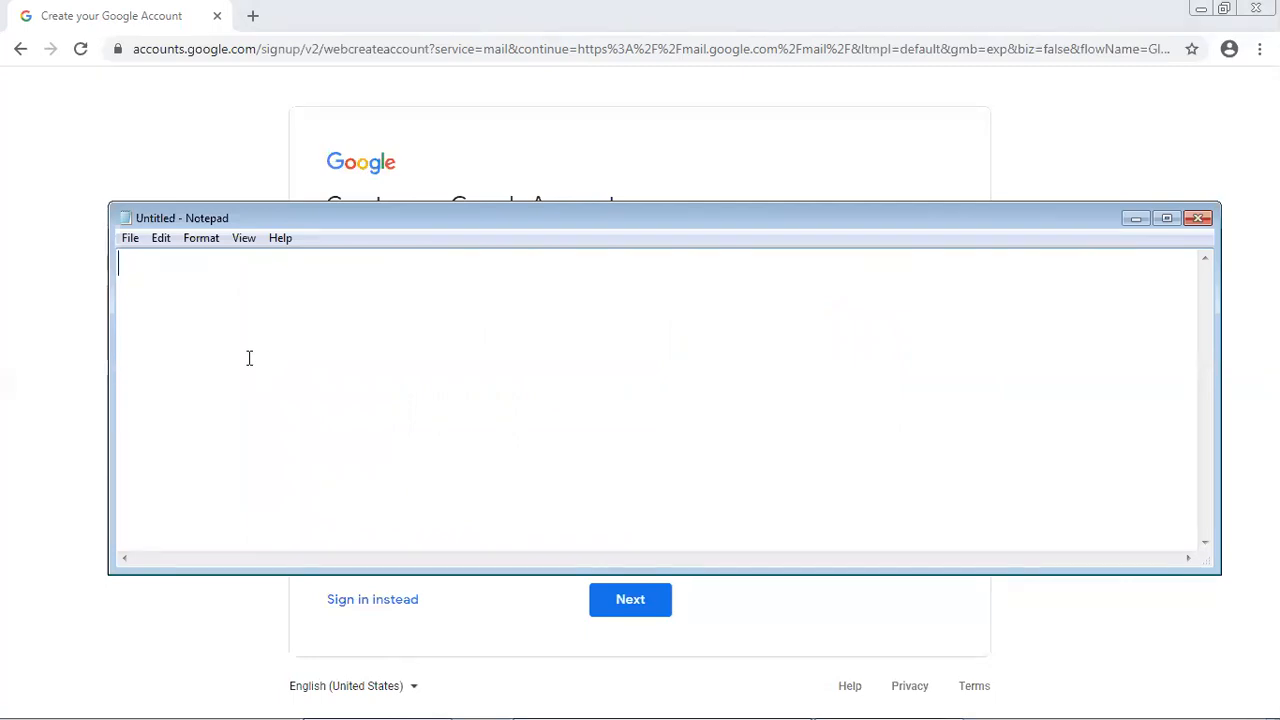
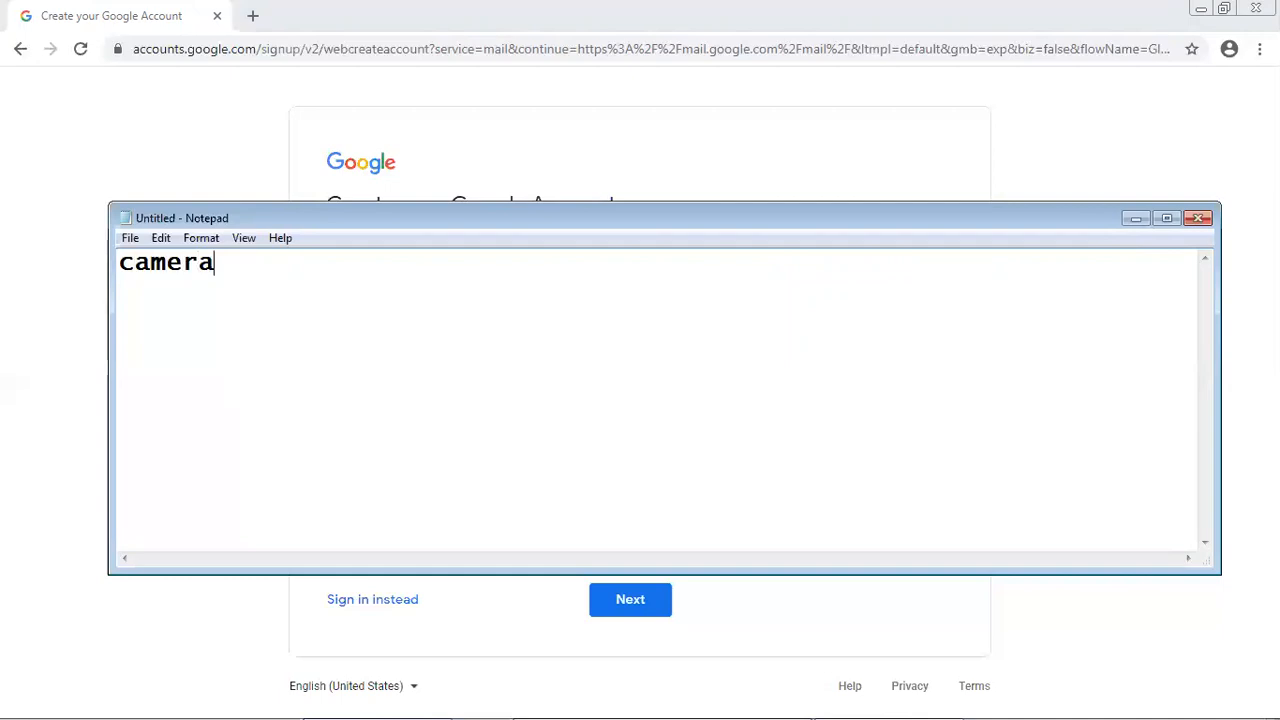
mouse_move(404, 224)
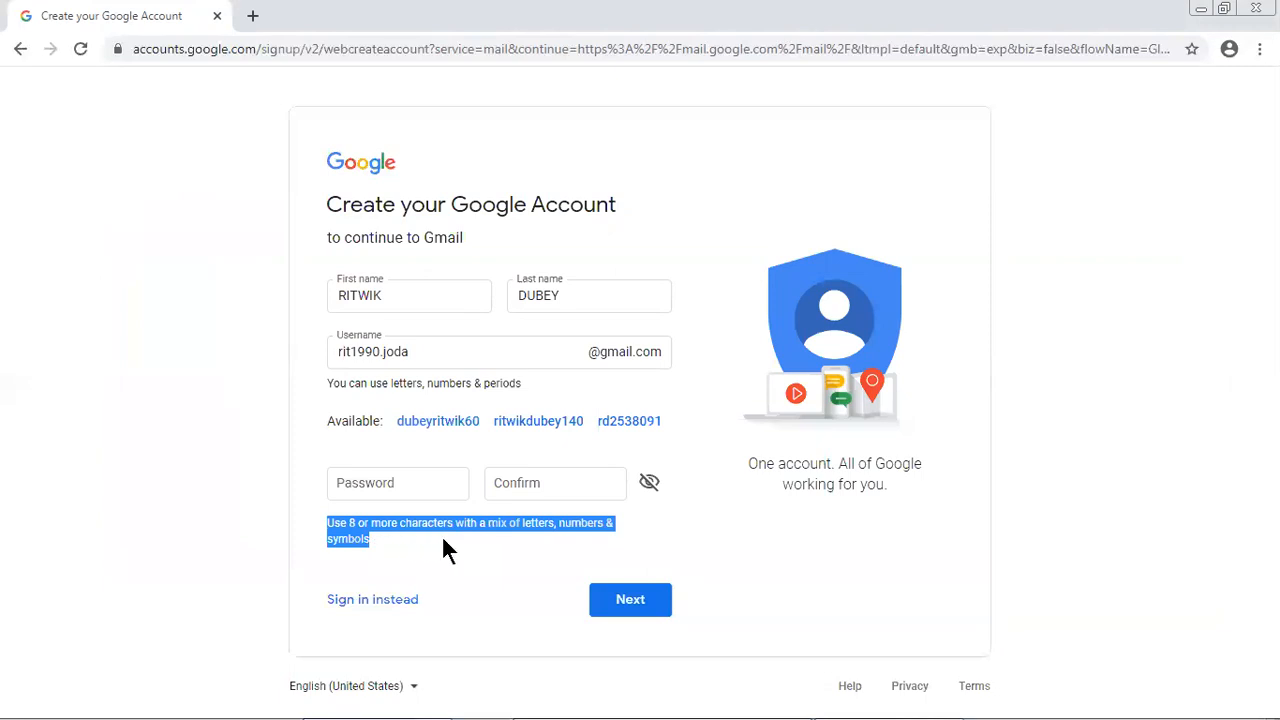
mouse_move(464, 704)
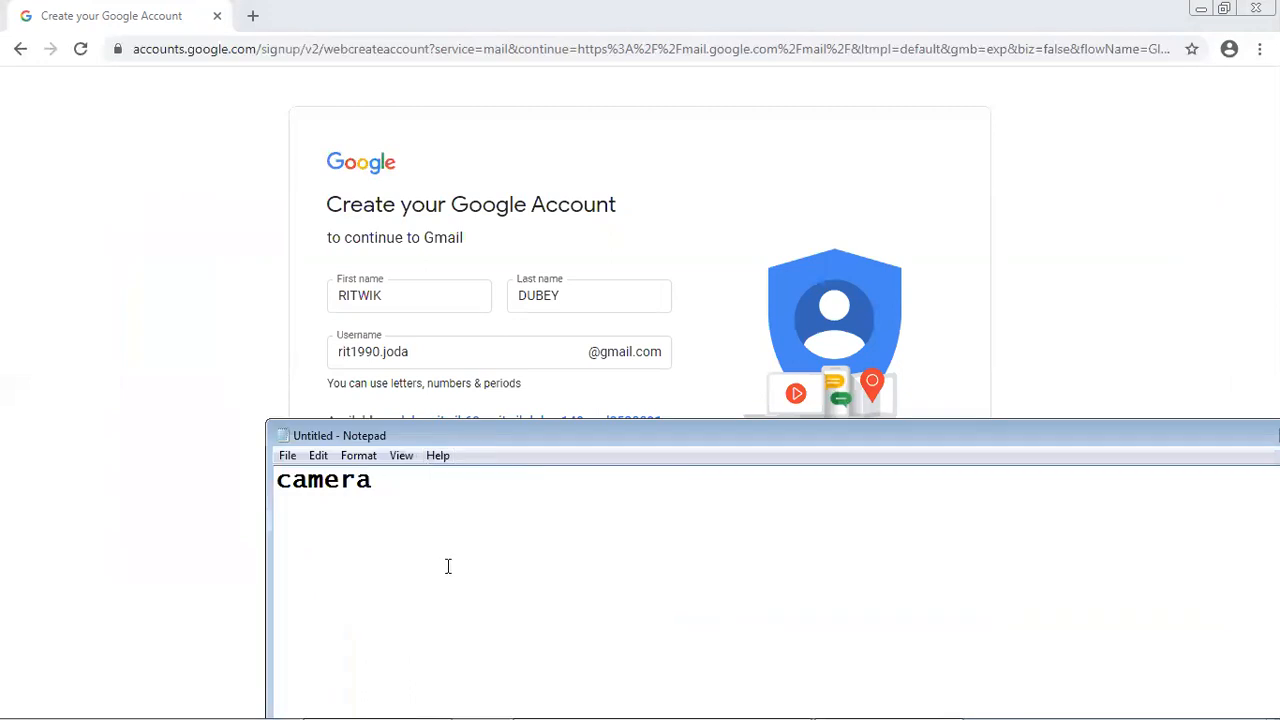
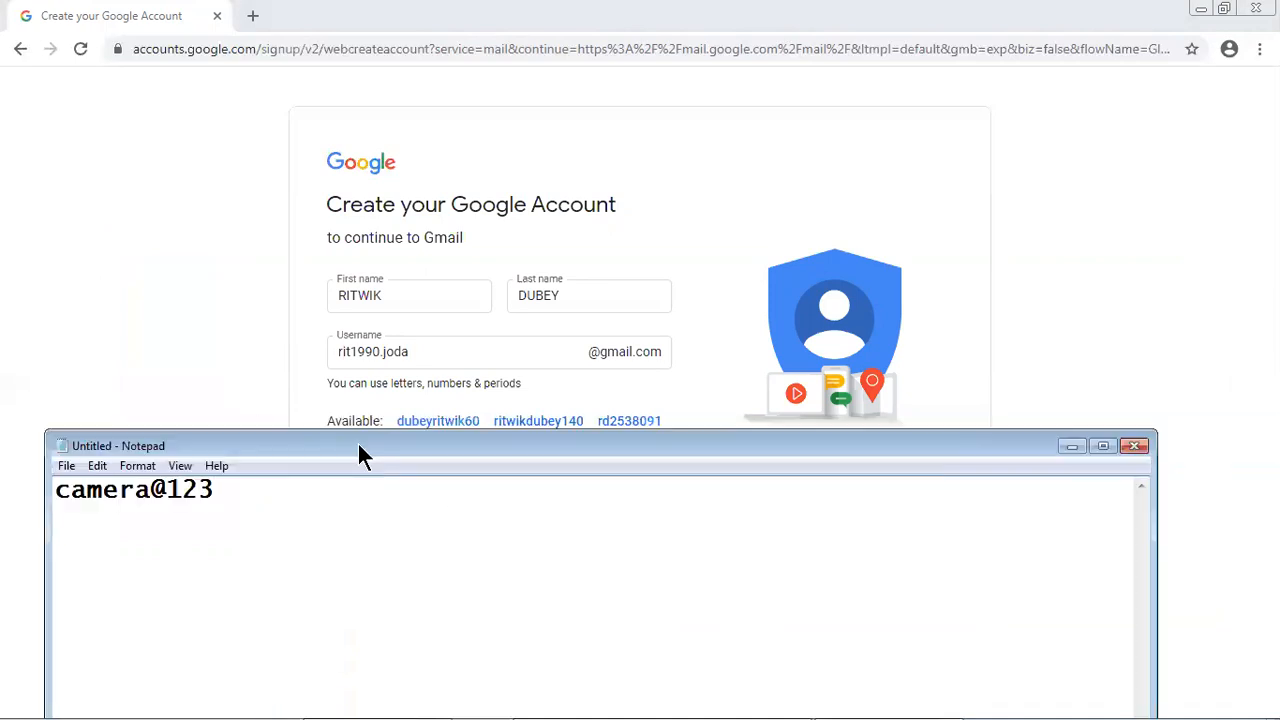
double_click(100, 488)
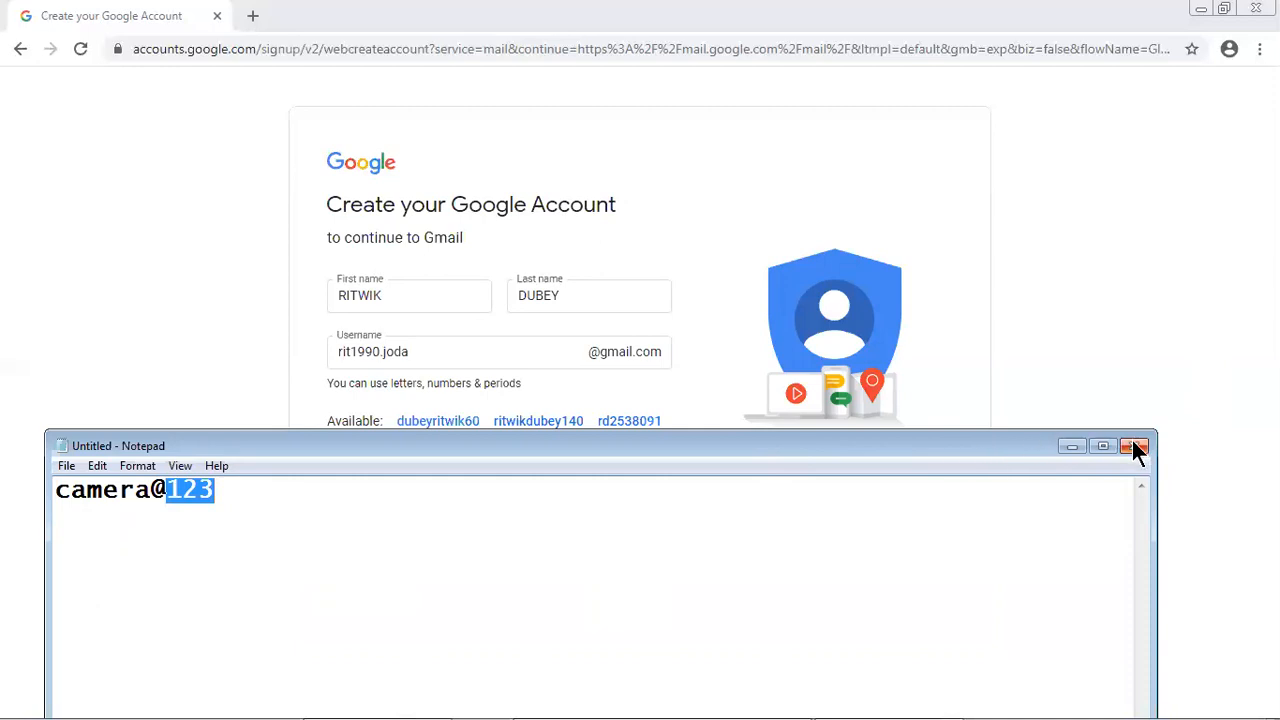
- Close the Notepad window and answer the save-changes prompt
left_click(1136, 446)
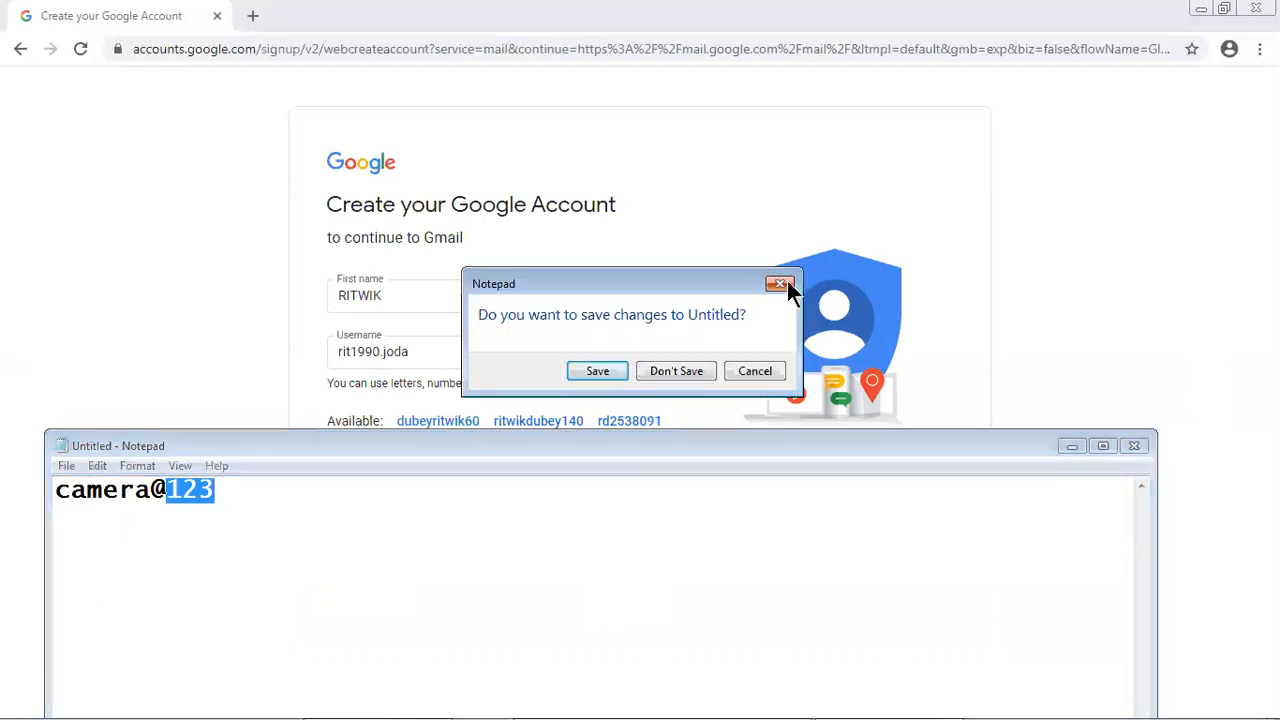
left_click(676, 370)
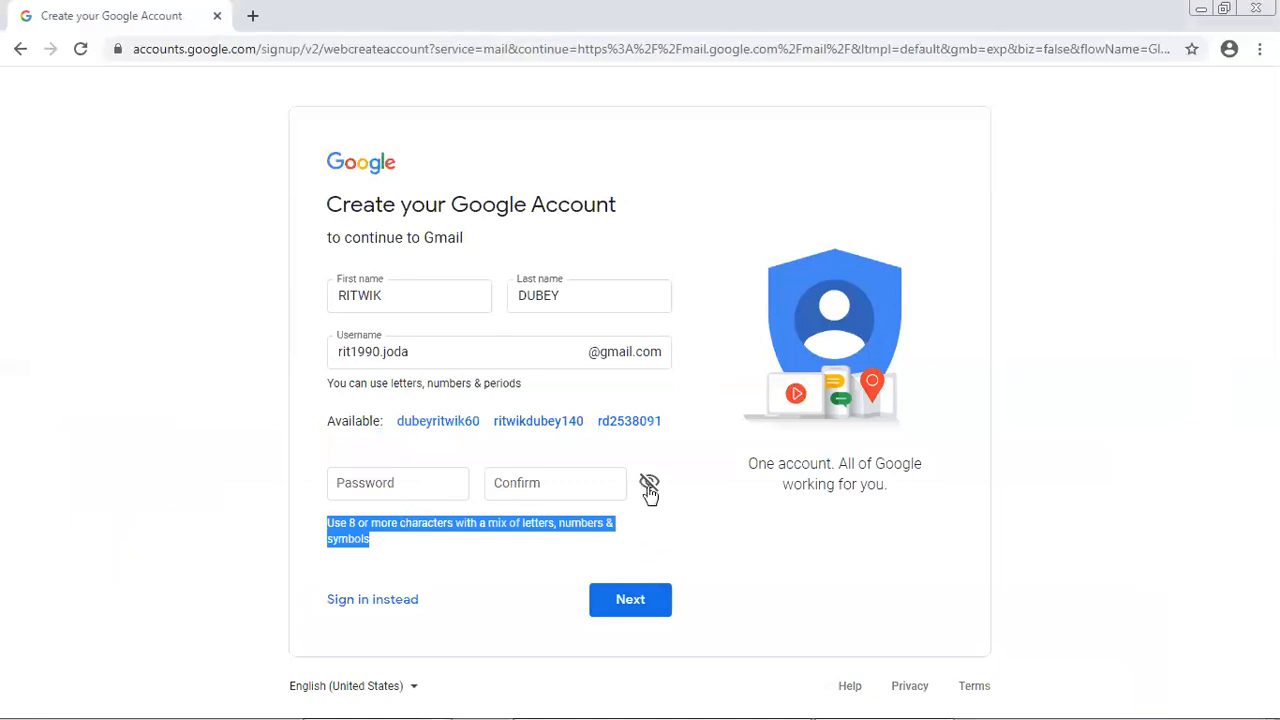
left_click(396, 482)
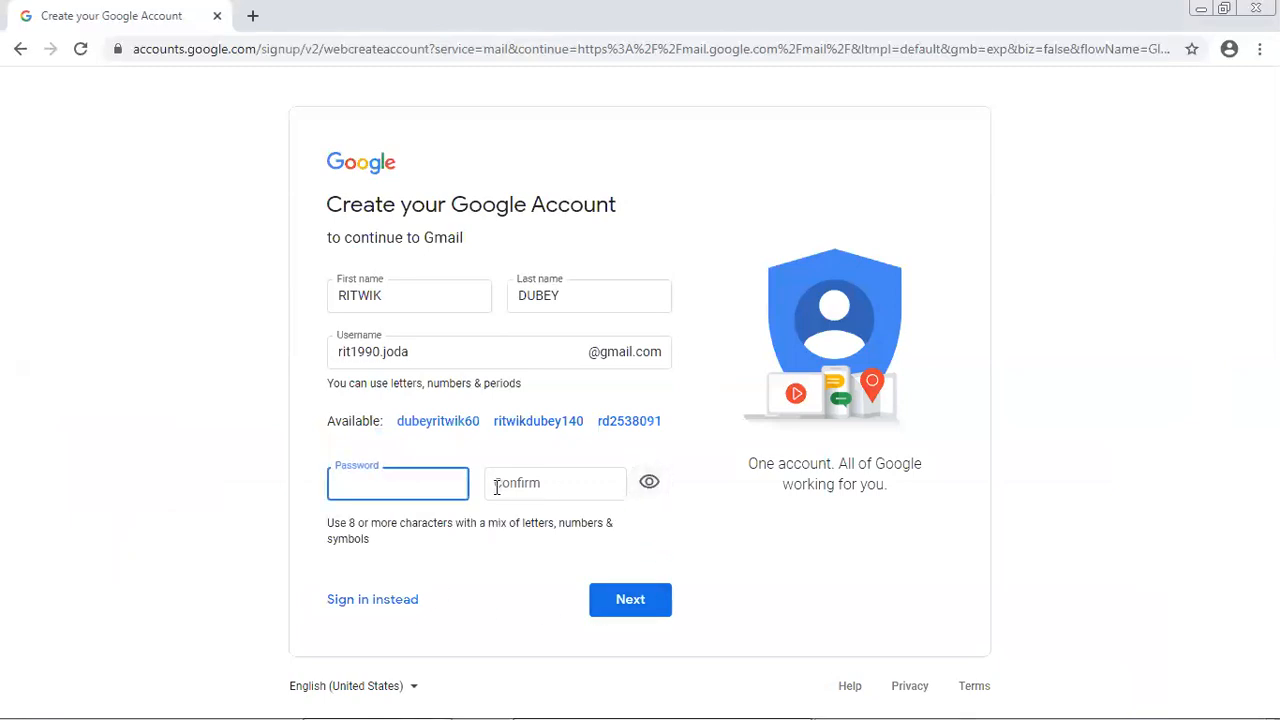
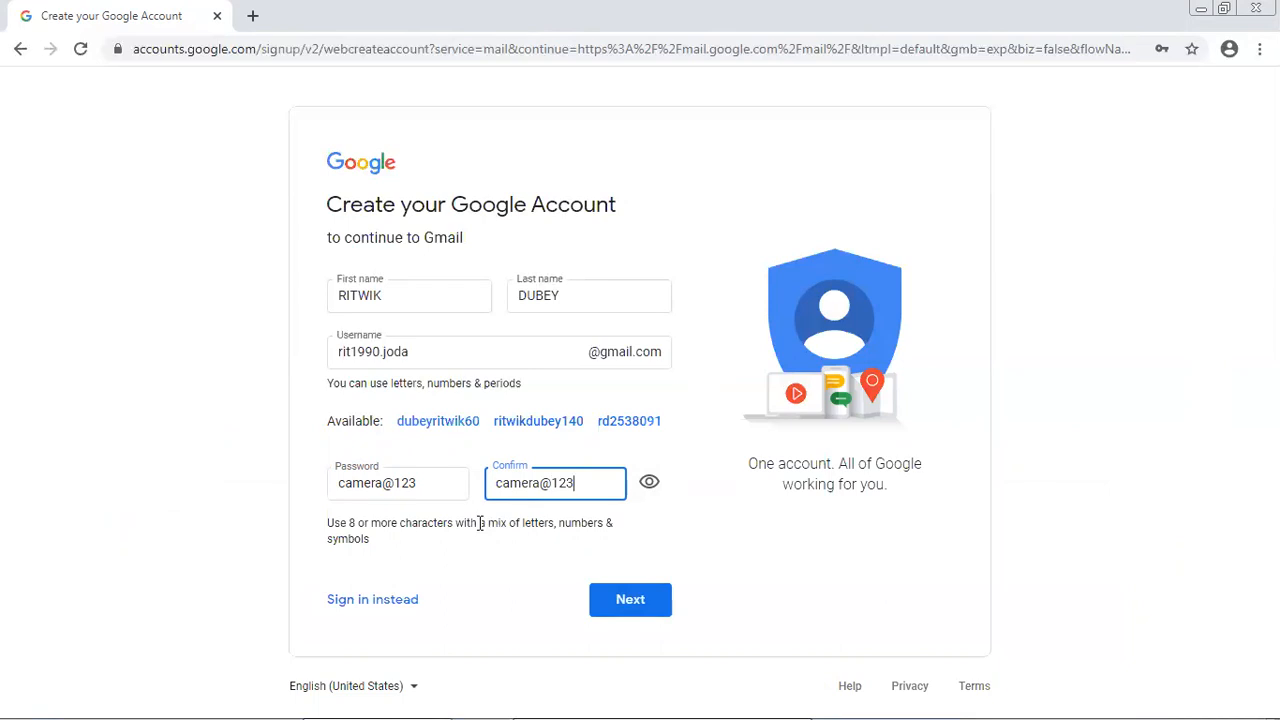
mouse_move(472, 548)
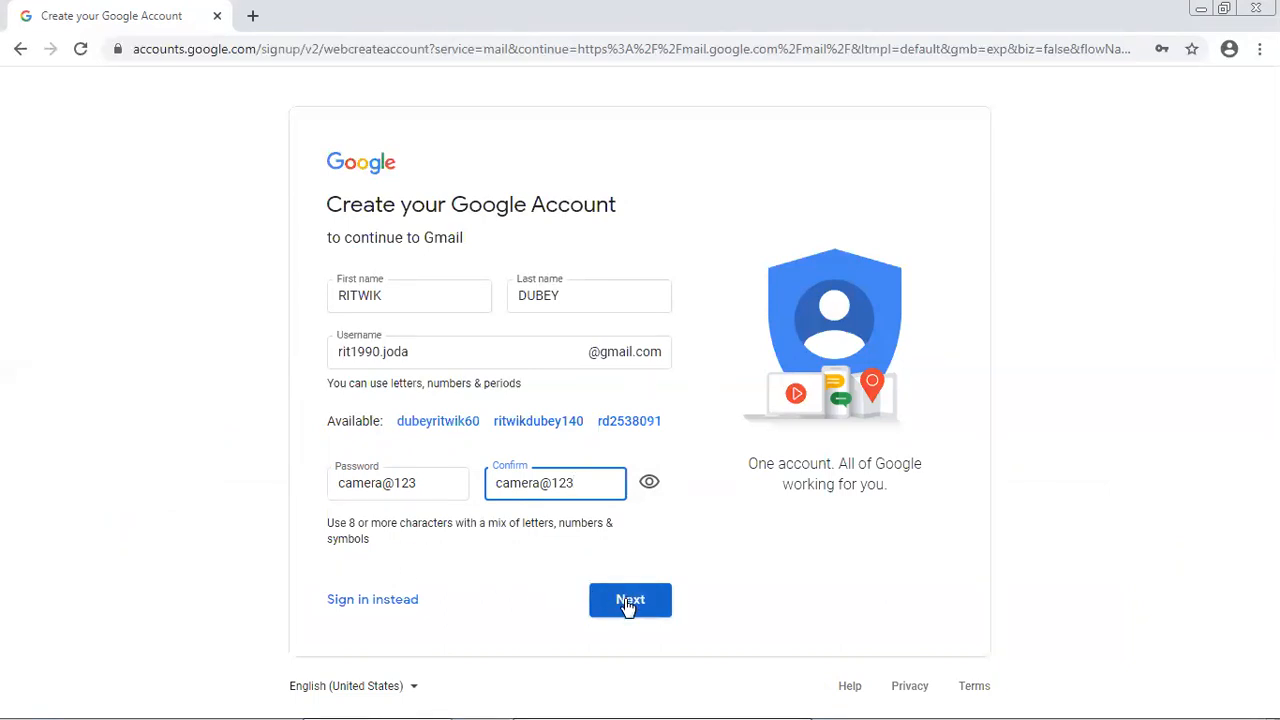
left_click(630, 600)
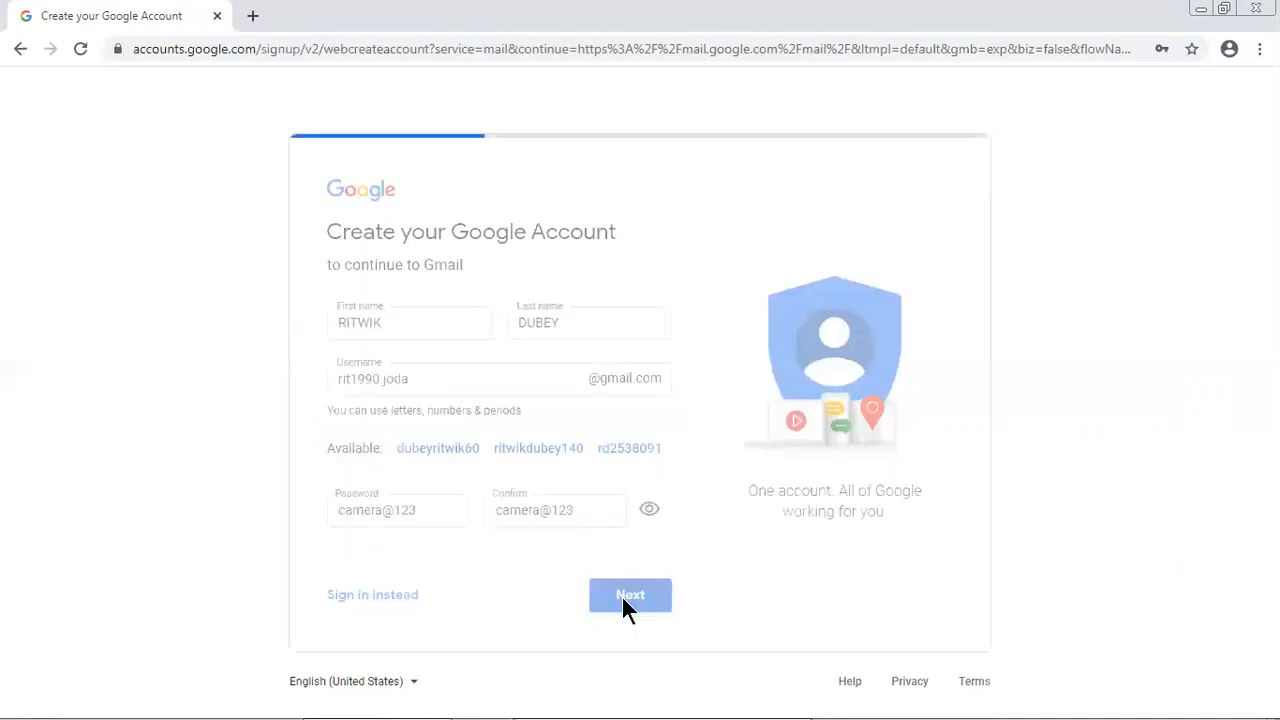
- Fill in the phone number from the suggestion and the recovery email address
left_click(630, 594)
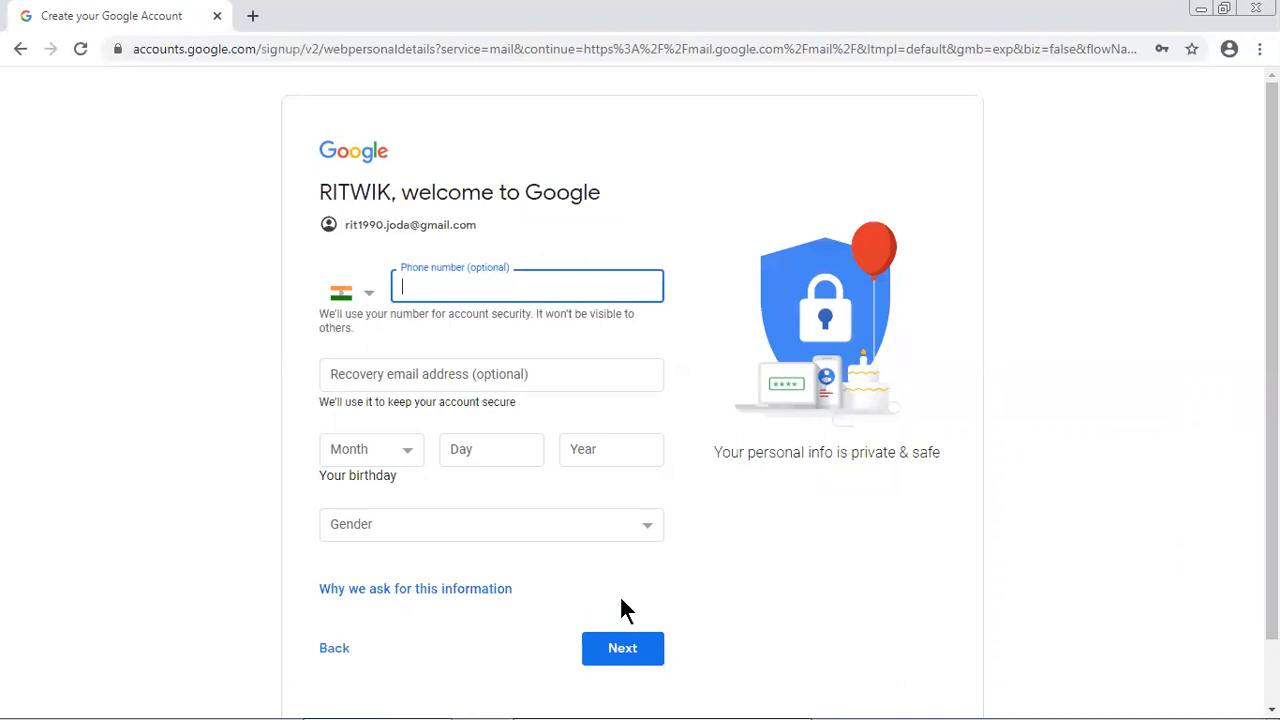
type("82495223")
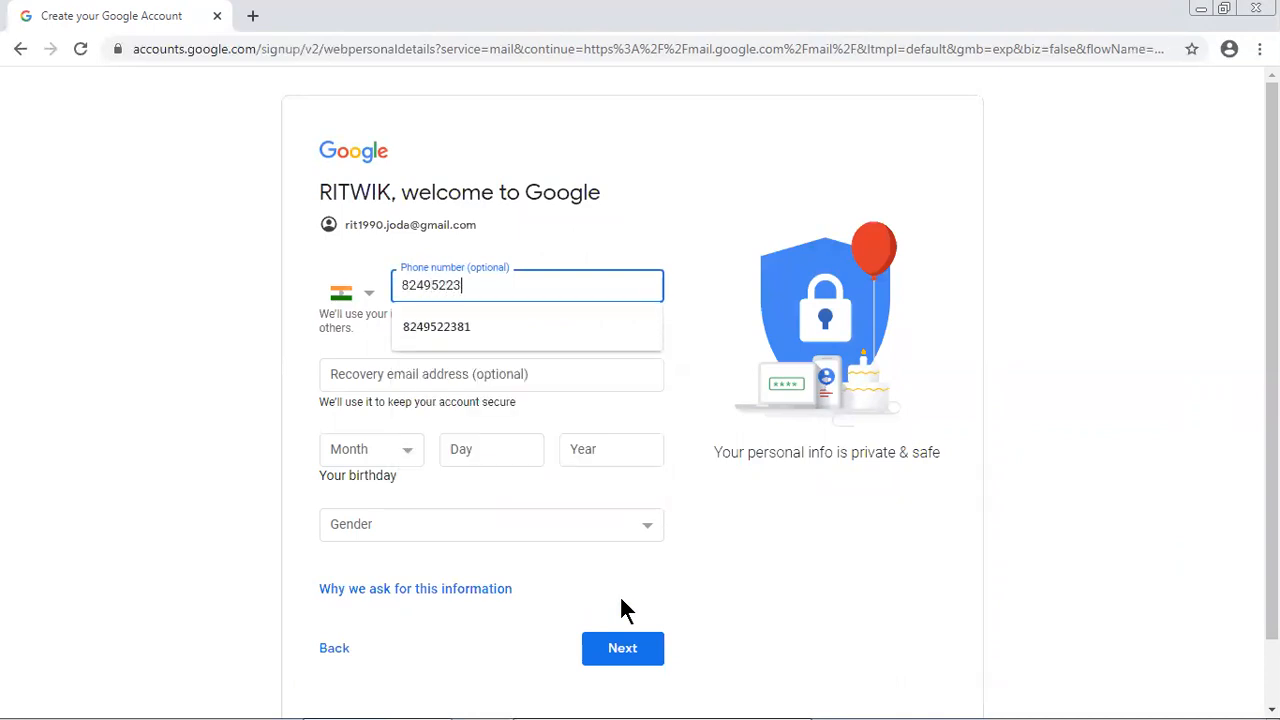
left_click(436, 328)
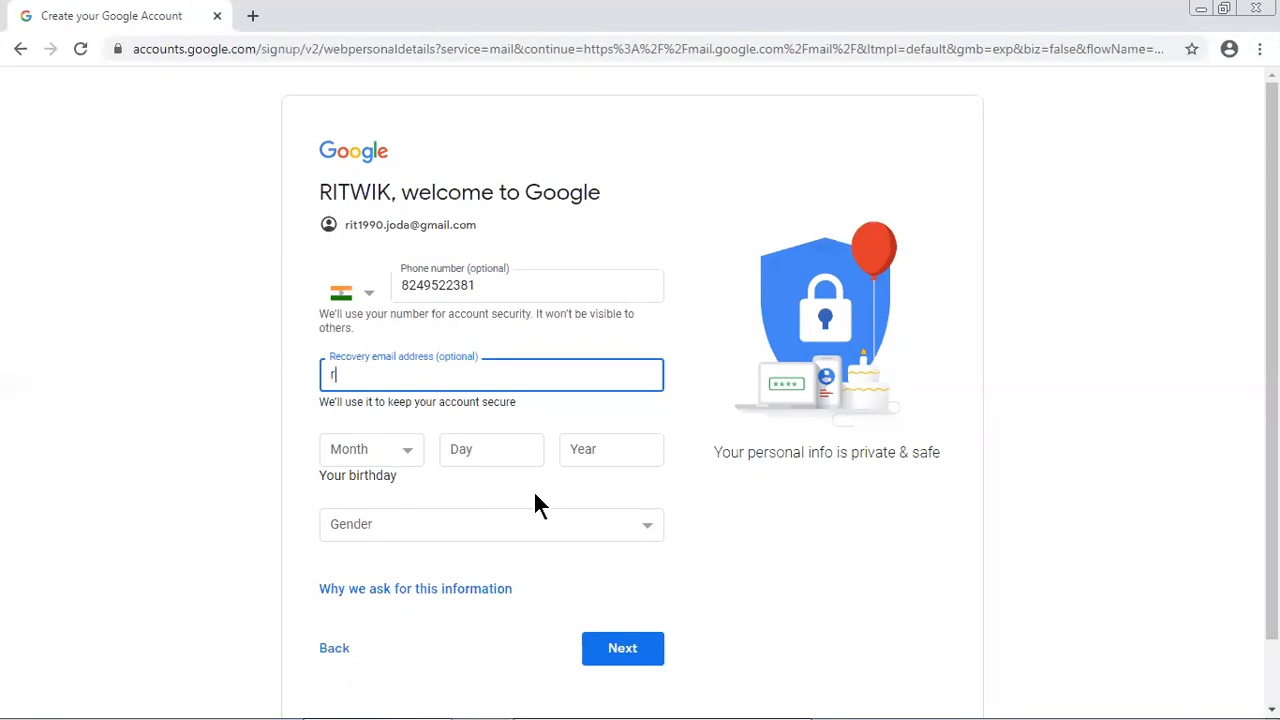
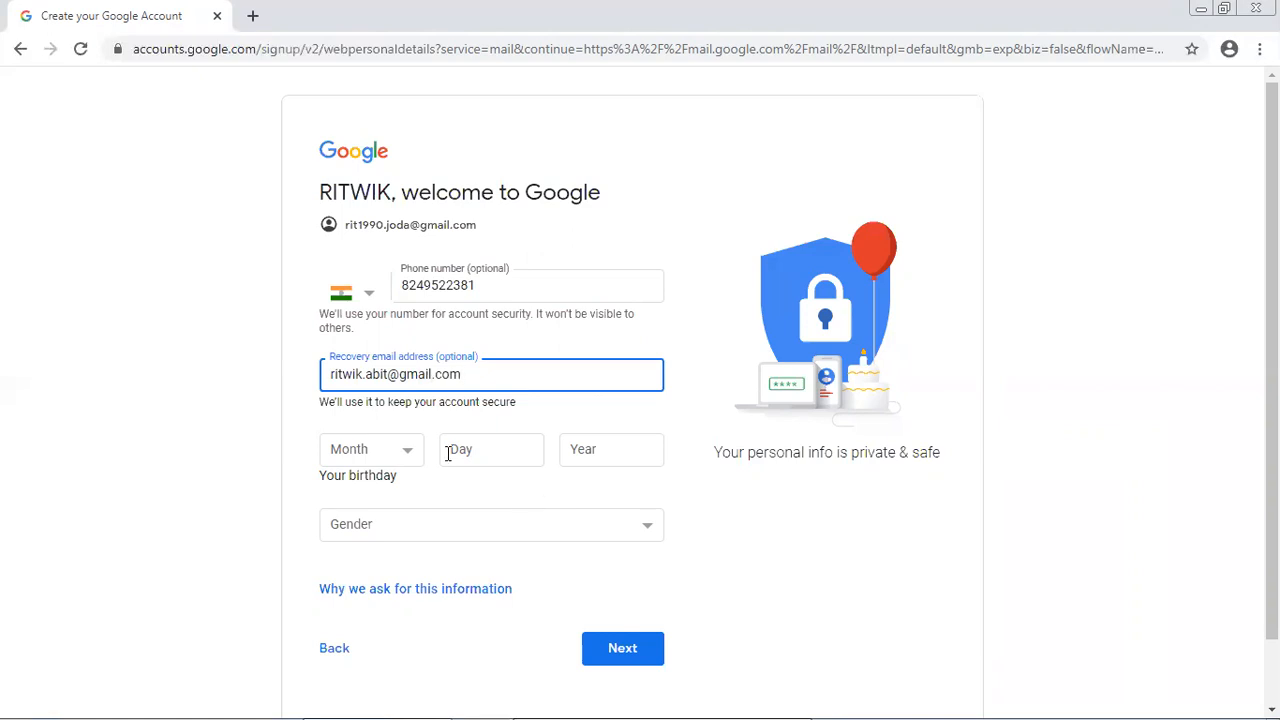
- Set birthday August 14 1990 and gender Male, then submit the personal details
left_click(372, 448)
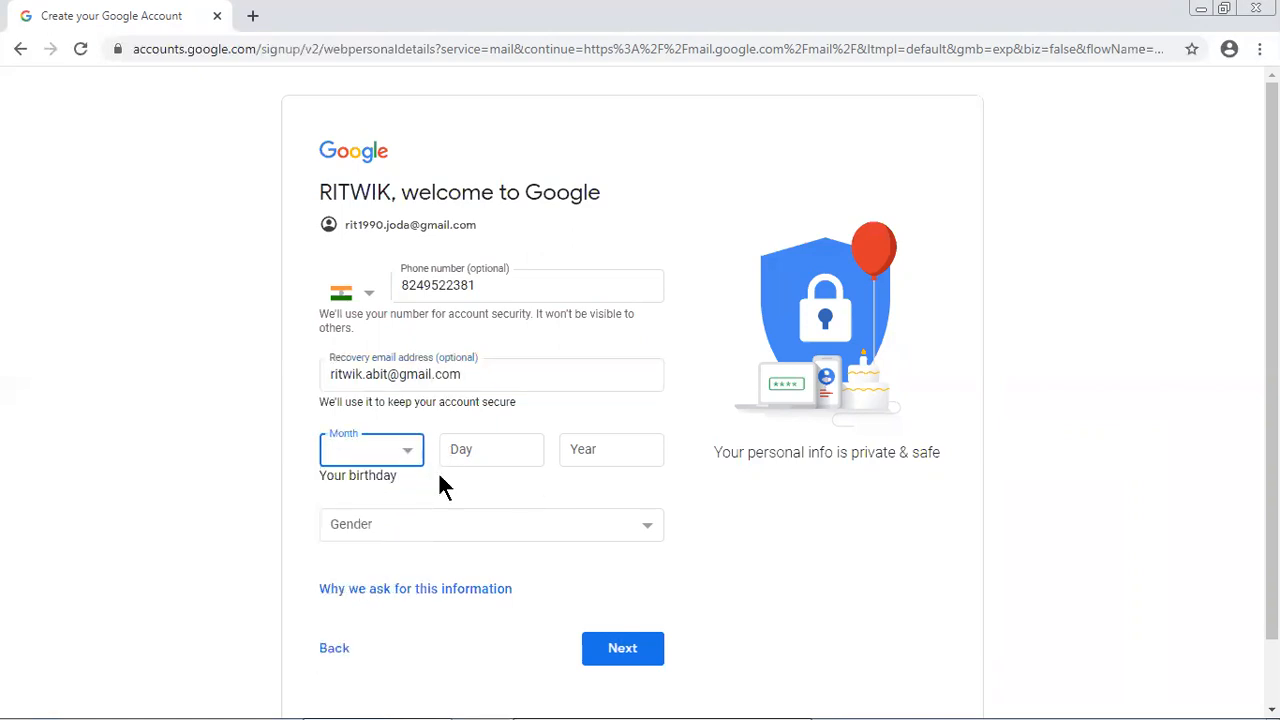
type("14")
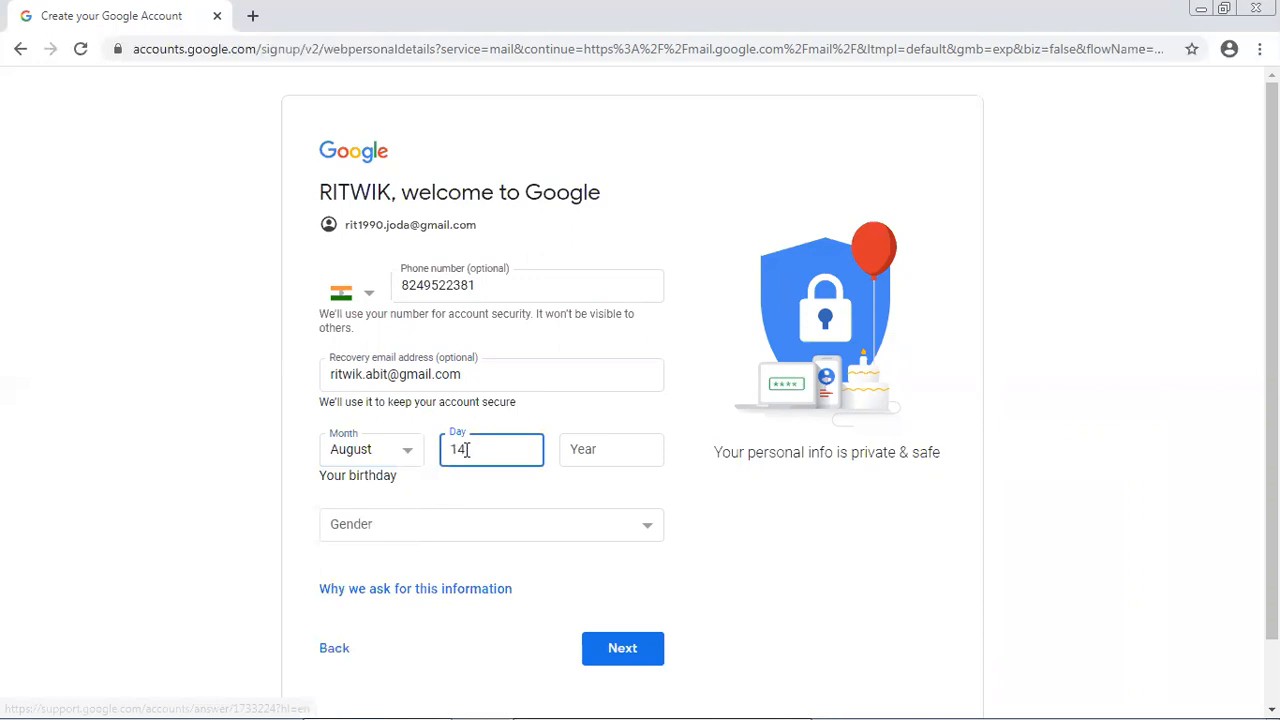
left_click(612, 448)
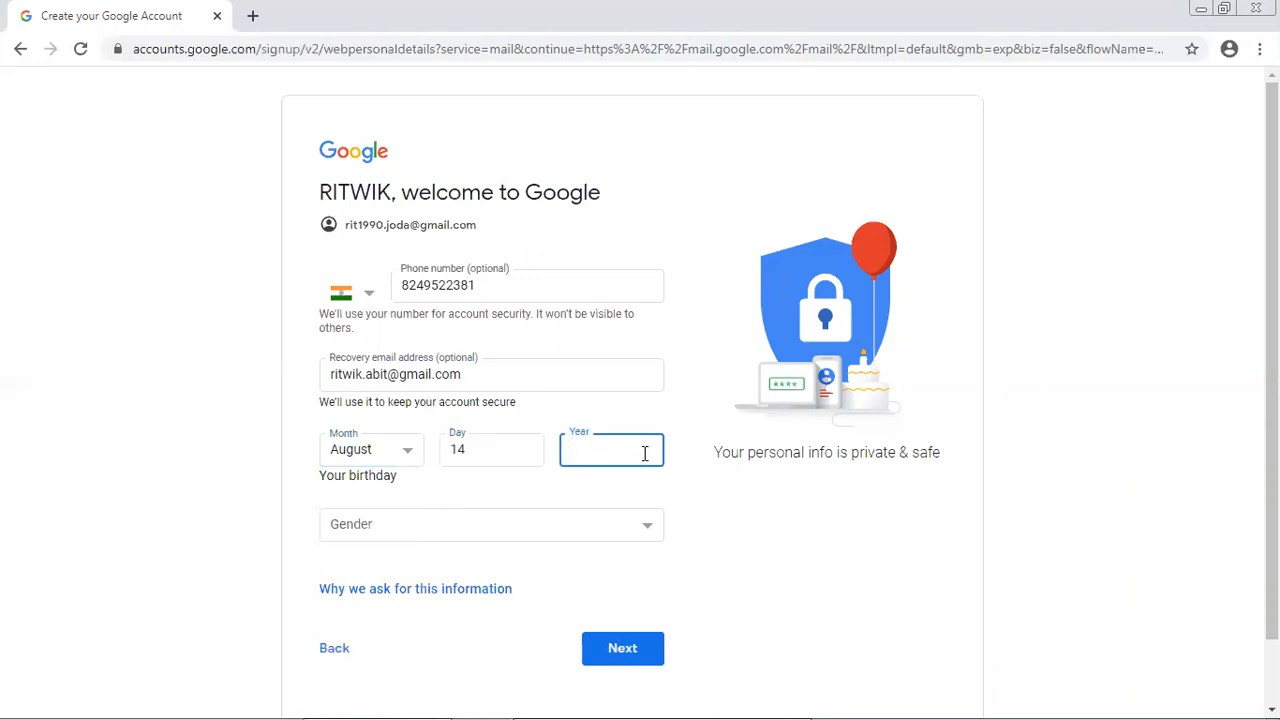
type("1990")
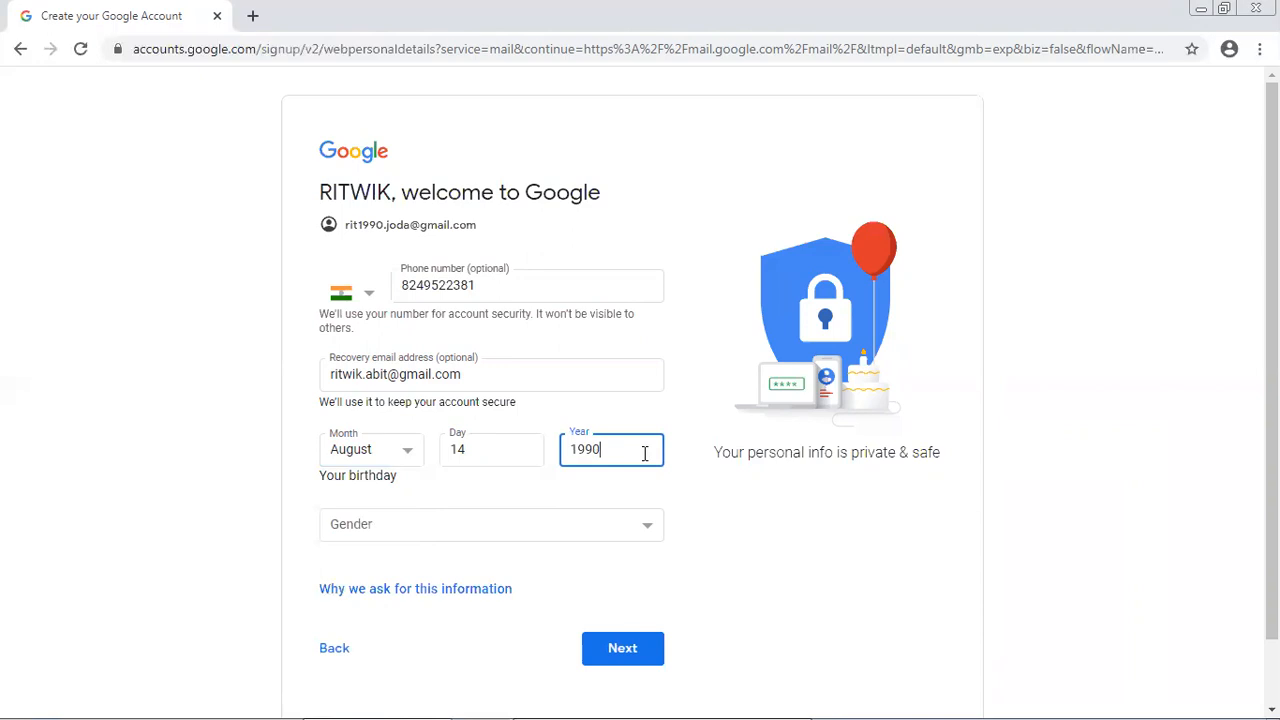
mouse_move(418, 540)
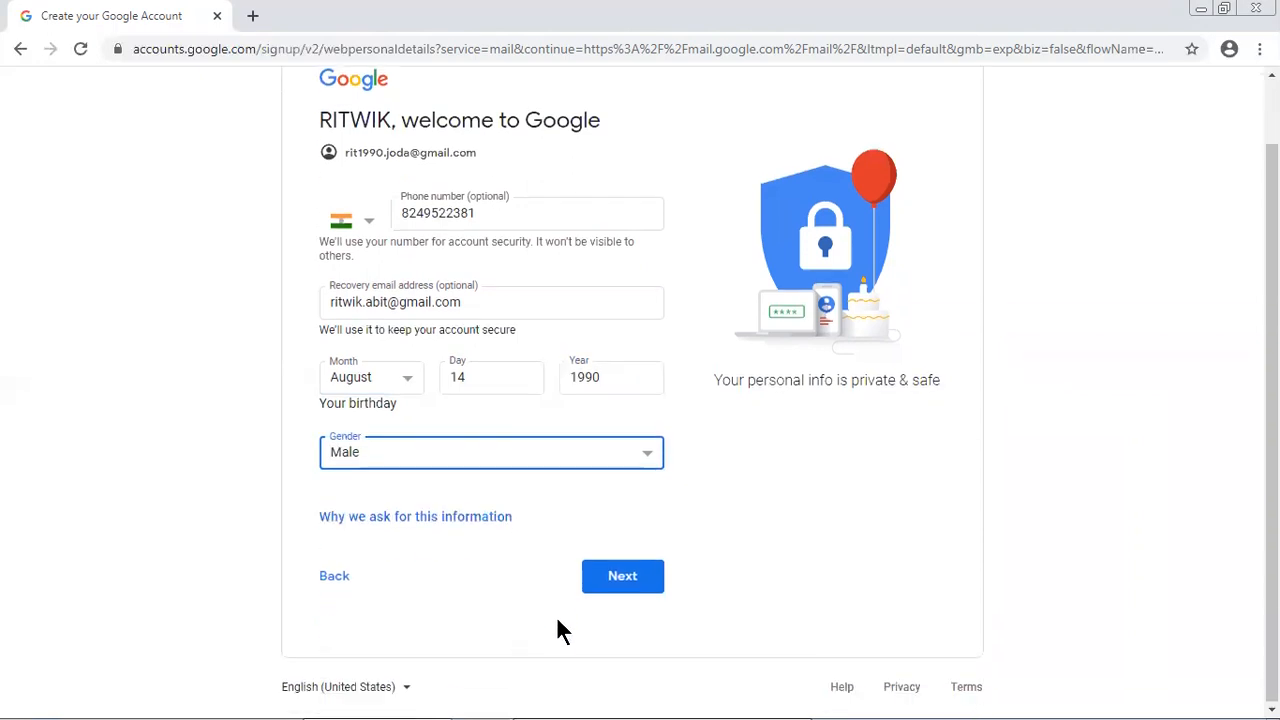
left_click(622, 576)
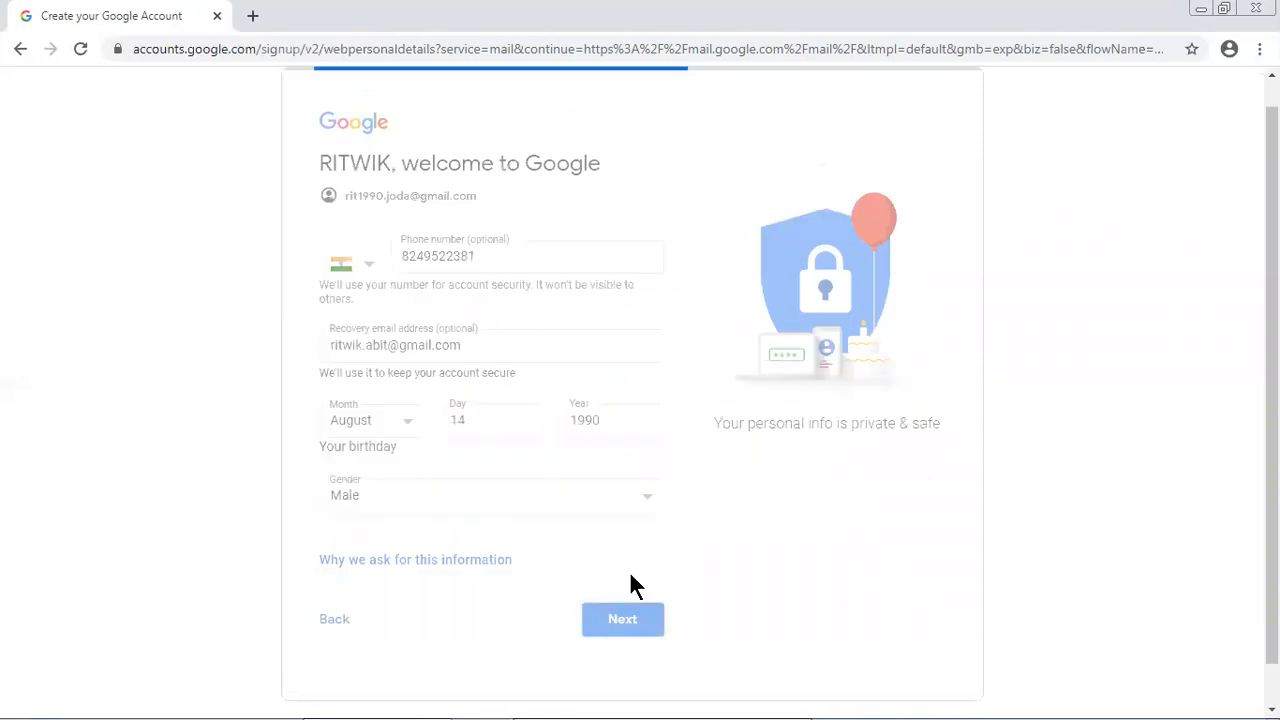
left_click(622, 618)
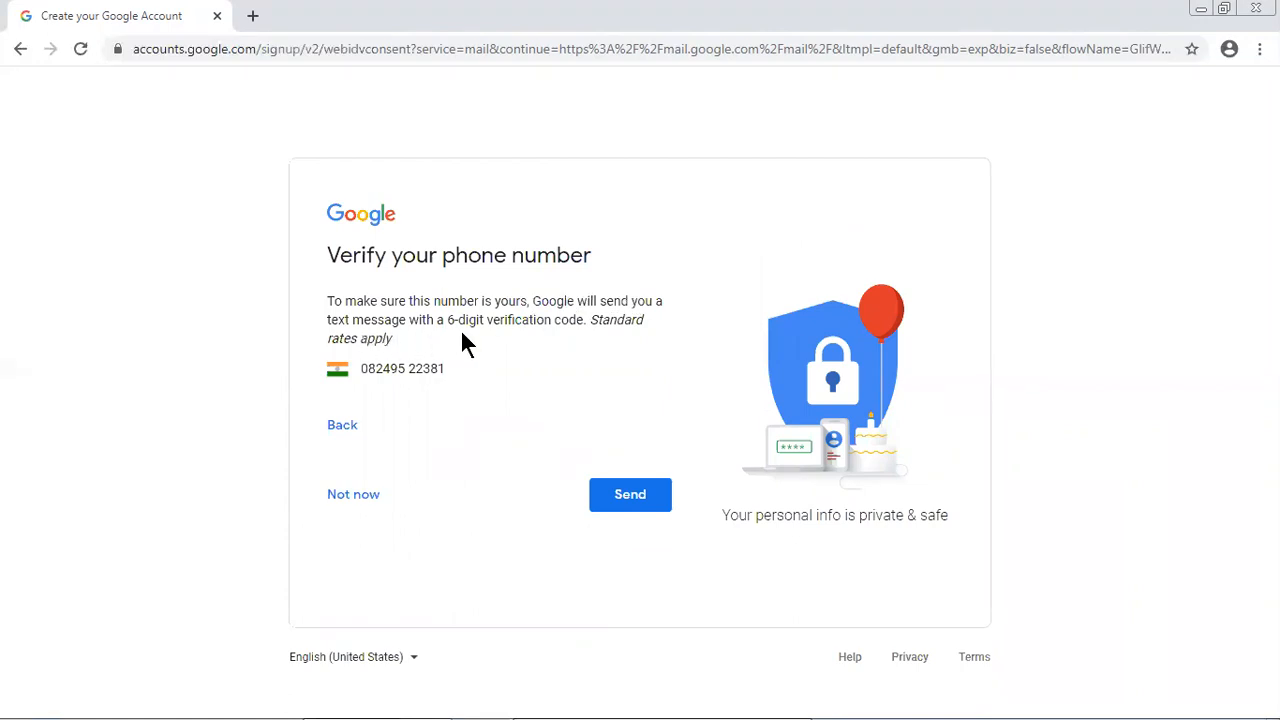
mouse_move(388, 394)
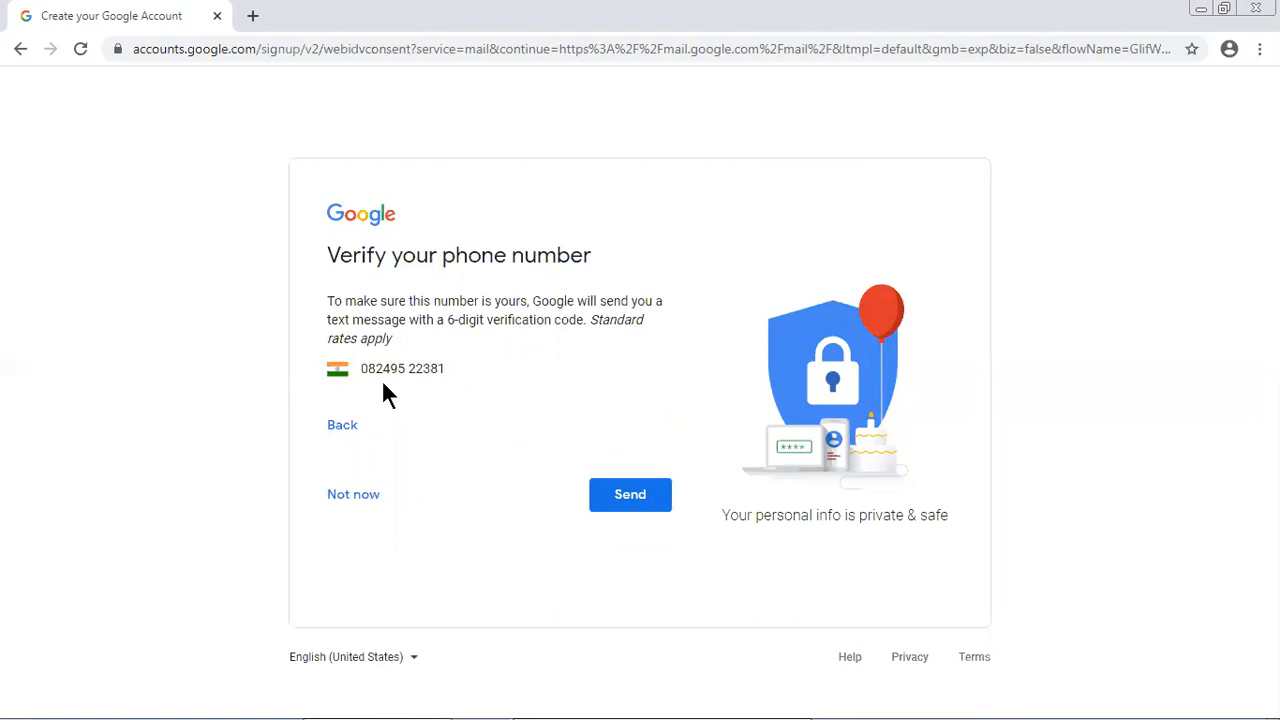
mouse_move(376, 400)
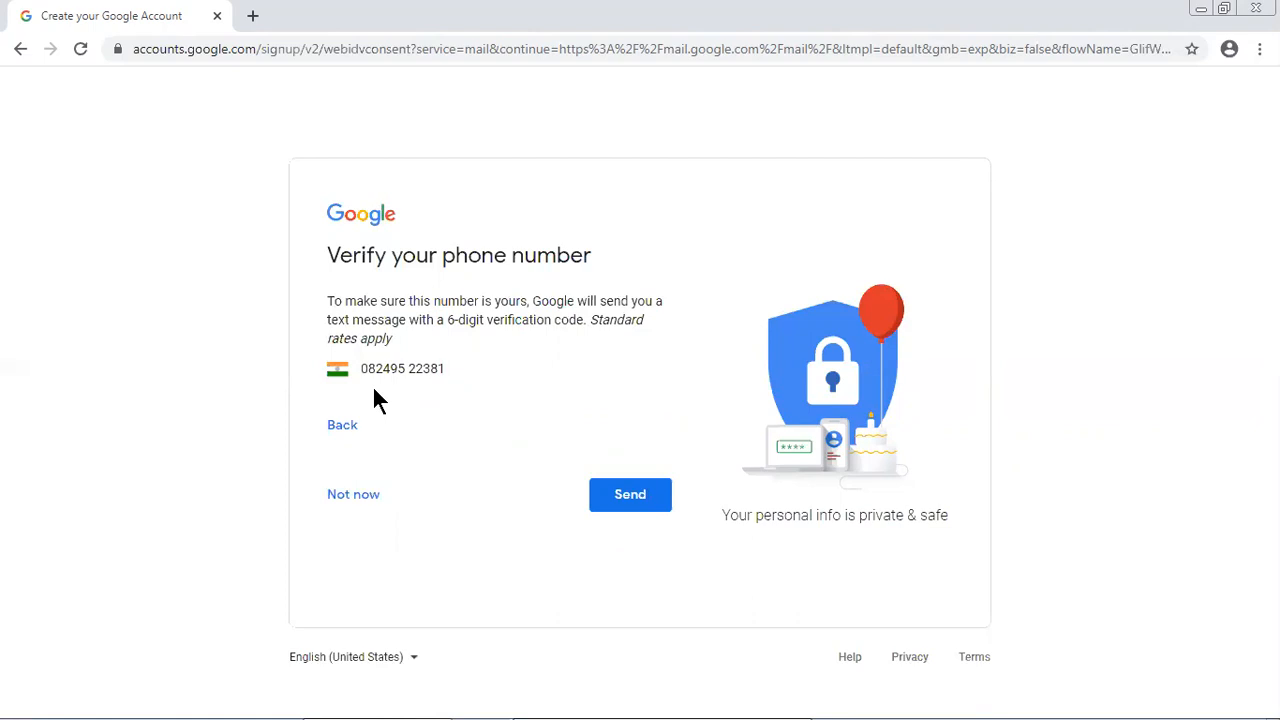
- Send the SMS code, enter the received 6-digit code and verify the phone number
left_click(630, 494)
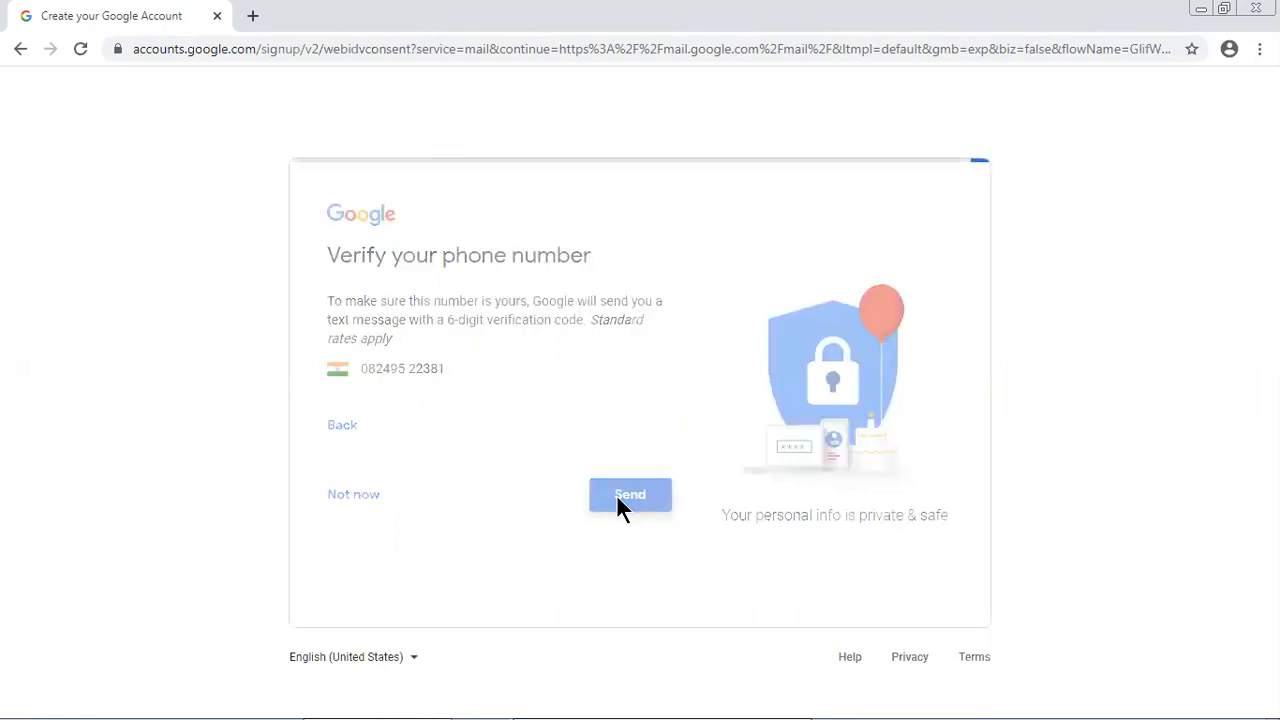
left_click(630, 494)
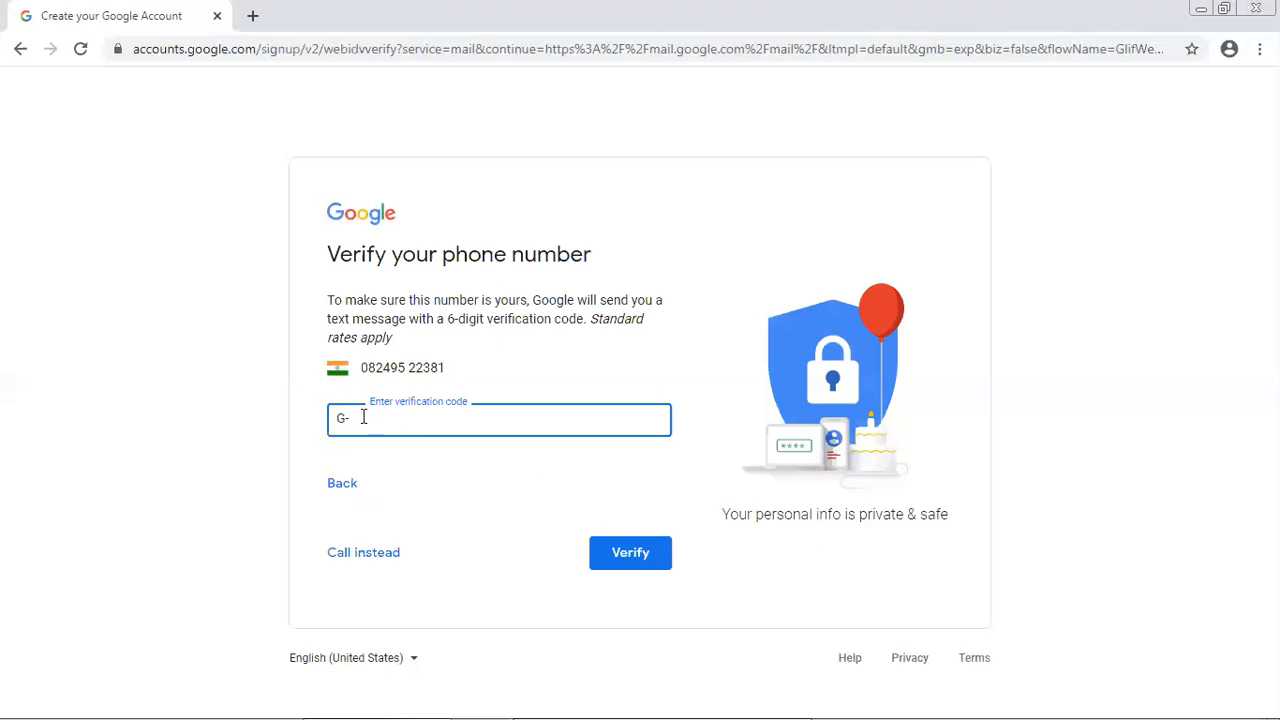
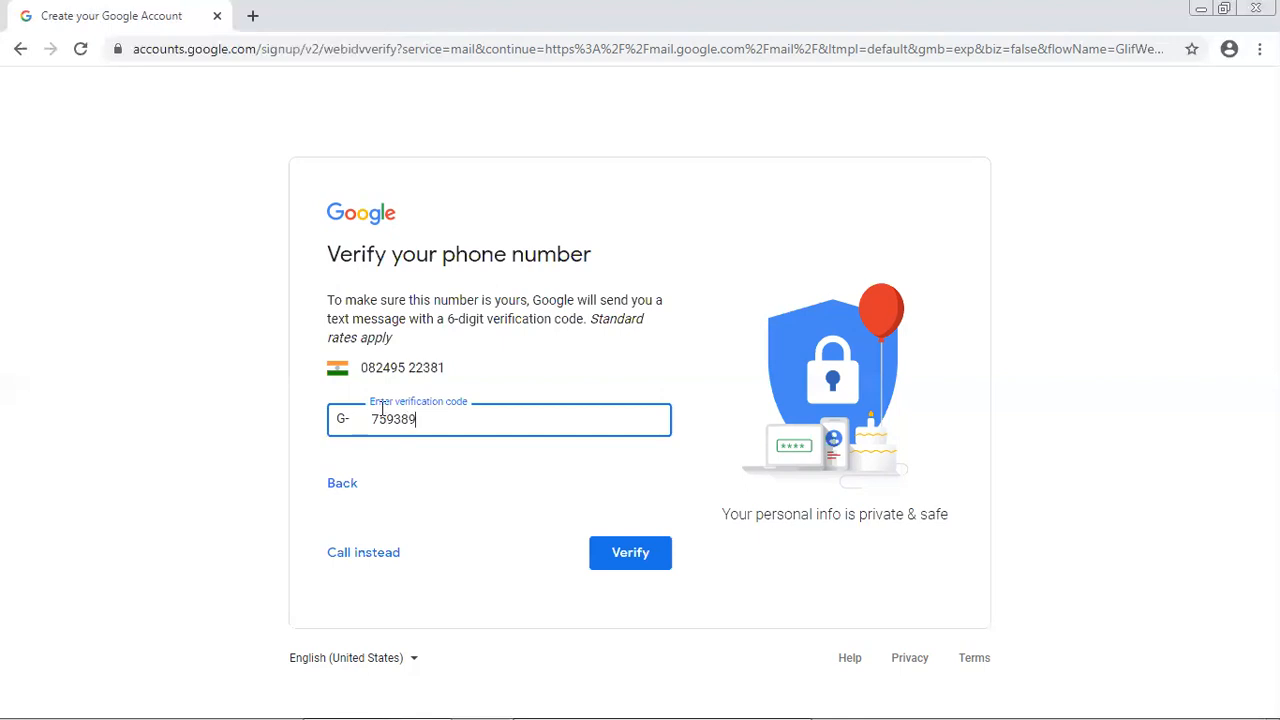
left_click(630, 552)
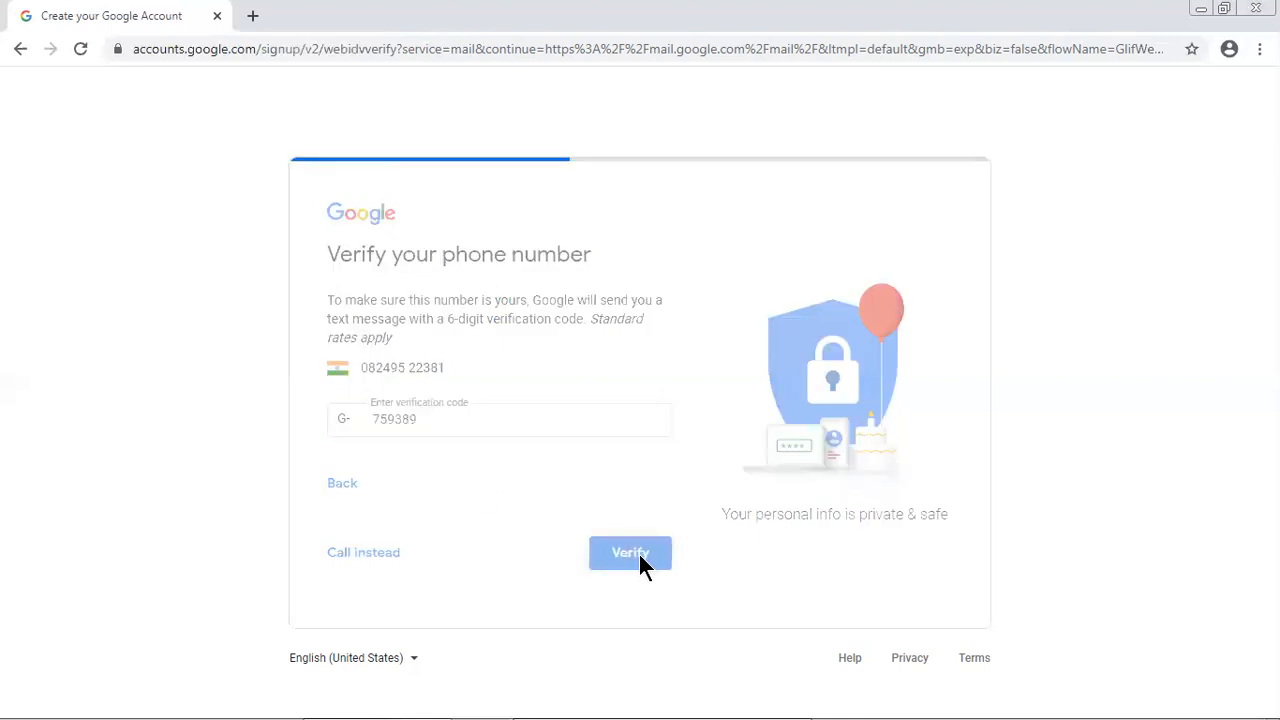
left_click(628, 552)
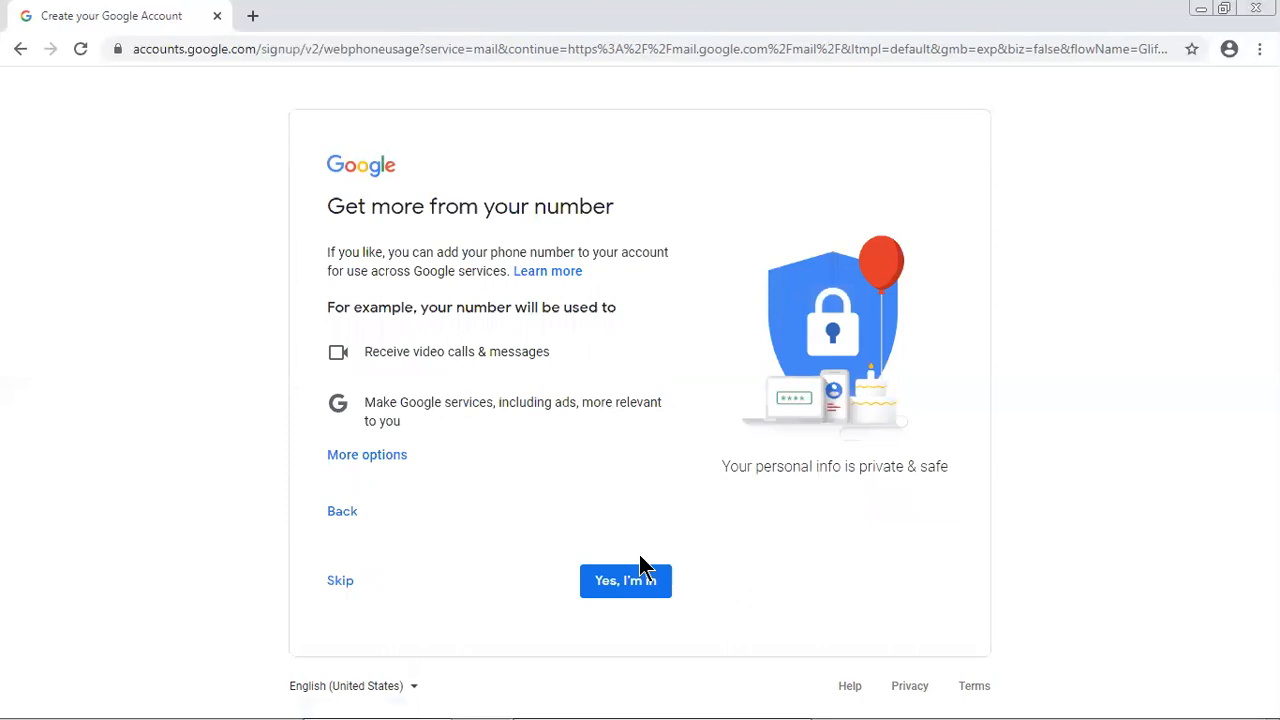
- Accept 'Yes, I'm in' for the number and agree to Privacy and Terms, reaching the inbox
left_click(624, 580)
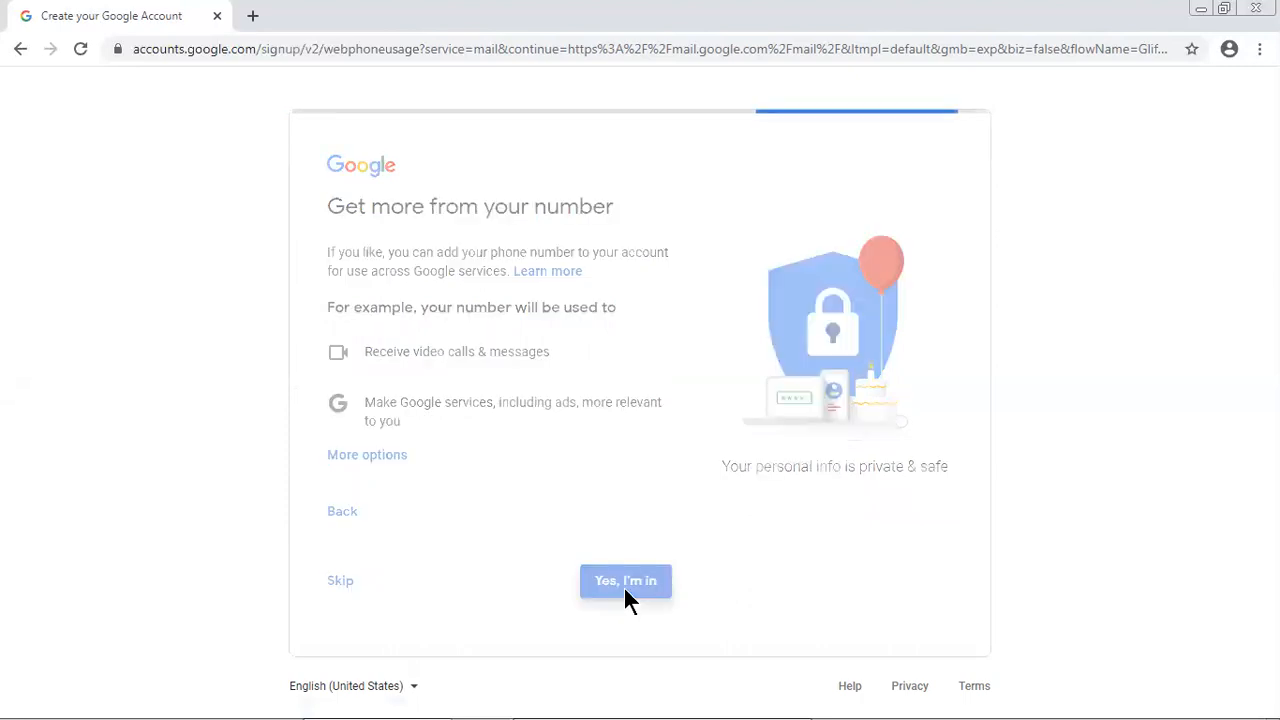
left_click(624, 580)
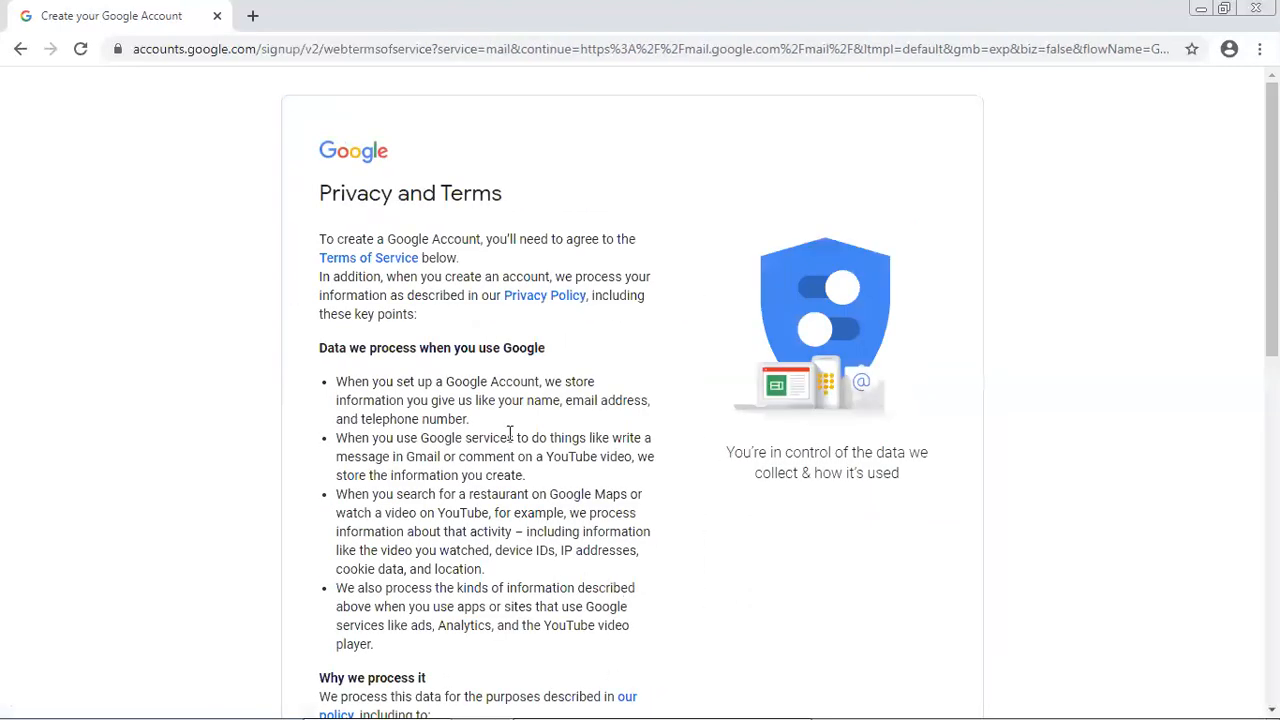
scroll("down", 3)
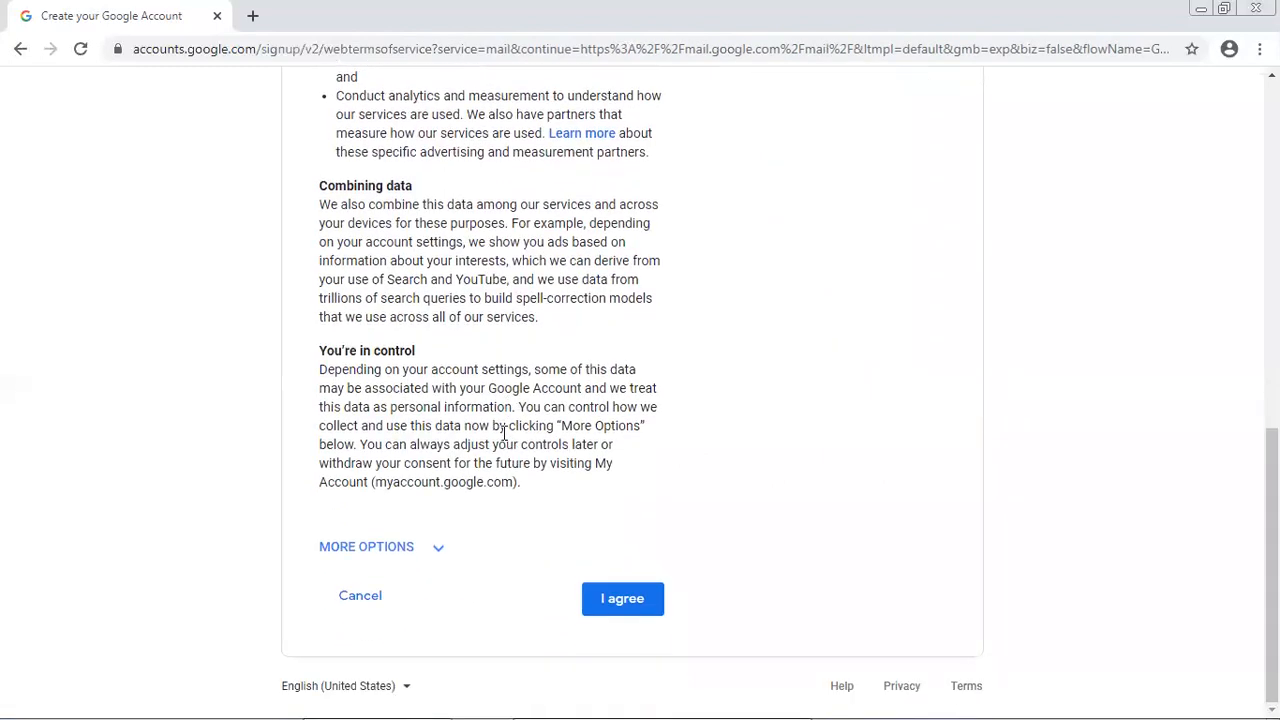
scroll("down", 3)
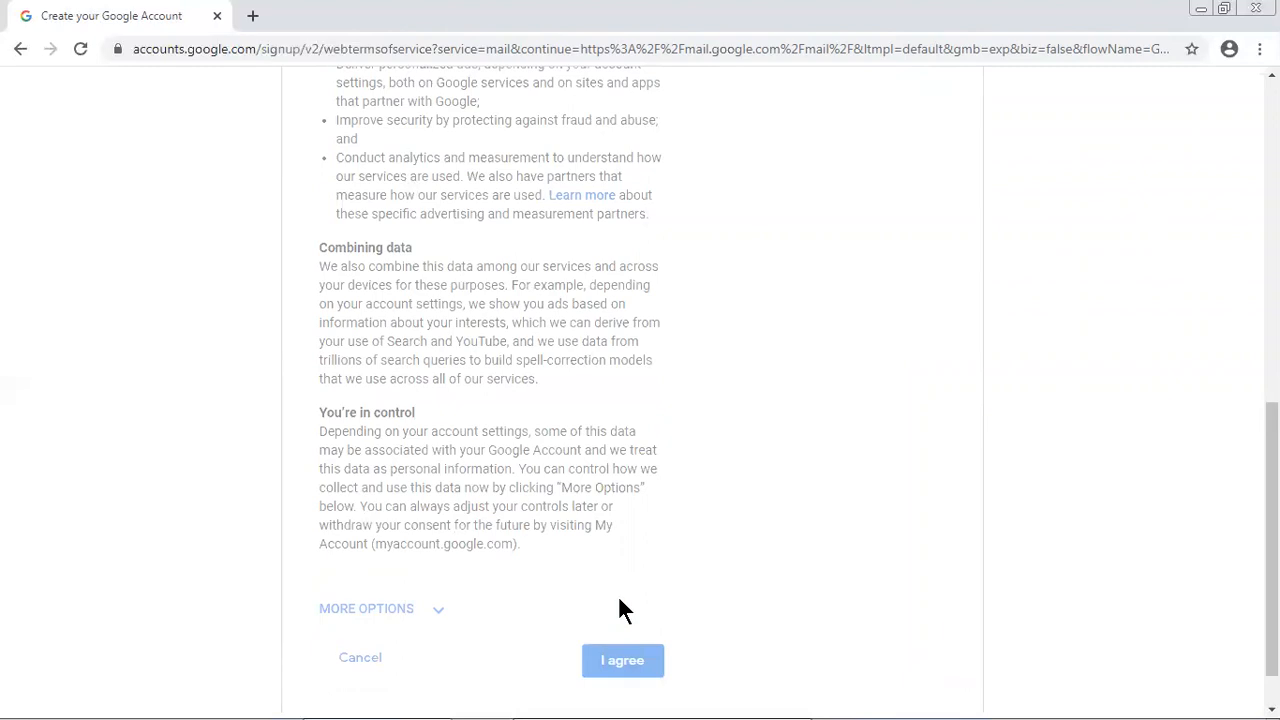
left_click(622, 660)
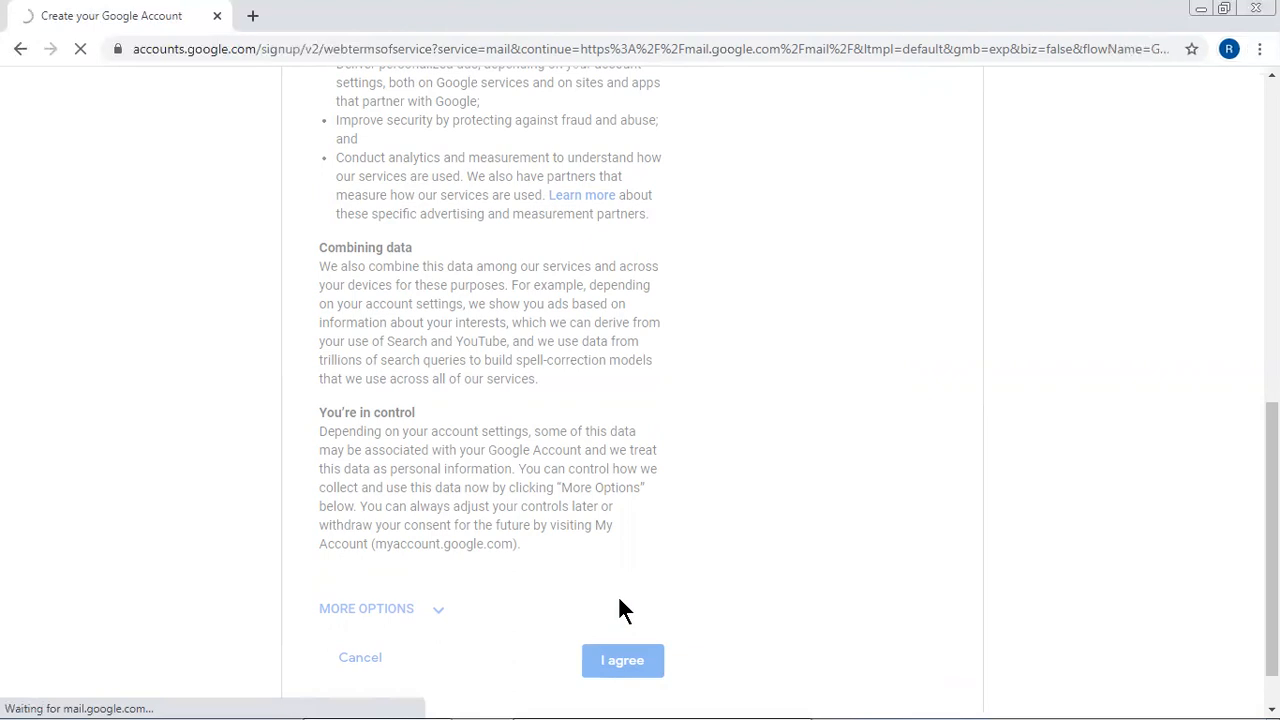
left_click(622, 660)
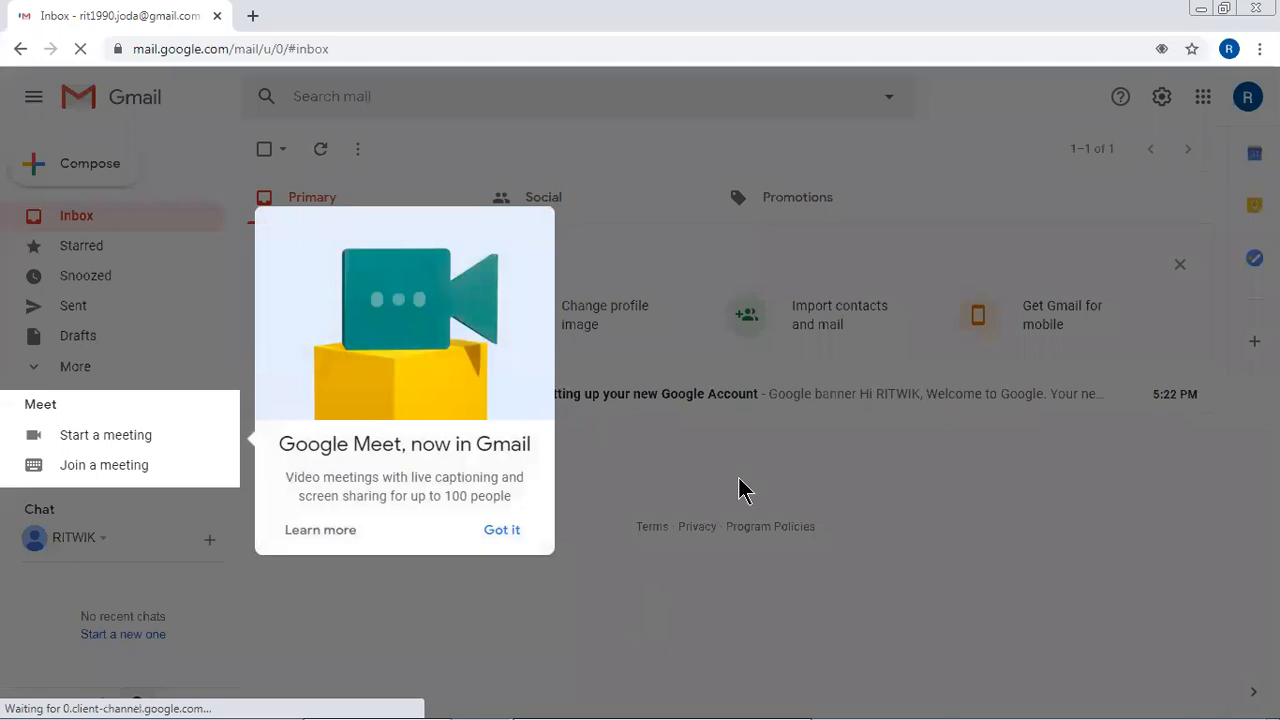
- Dismiss the Google Meet announcement and show the new account's panel from the avatar
left_click(500, 528)
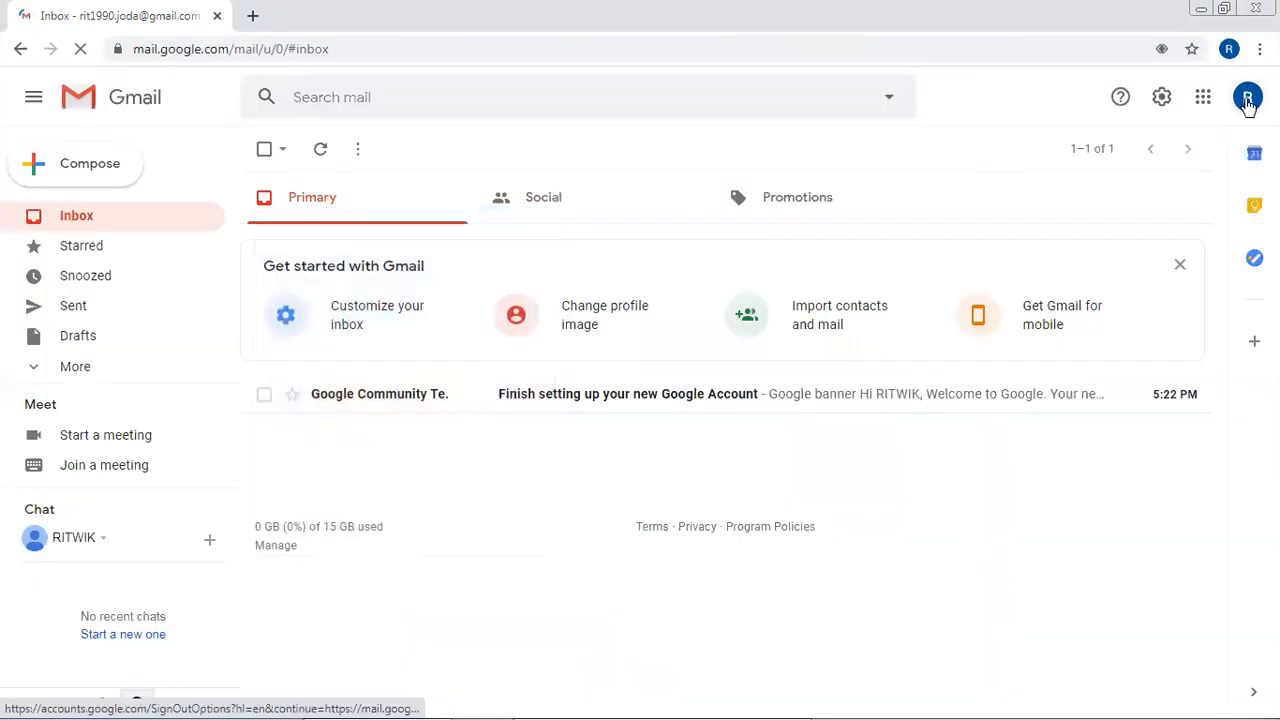
mouse_move(1248, 96)
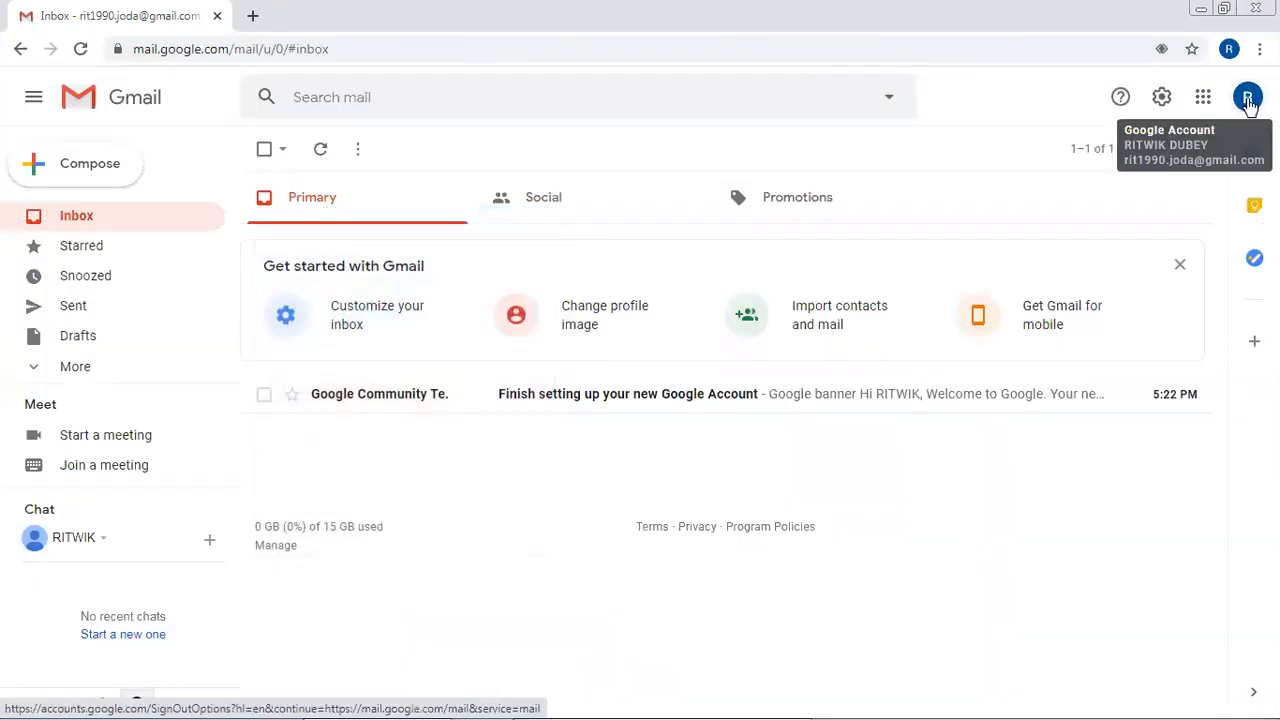
left_click(1248, 96)
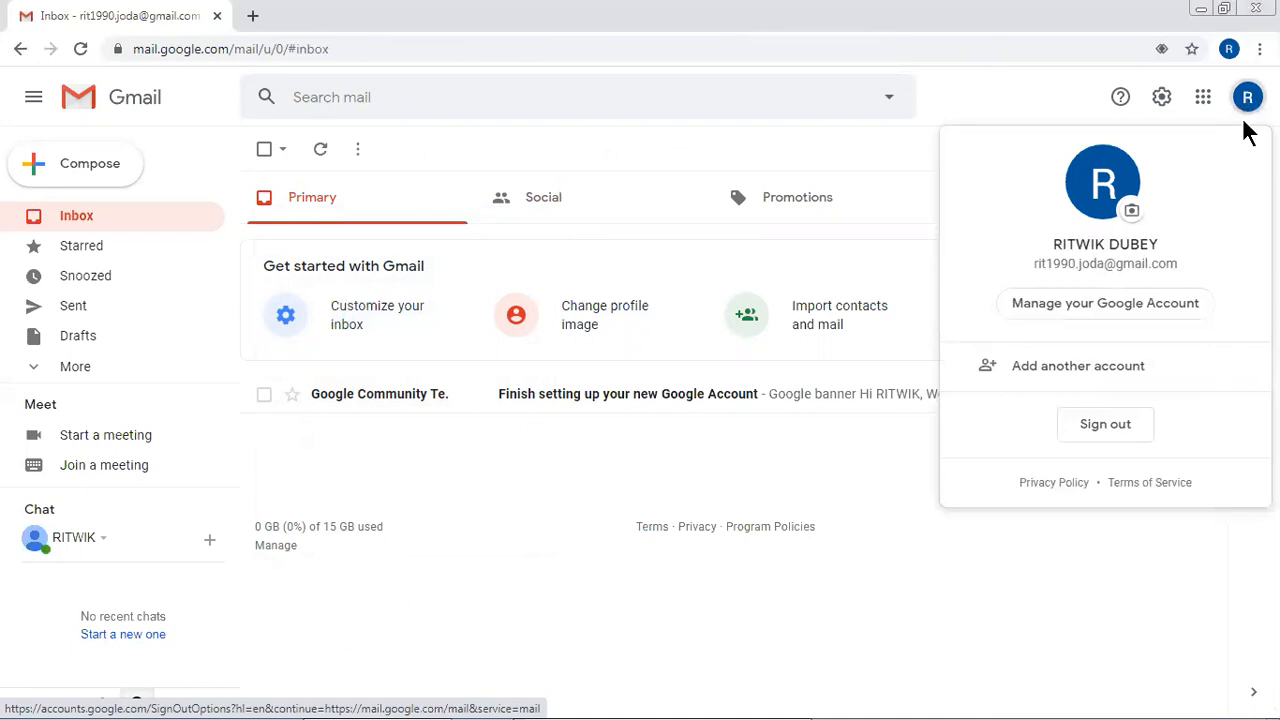
mouse_move(1078, 268)
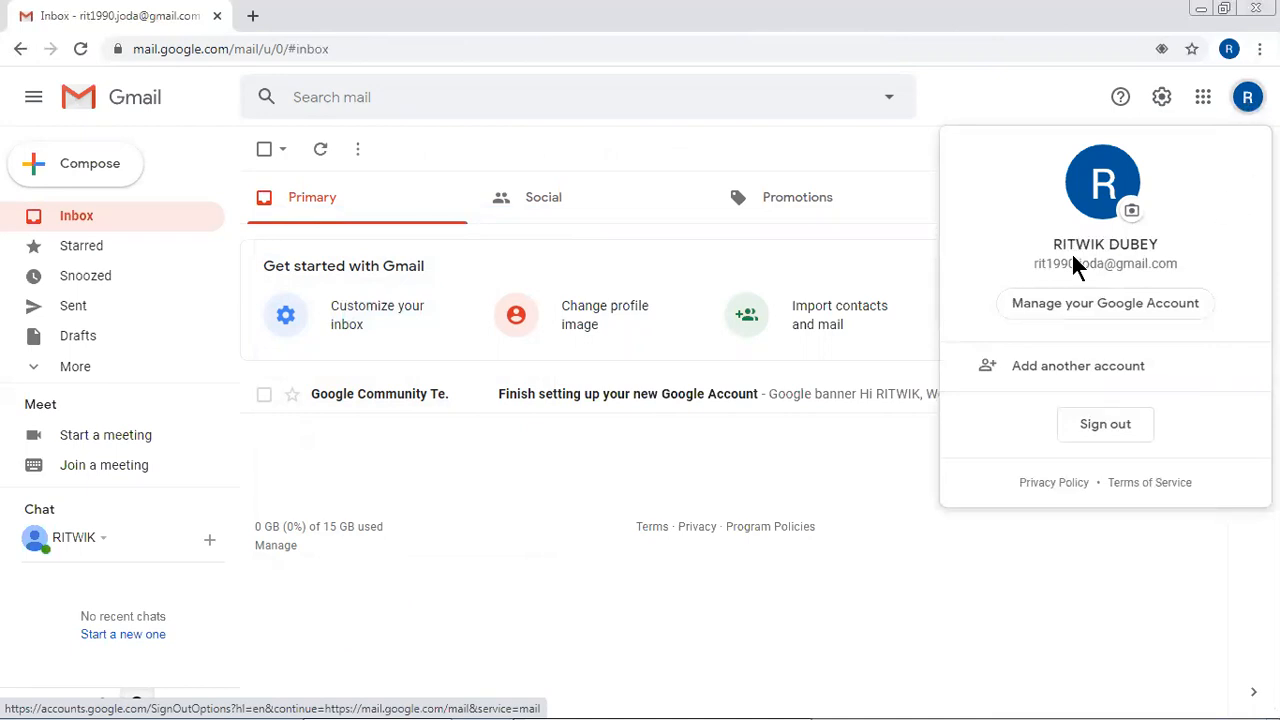
mouse_move(1044, 276)
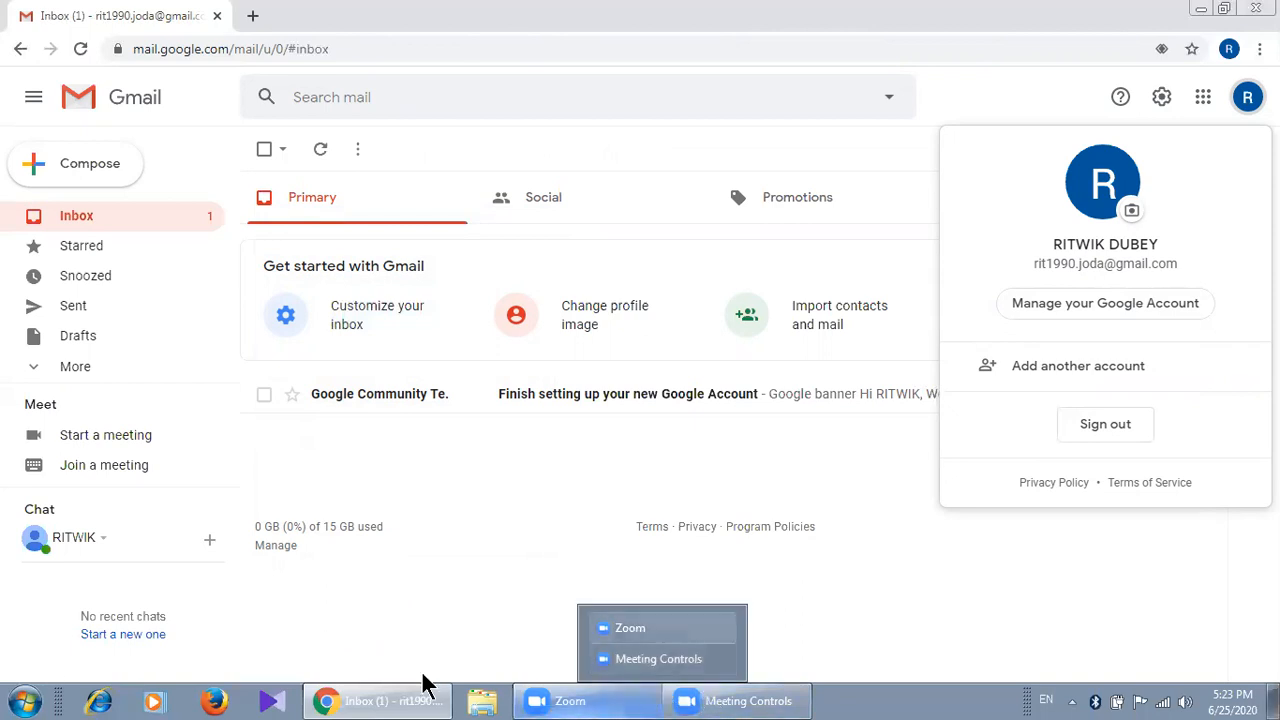
left_click(18, 700)
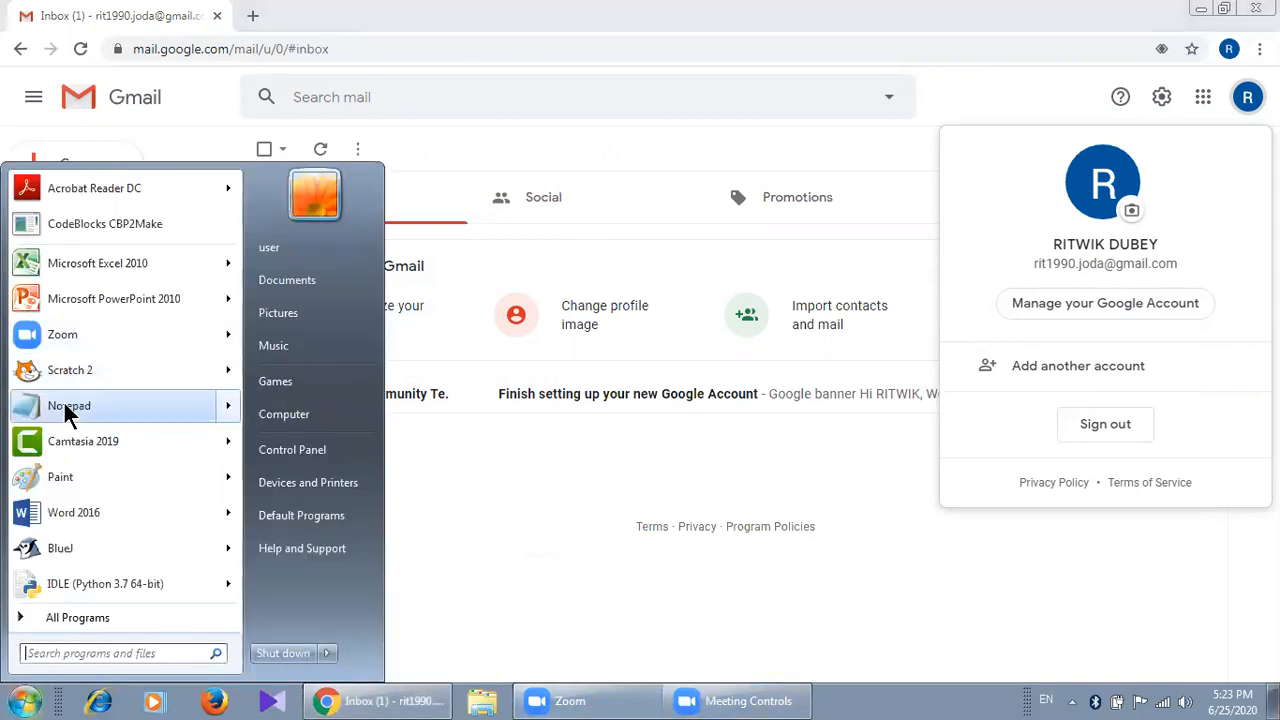
left_click(68, 404)
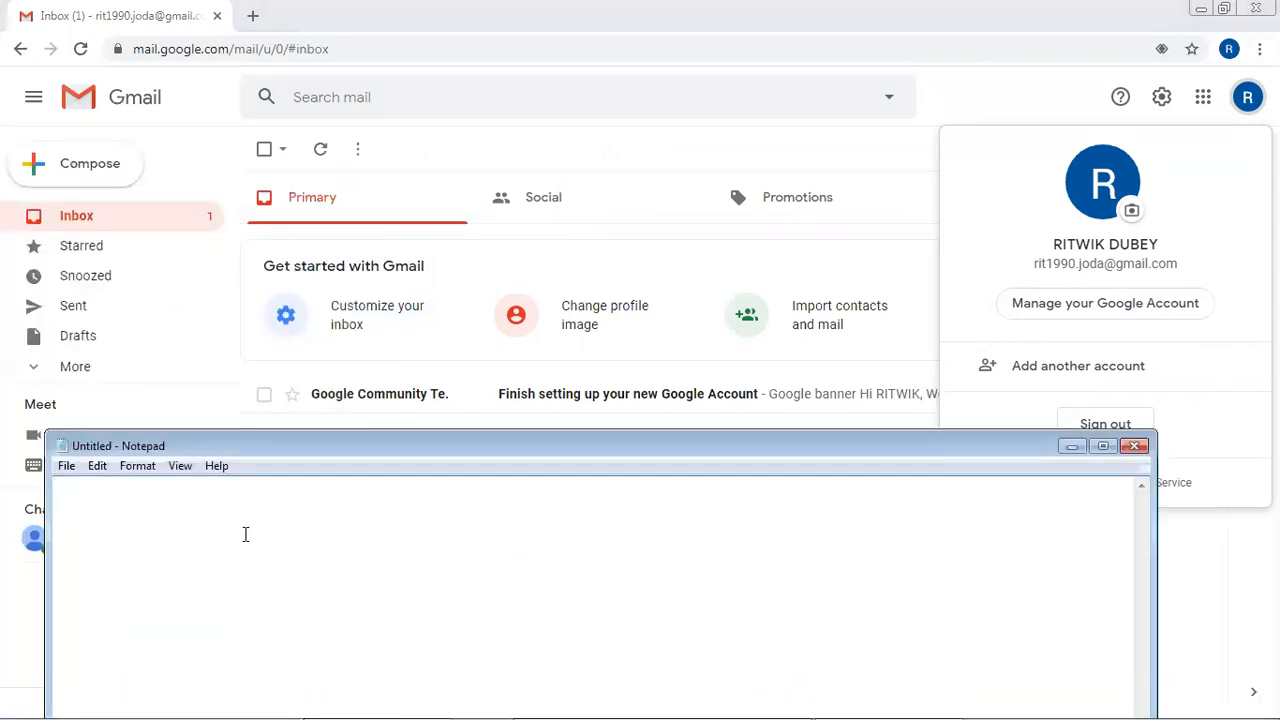
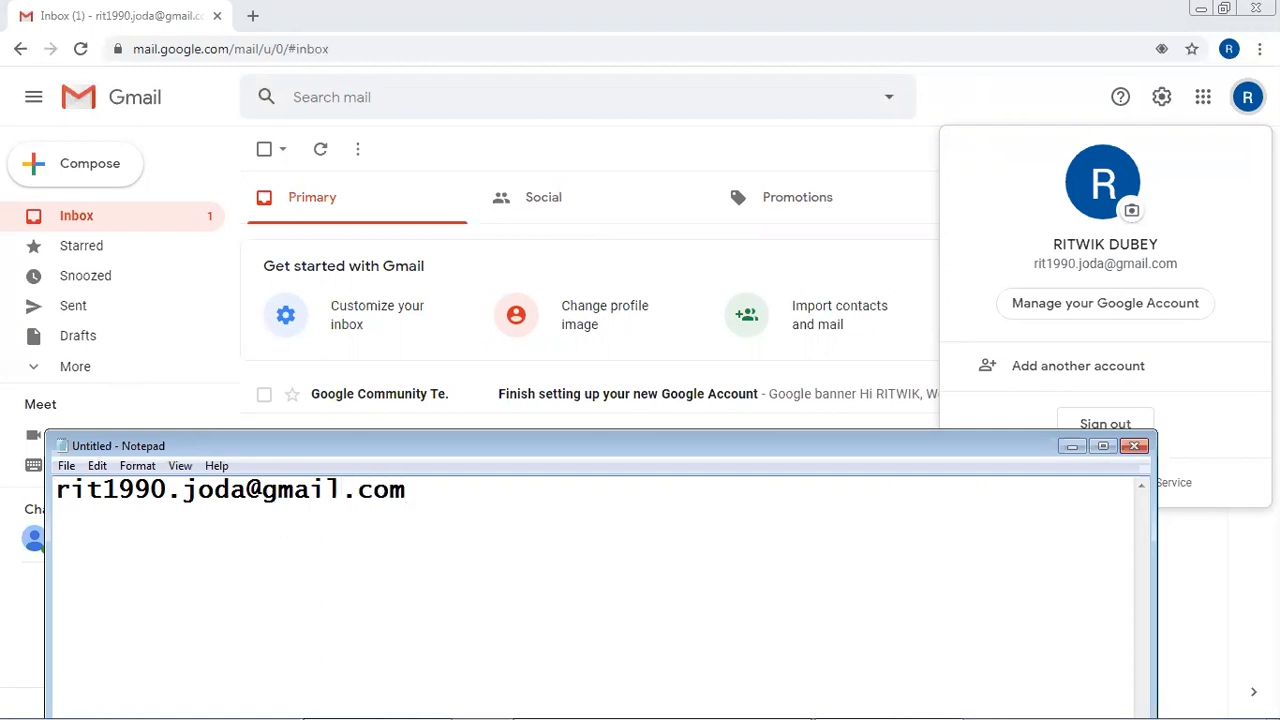
type("u")
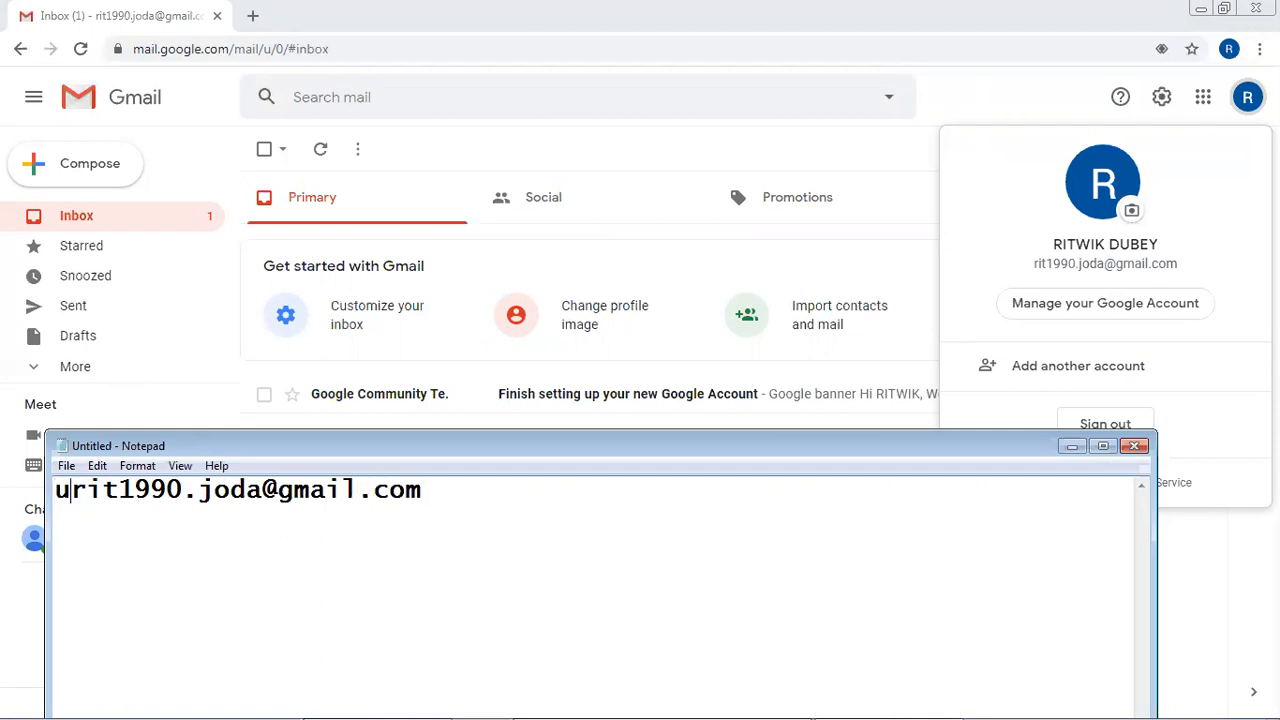
type("g")
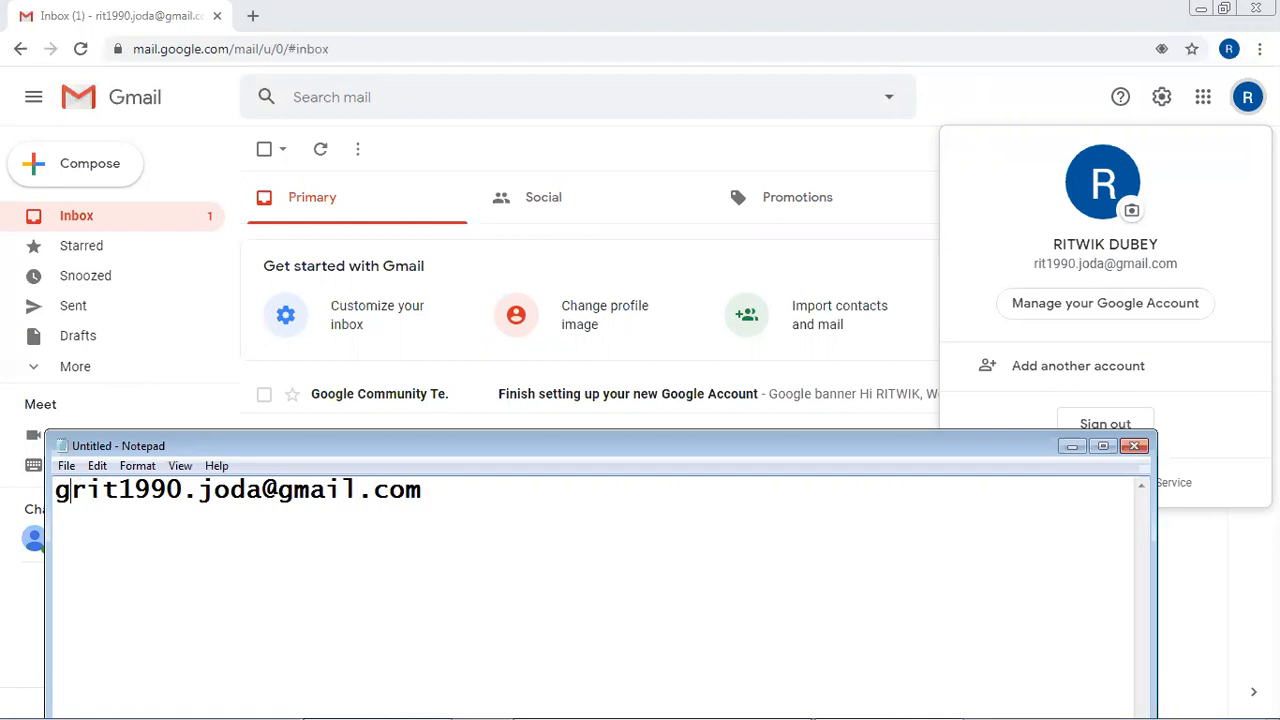
type("gmail ID")
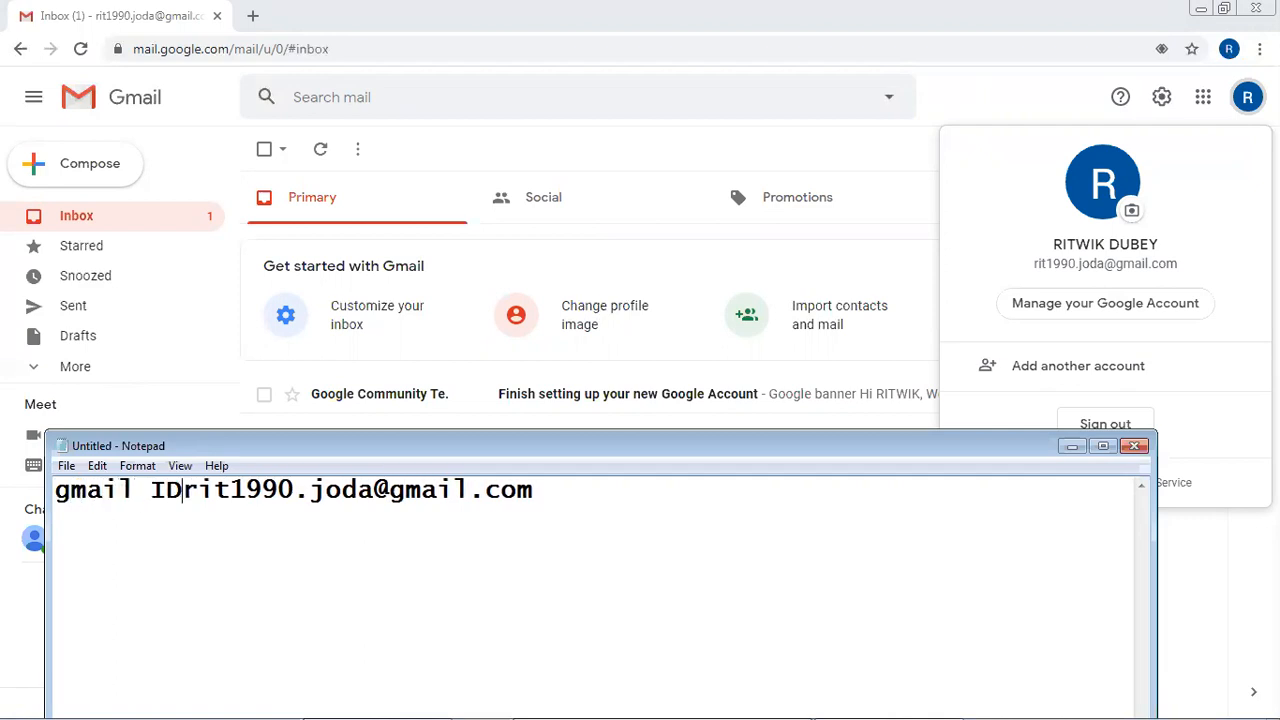
type("-")
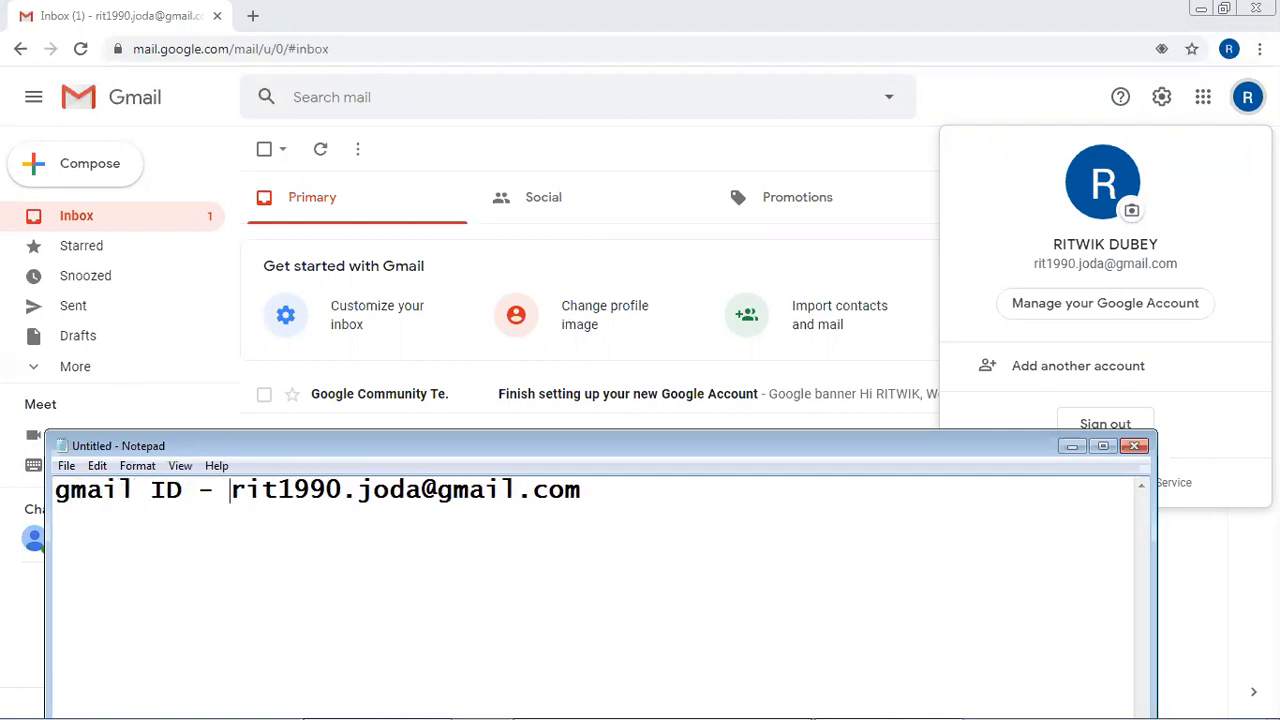
type("pass")
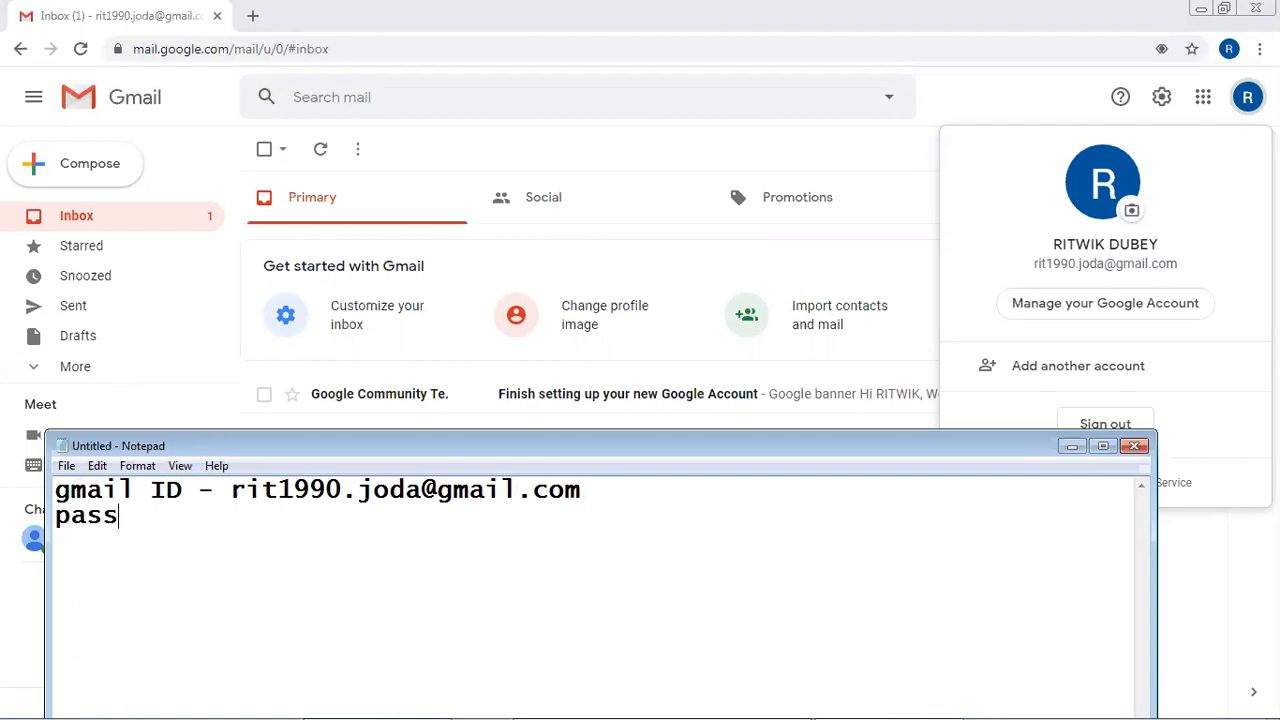
type("word -")
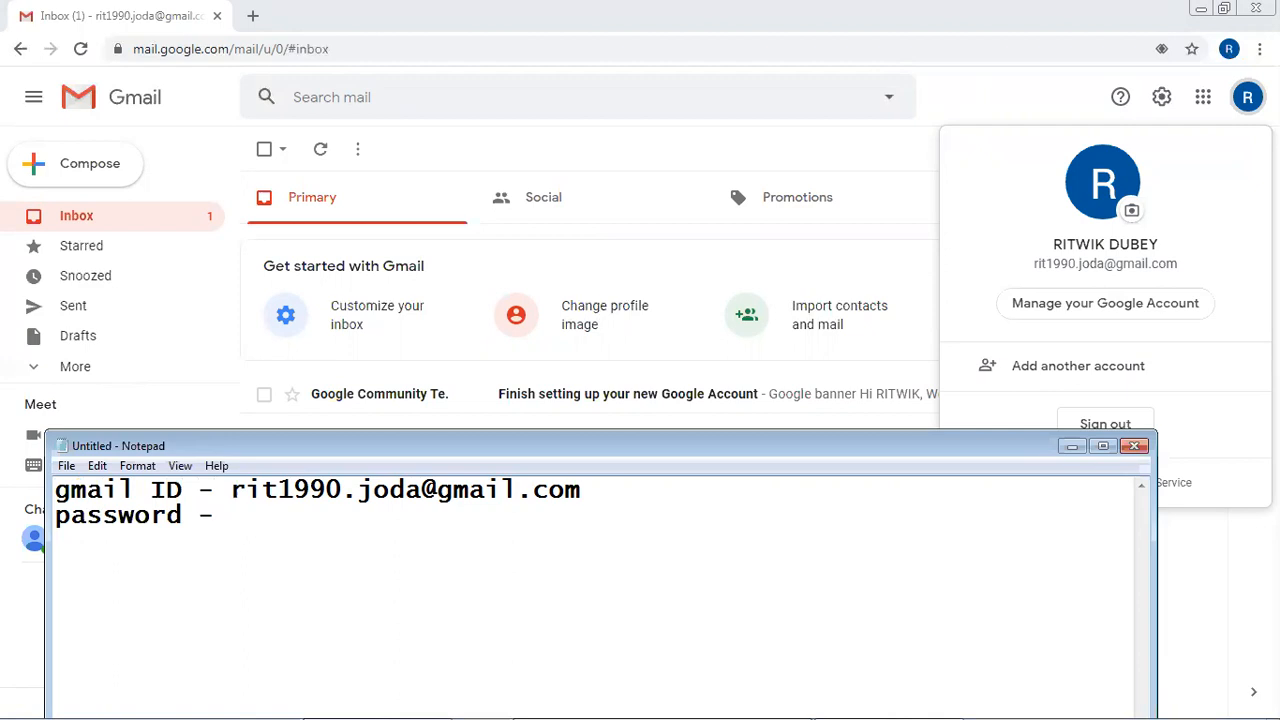
left_click(230, 516)
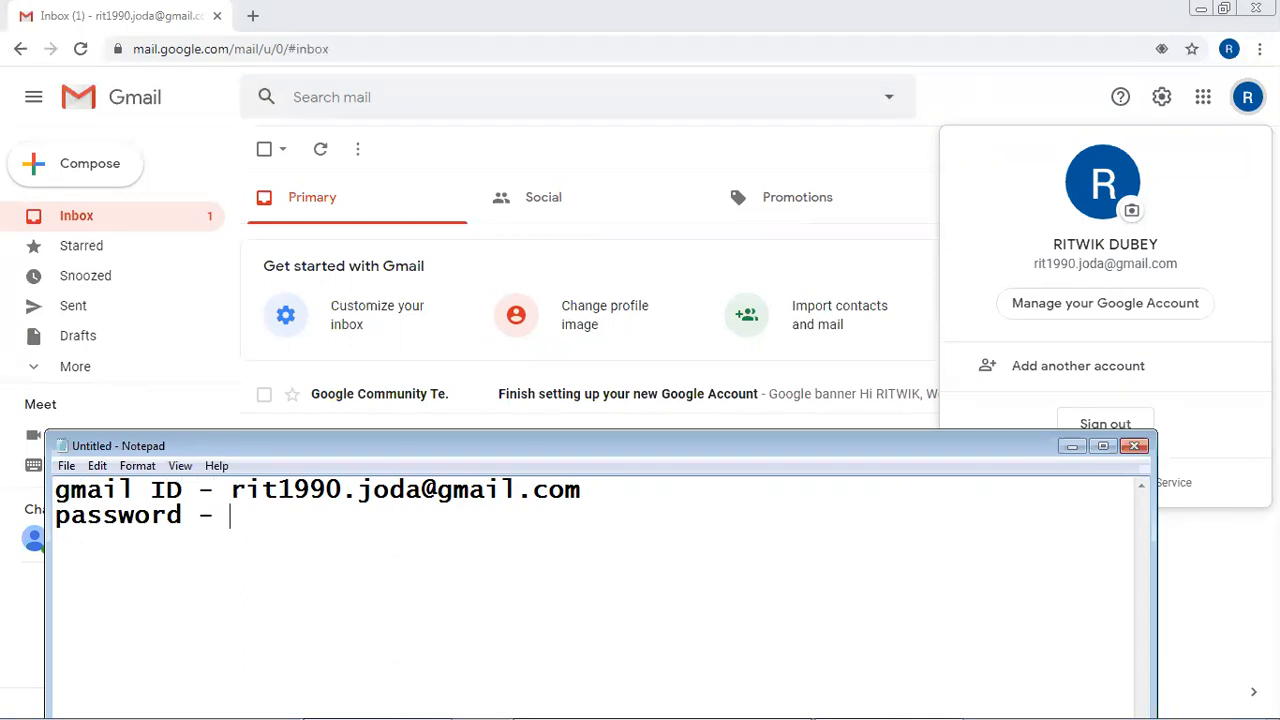
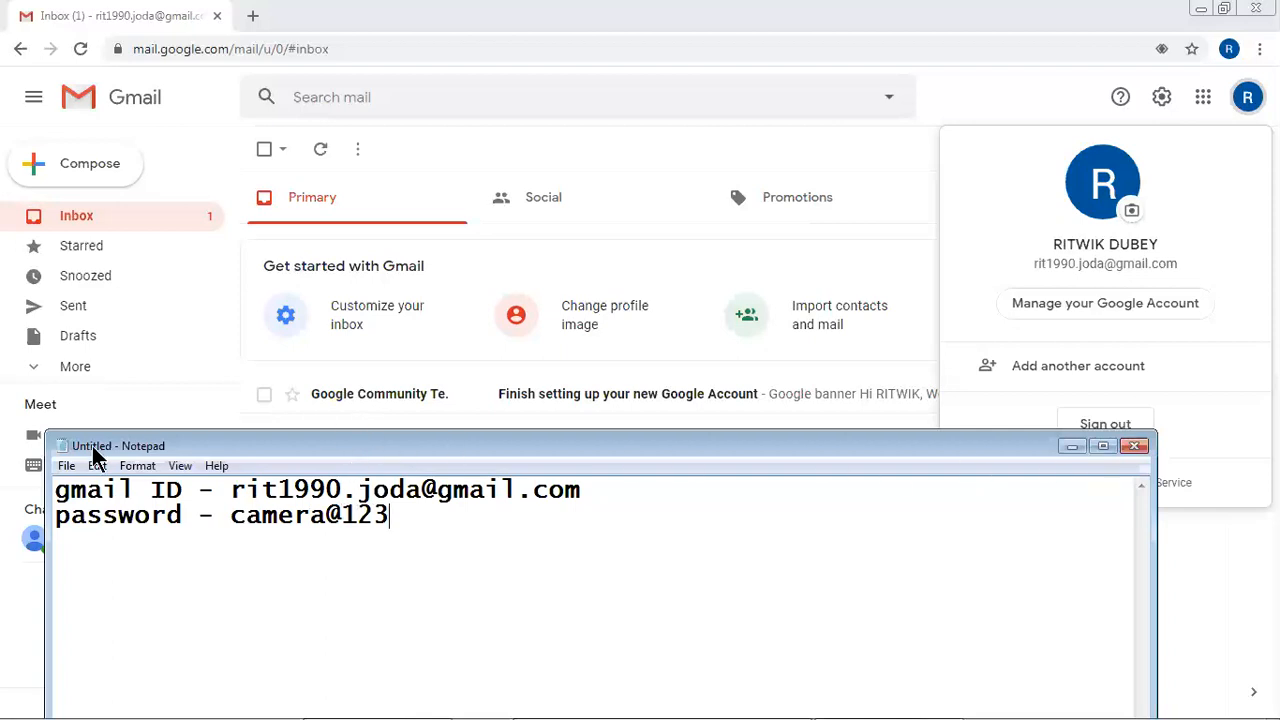
- Save the note to the desktop as a text file named 'id and pwd'
left_click(66, 464)
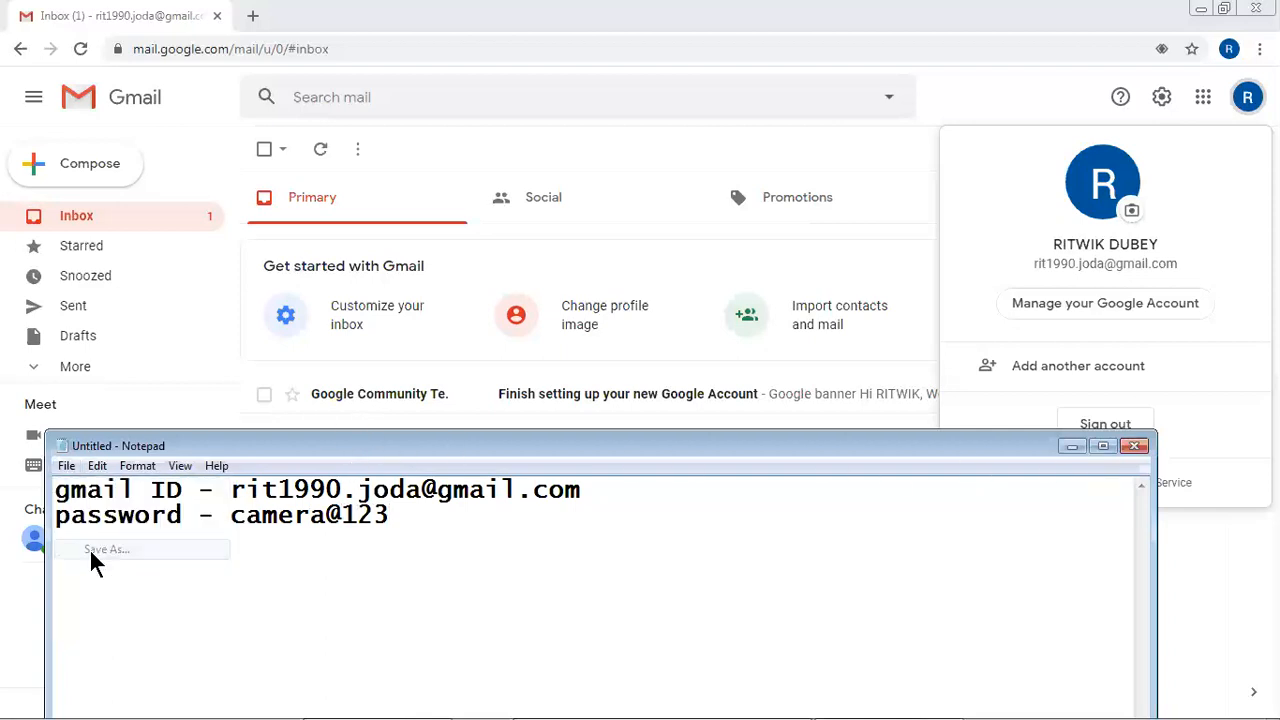
left_click(104, 548)
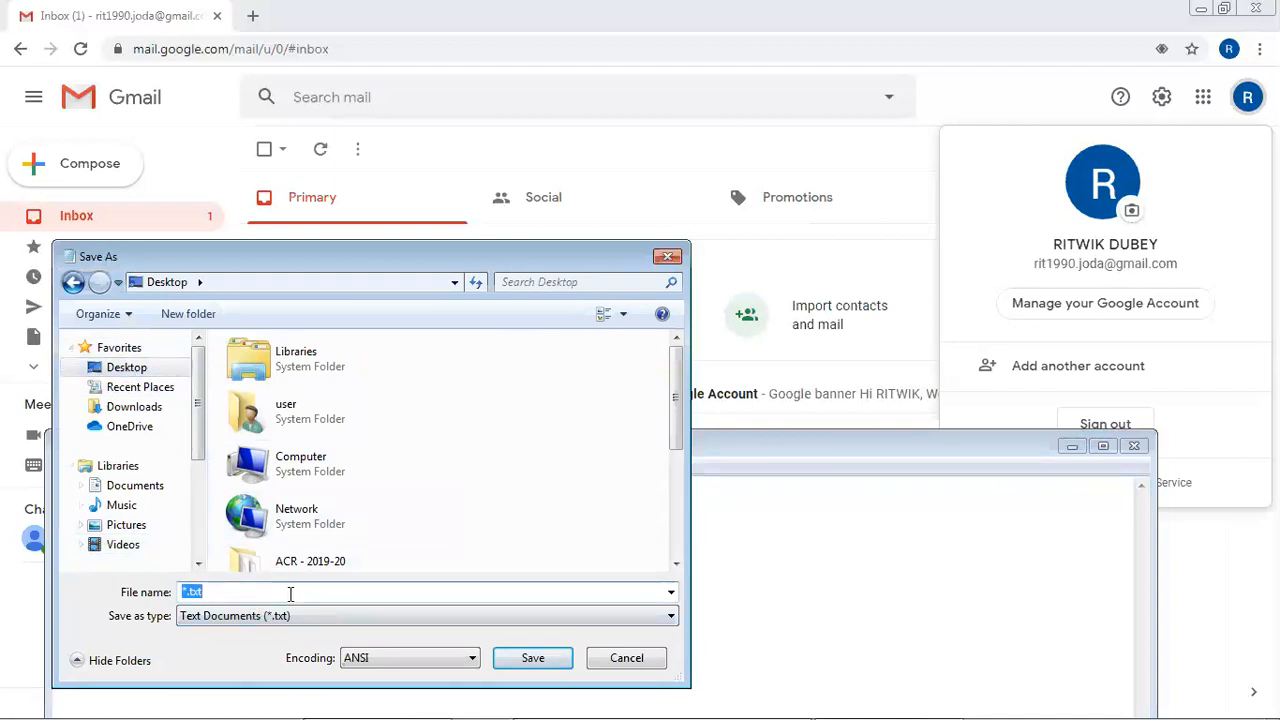
type("id and")
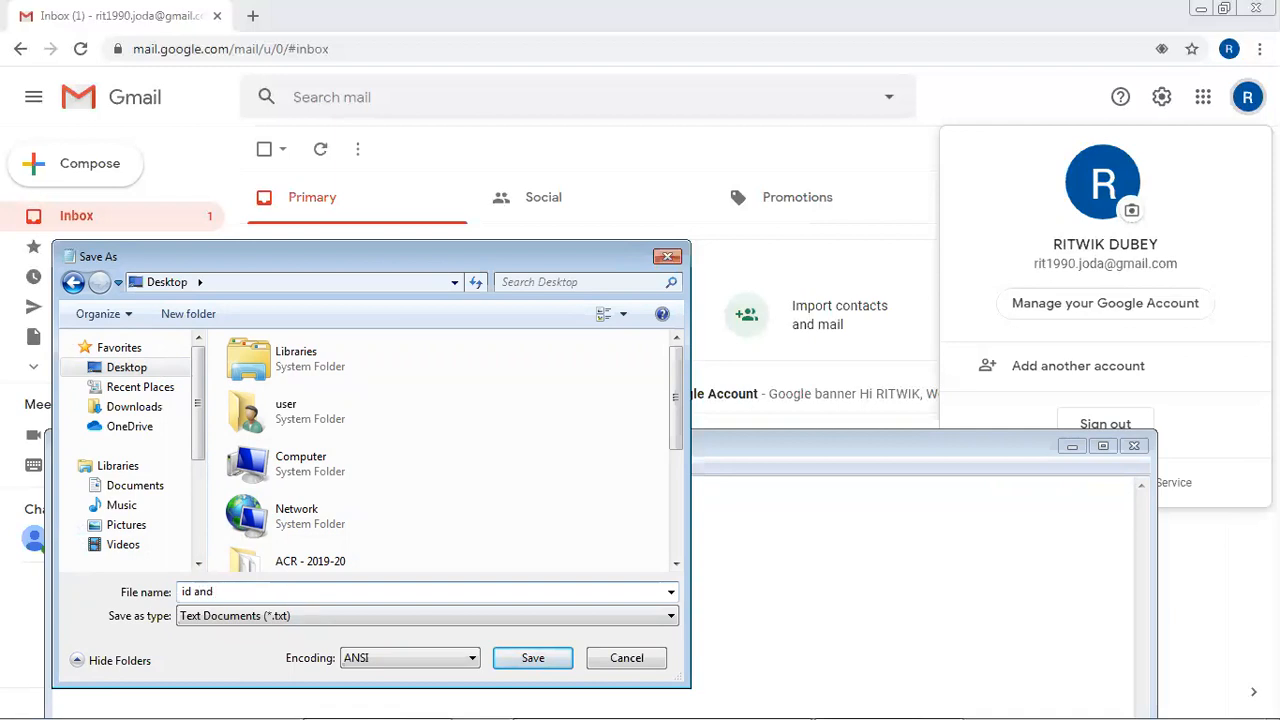
type("pwd")
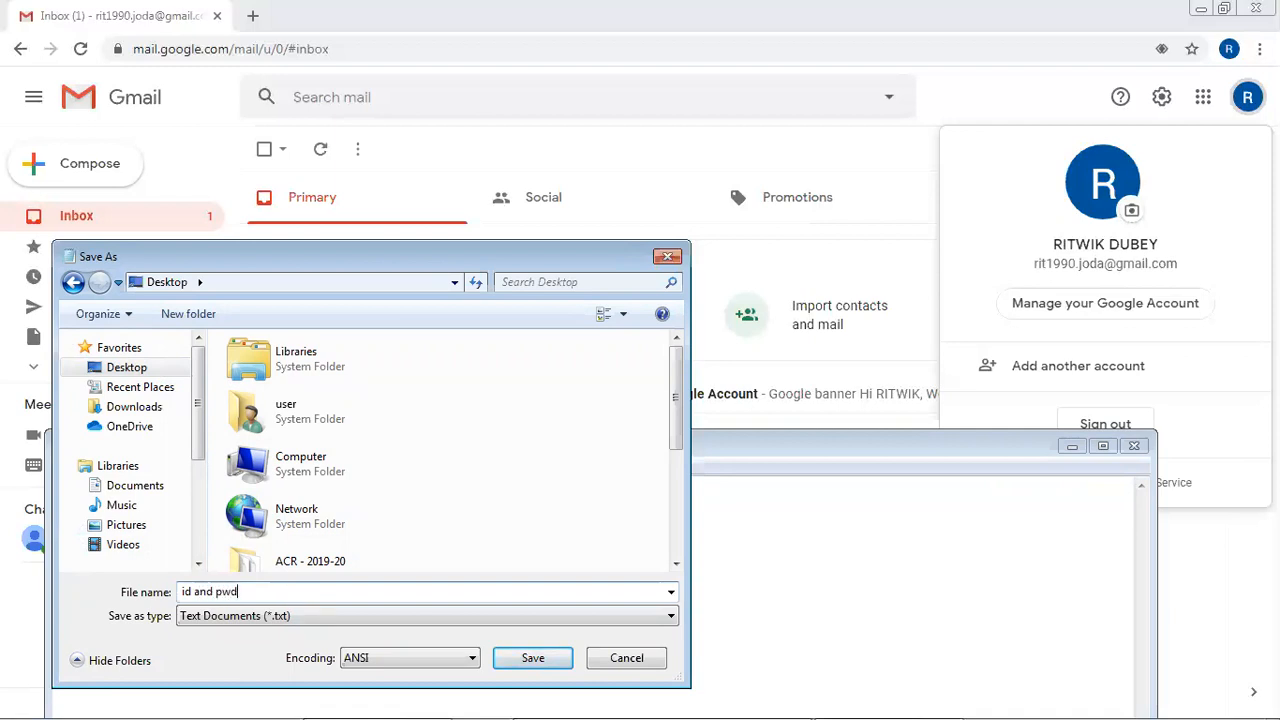
left_click(532, 656)
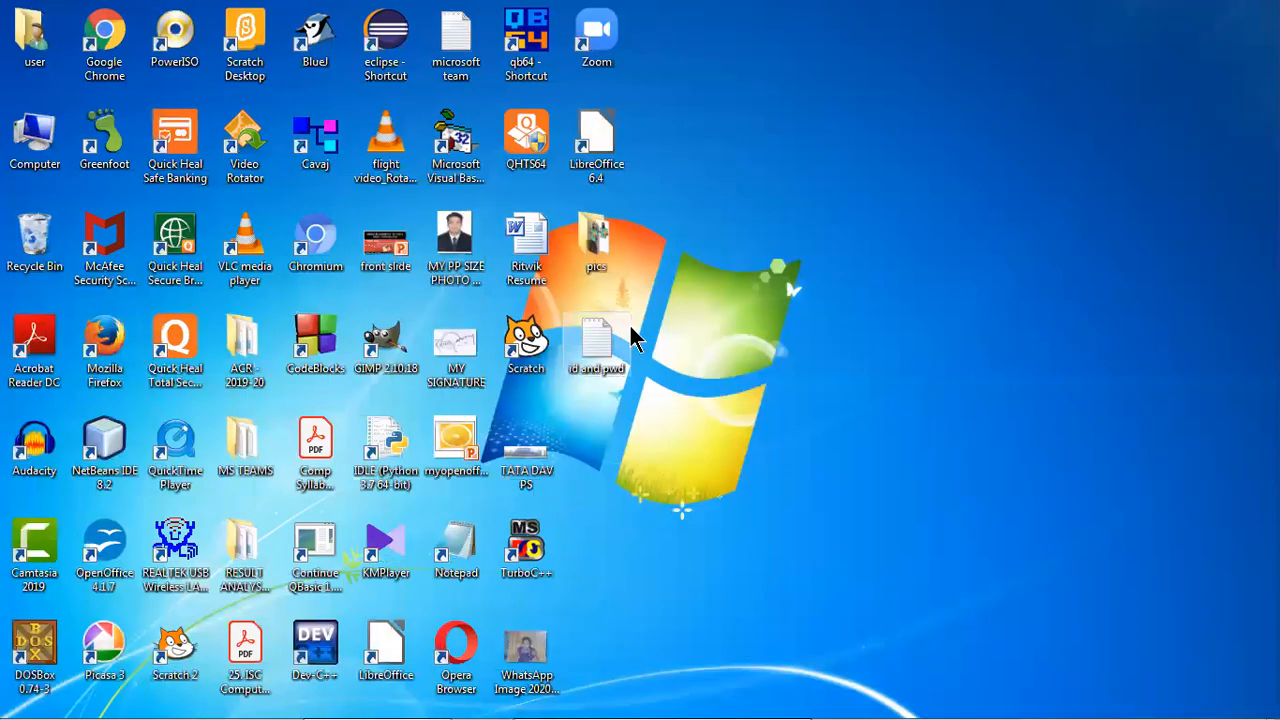
- Reopen 'id and pwd' from the desktop to verify its contents, then close it
double_click(596, 340)
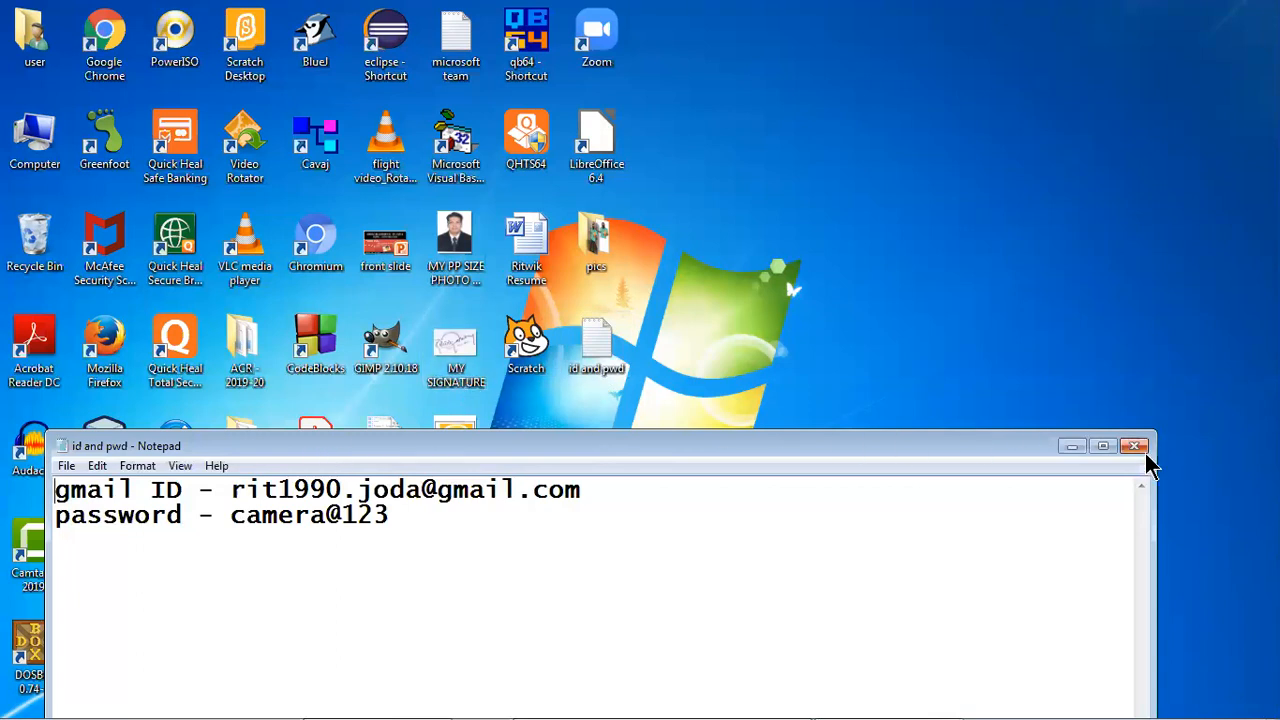
left_click(1136, 446)
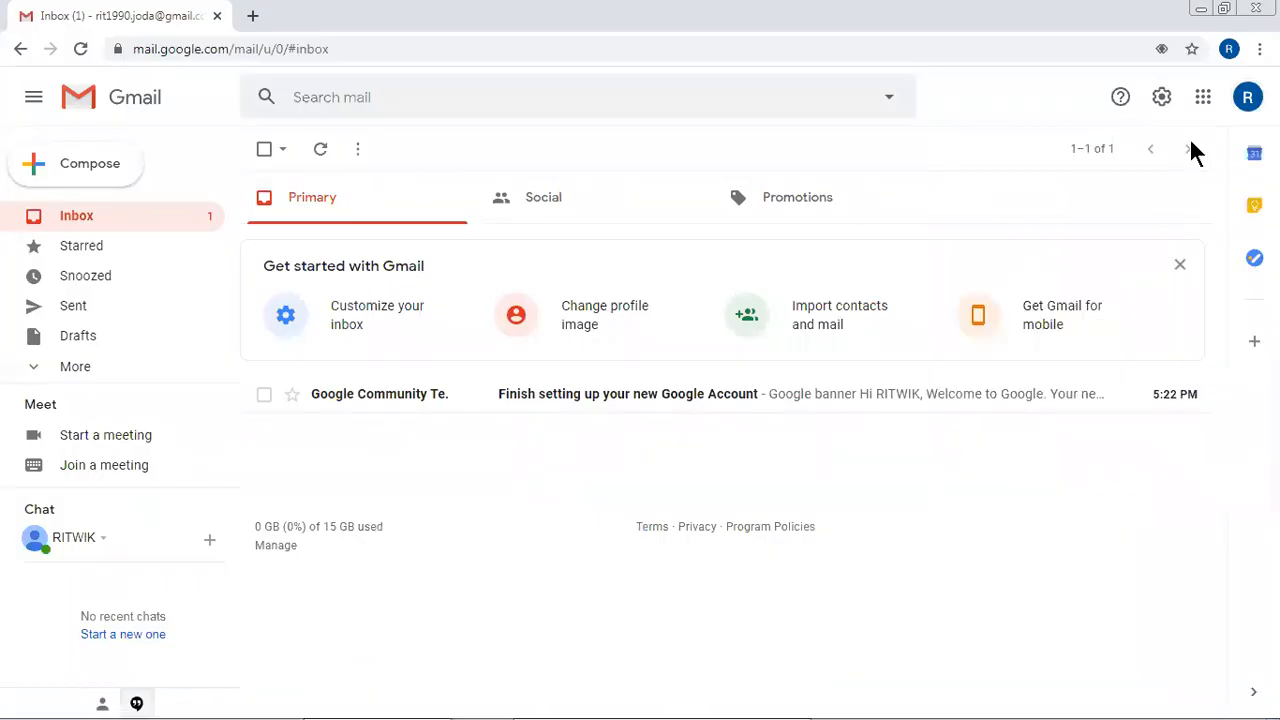
- Upload 'MY PP SIZE PHOTO WITHOUT SIGN' from the desktop as the new profile photo
left_click(1248, 96)
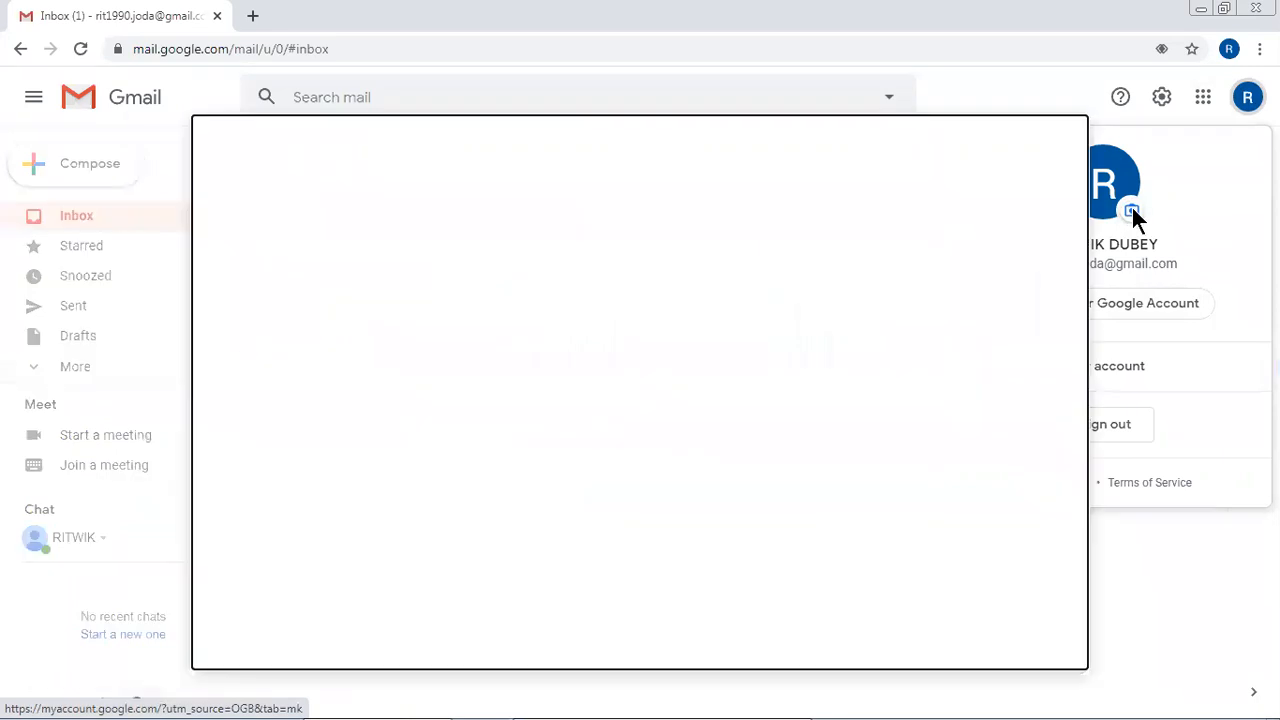
left_click(1132, 212)
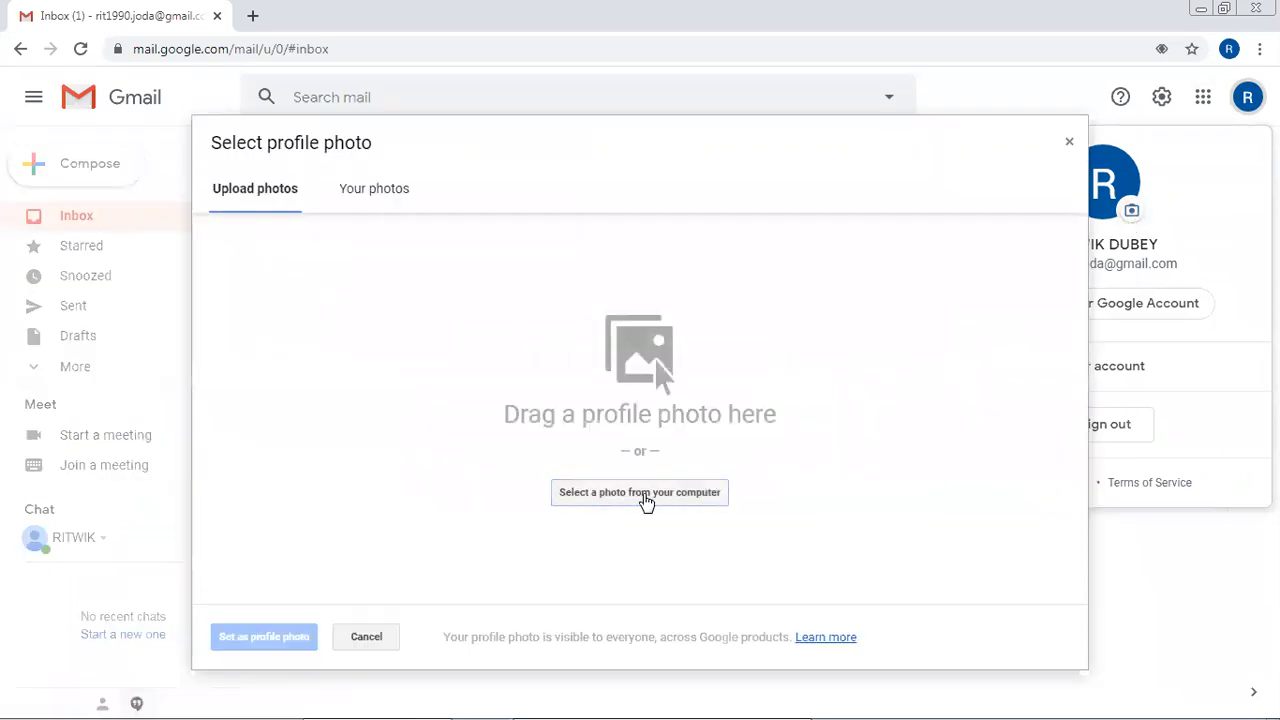
left_click(640, 492)
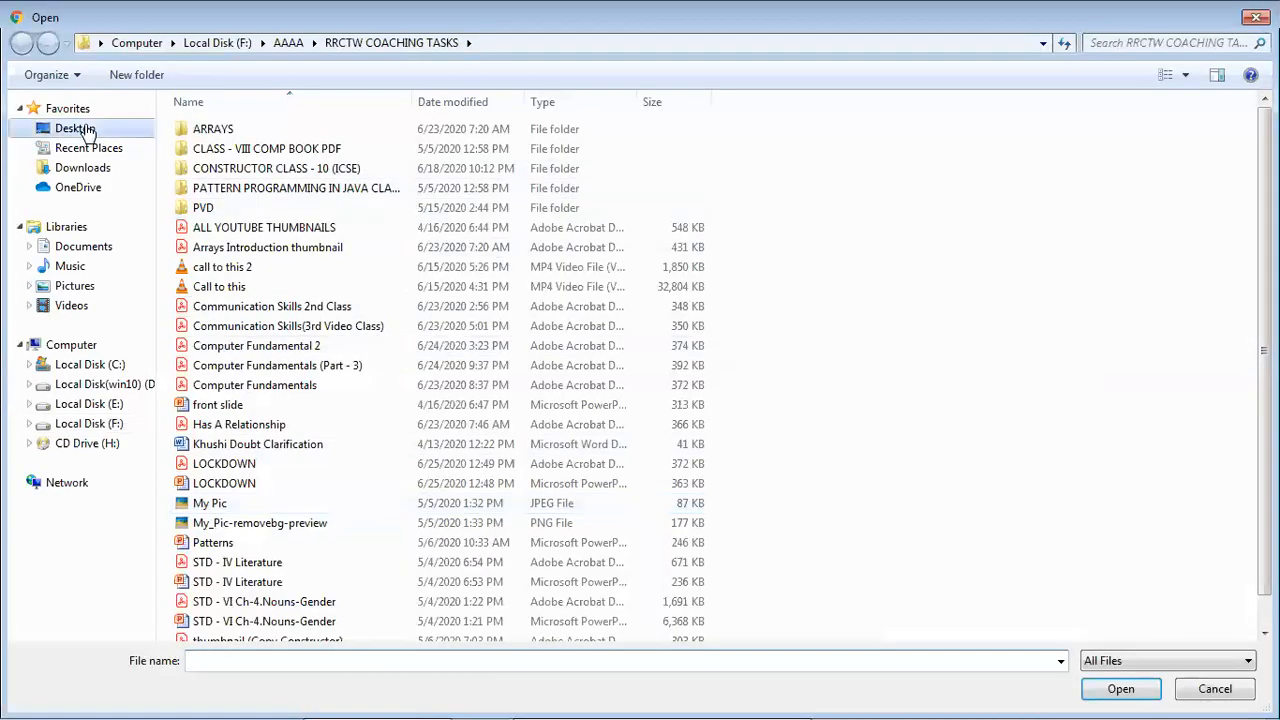
left_click(76, 128)
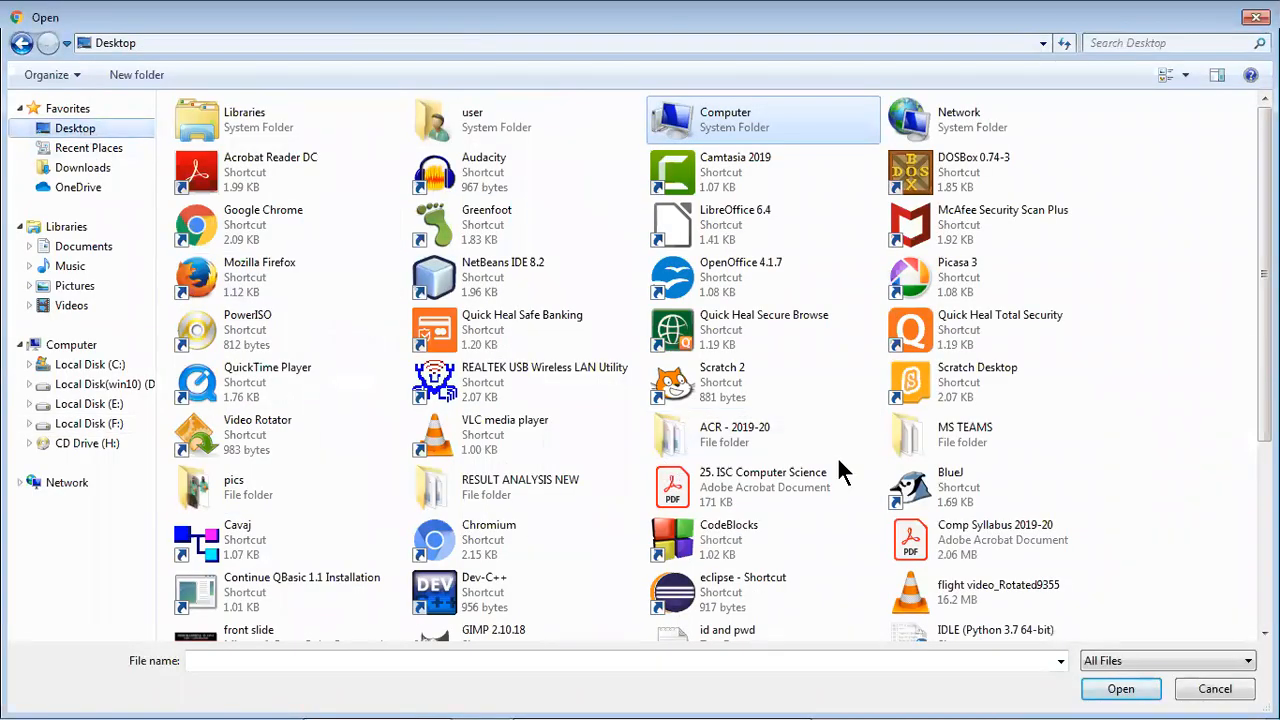
scroll("down", 3)
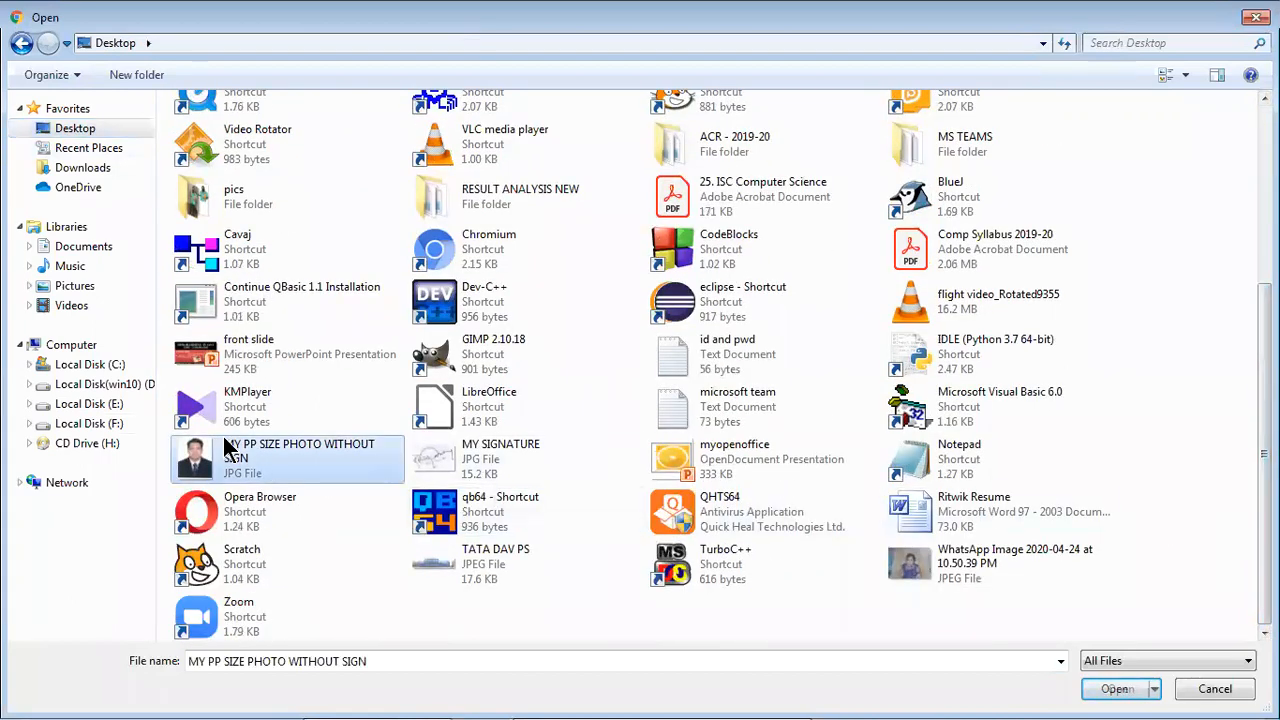
left_click(1116, 688)
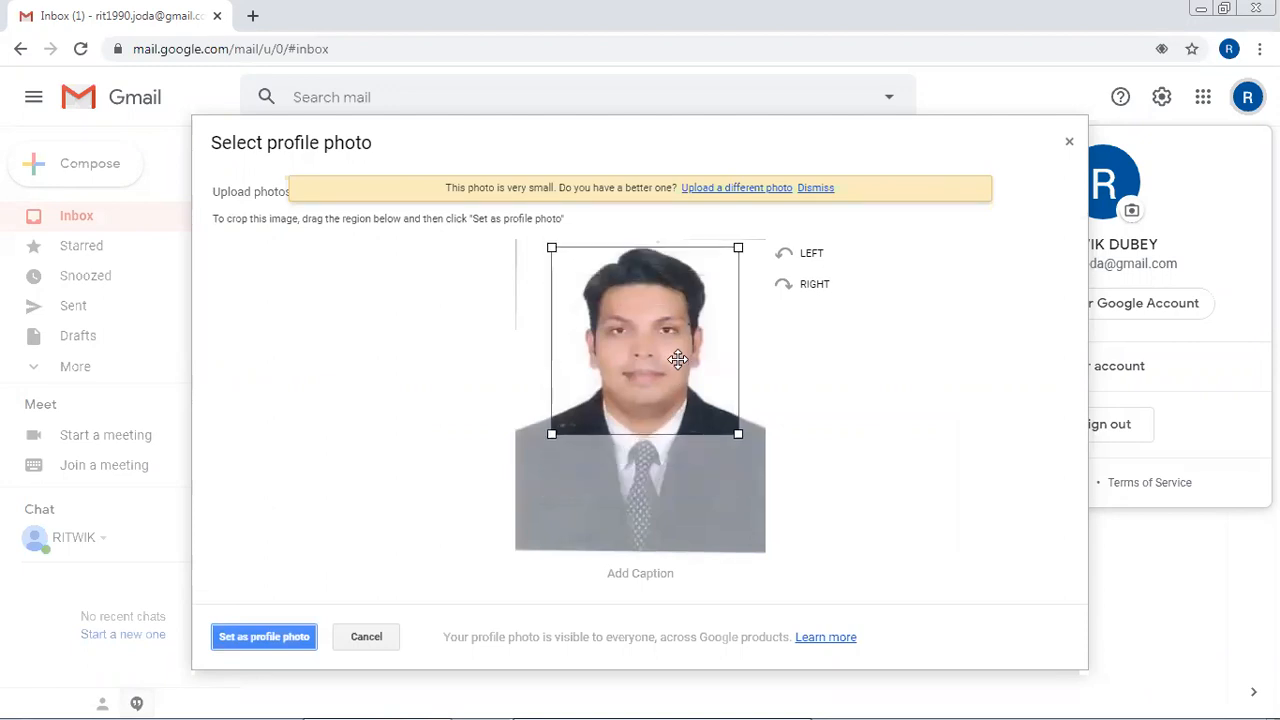
- Set the cropped passport photo as the account's profile picture
left_click(264, 636)
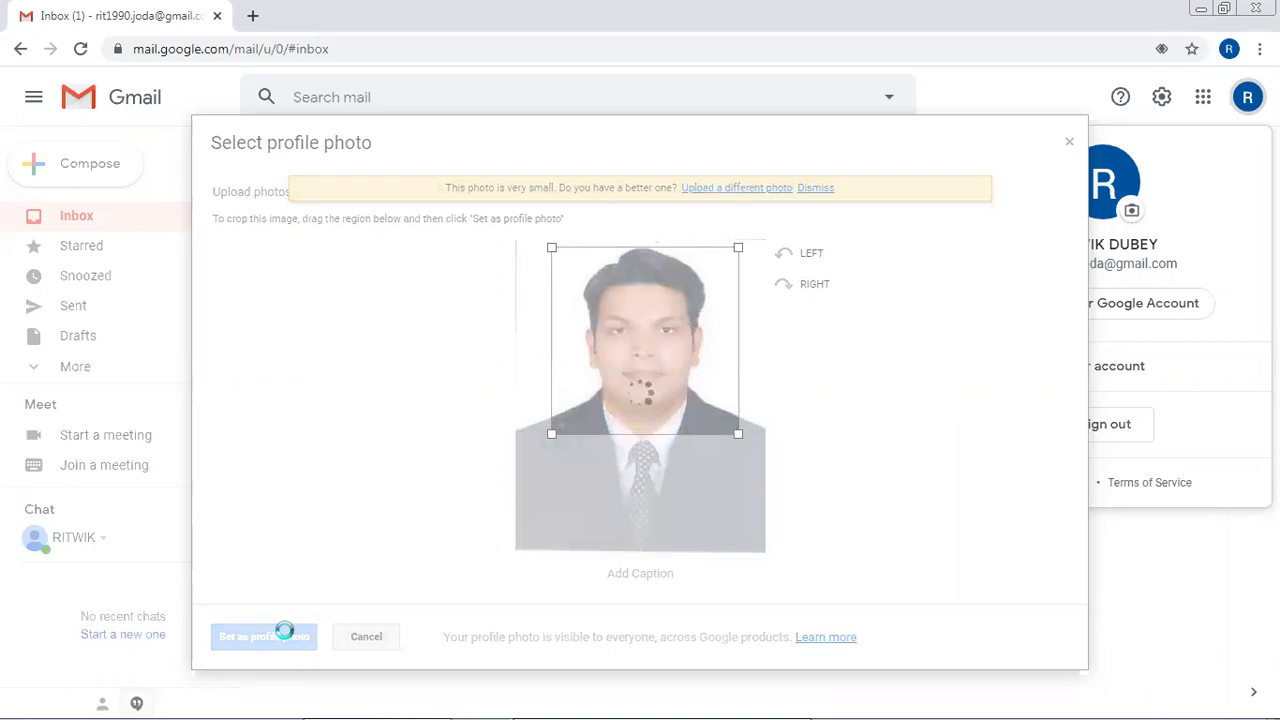
left_click(264, 636)
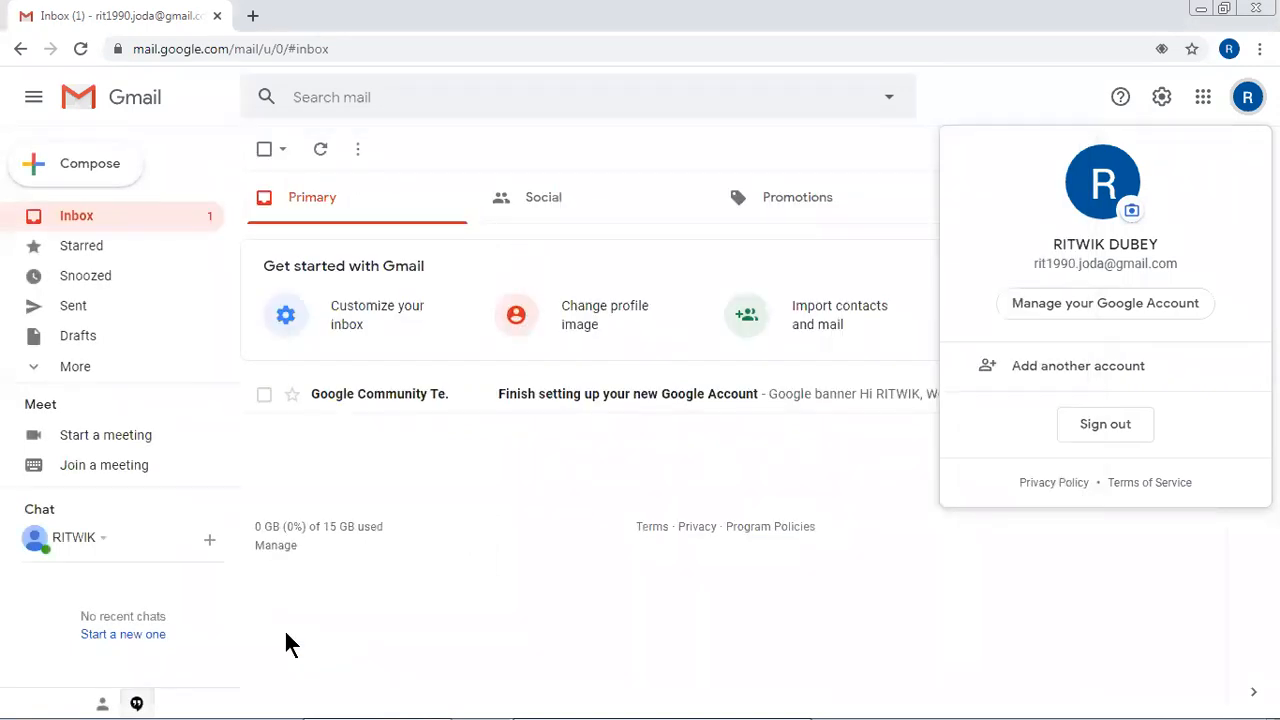
mouse_move(576, 522)
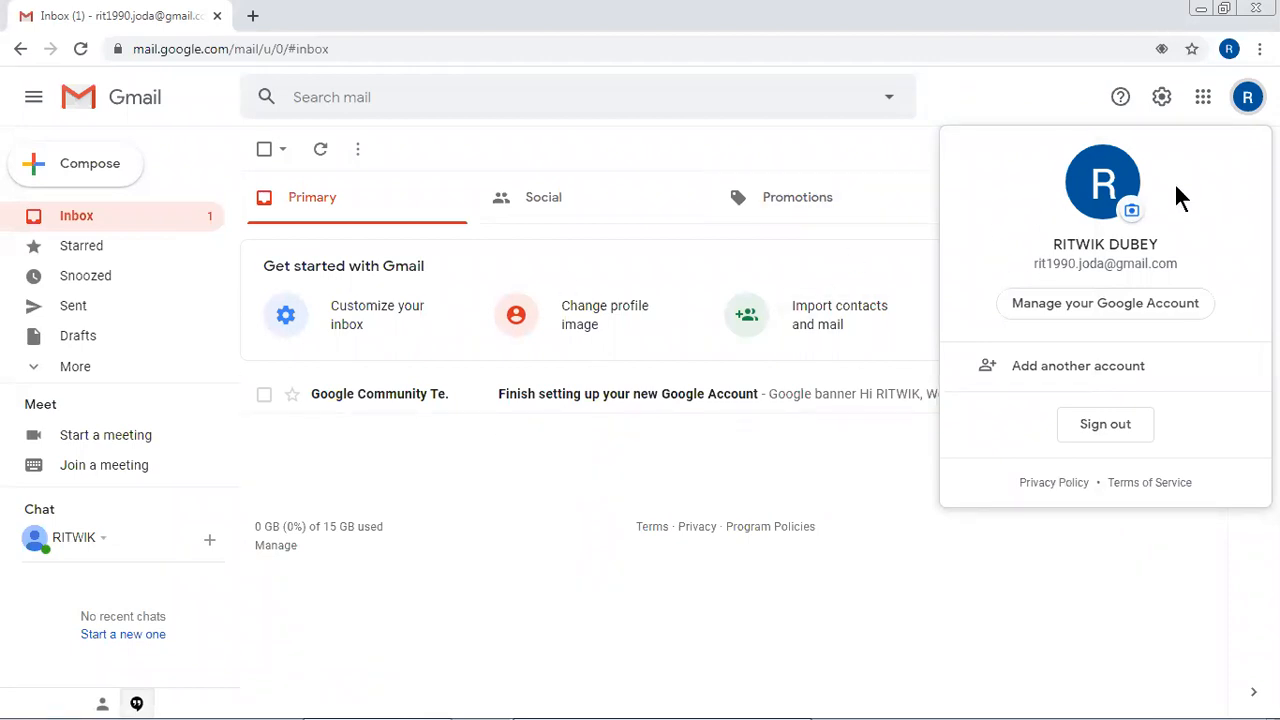
mouse_move(1128, 190)
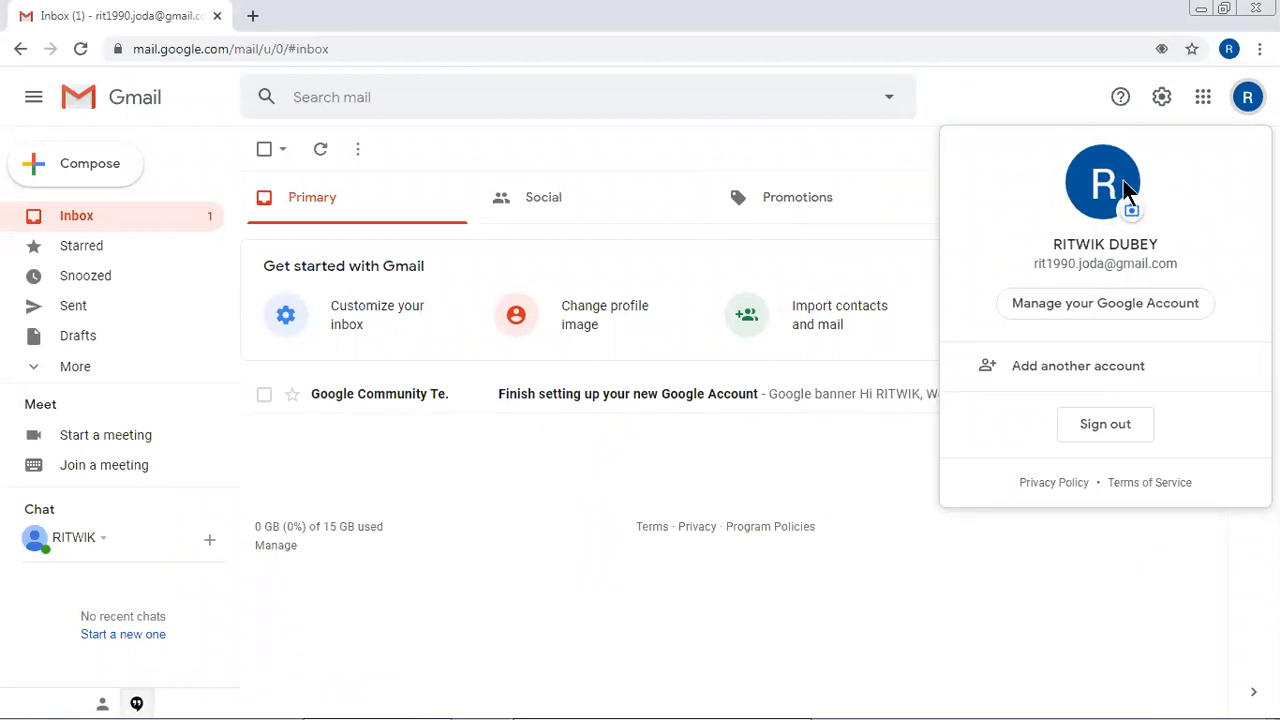
mouse_move(1130, 204)
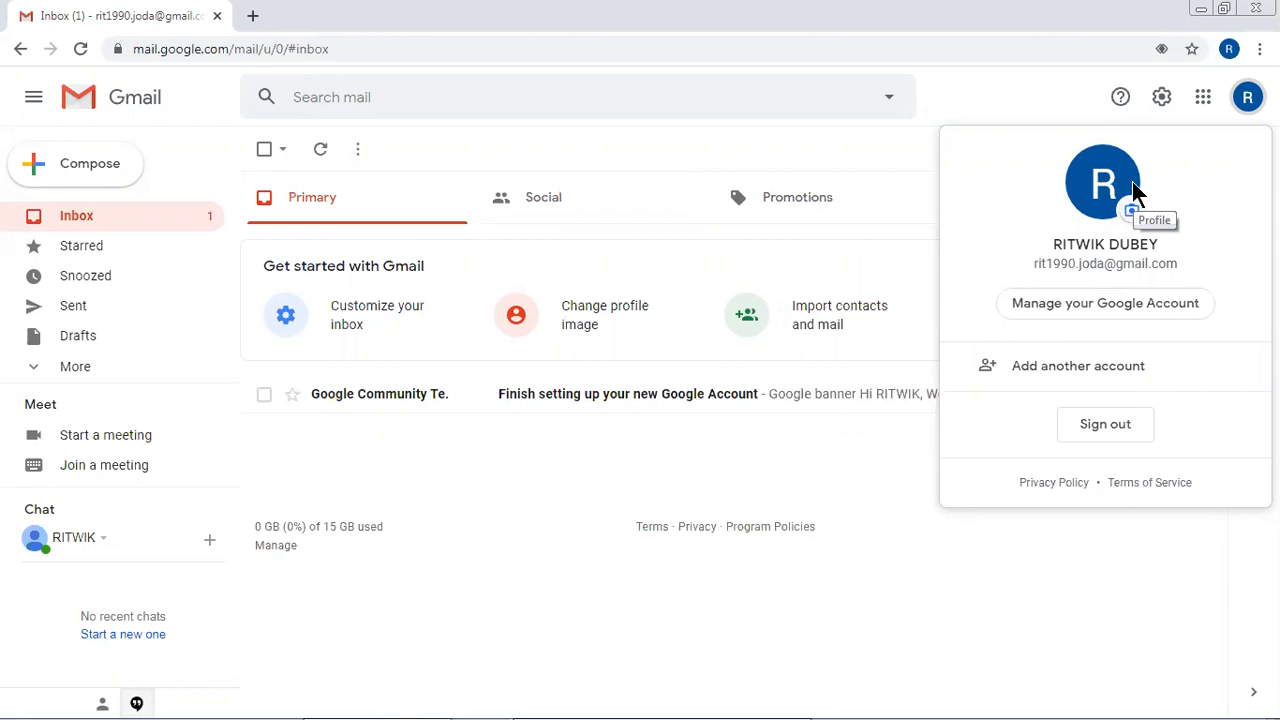
mouse_move(1158, 196)
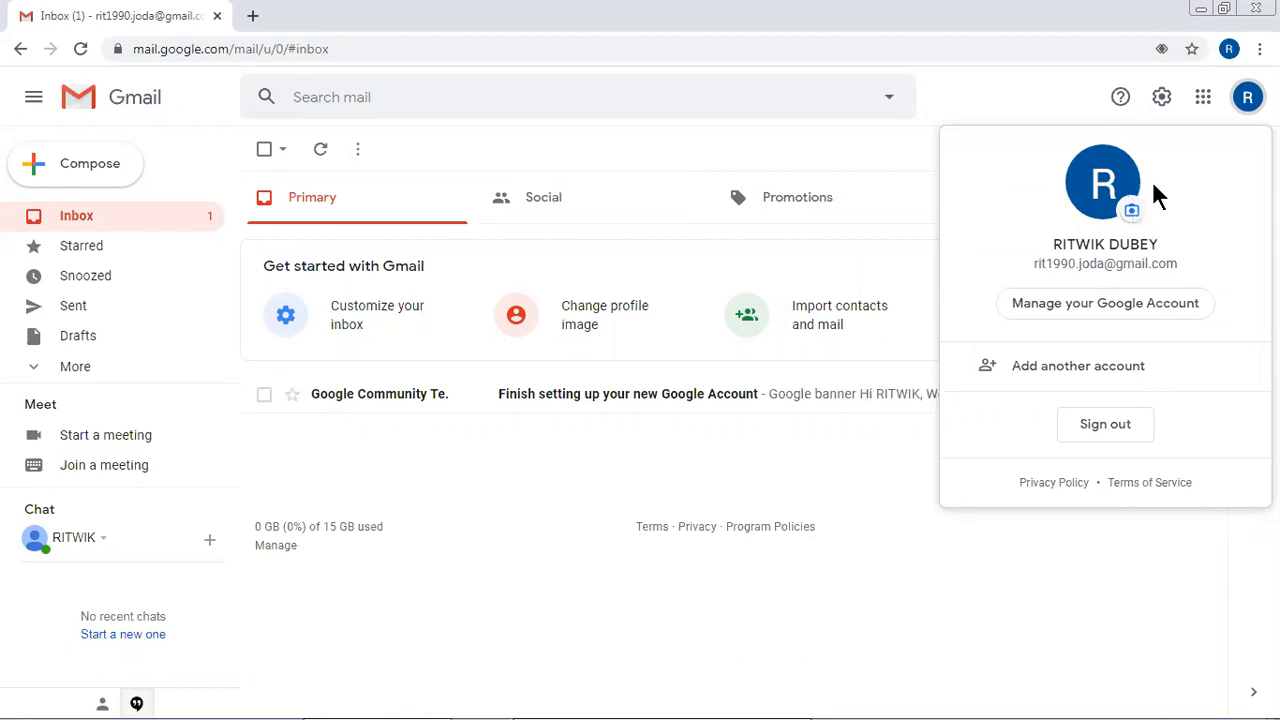
mouse_move(1244, 340)
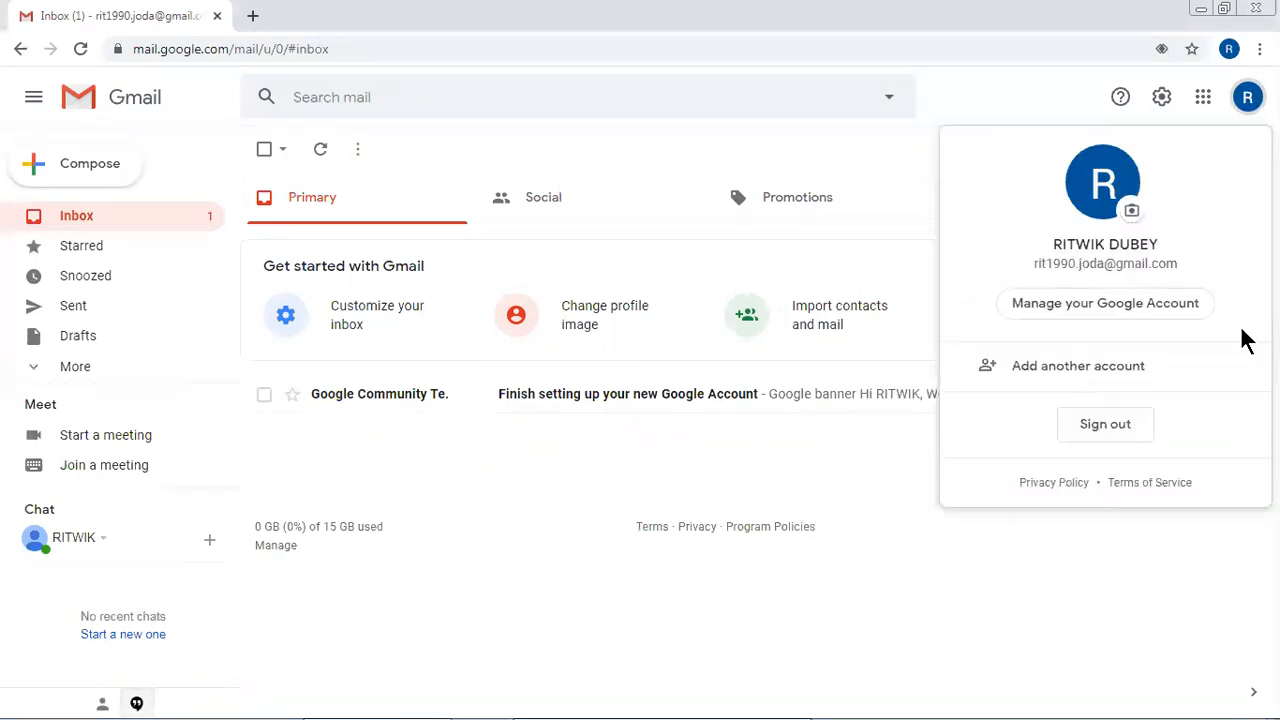
- Sign out of the new Gmail account from the account panel
left_click(1104, 424)
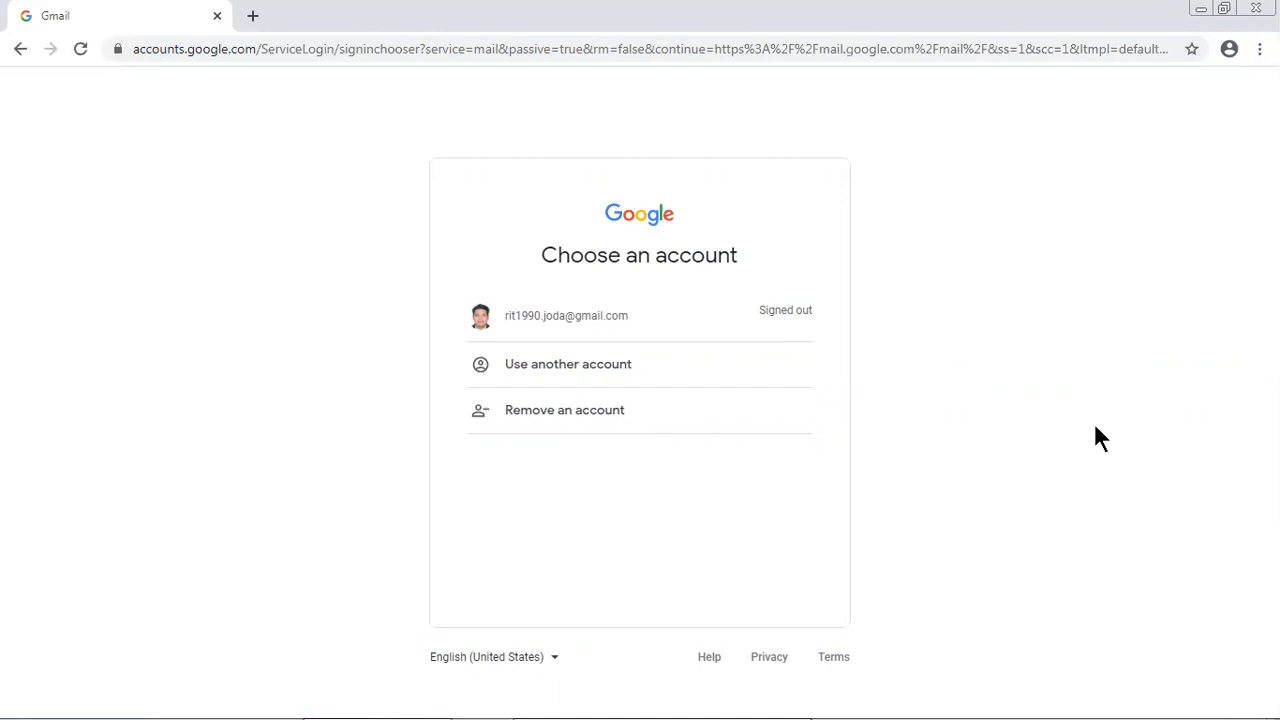
mouse_move(872, 104)
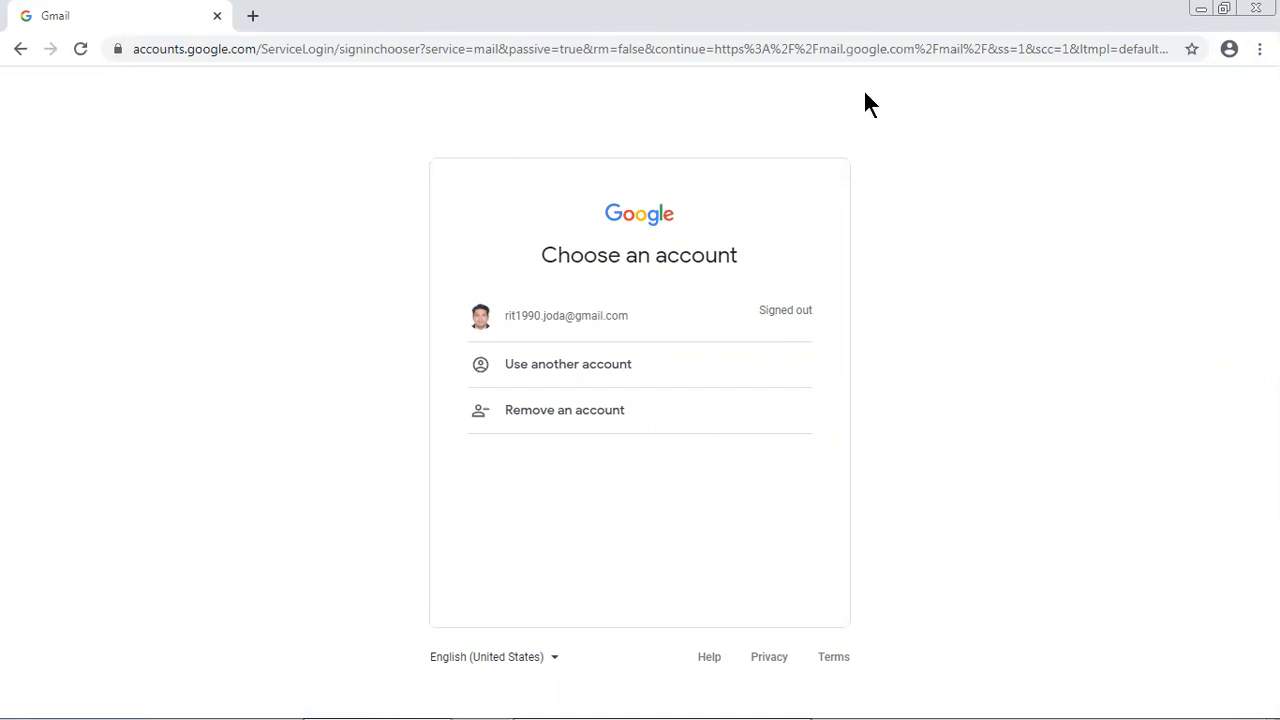
mouse_move(764, 40)
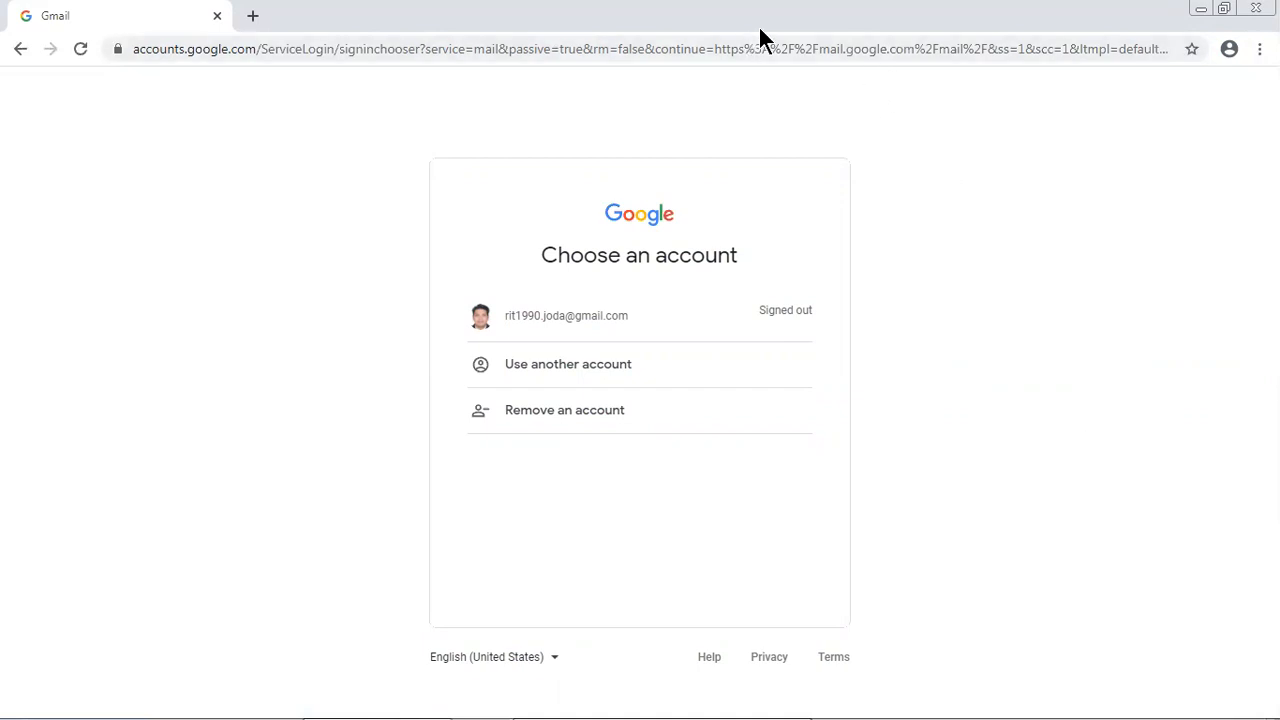